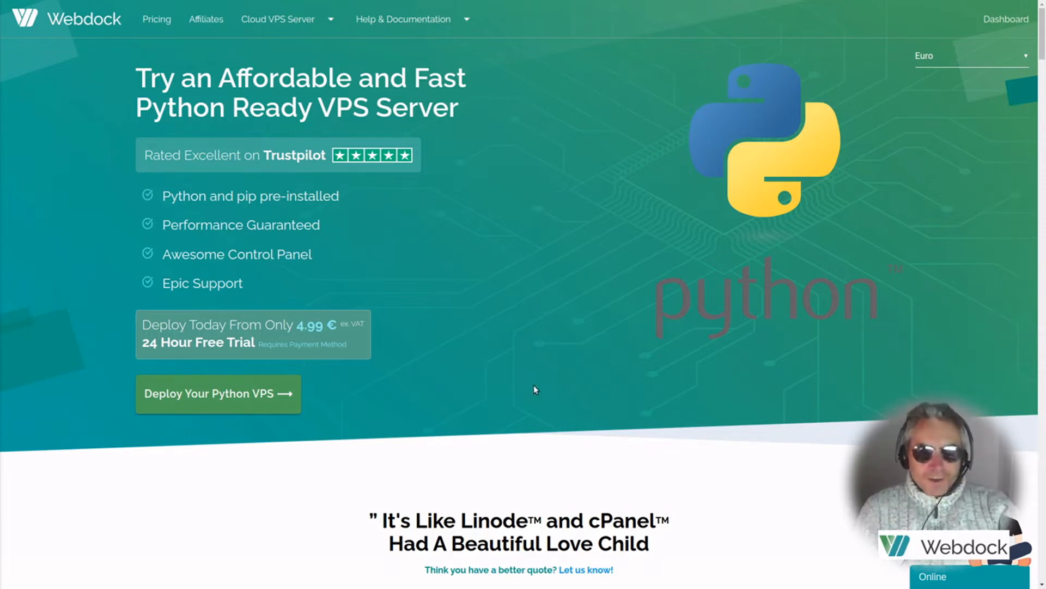
mouse_move(630, 325)
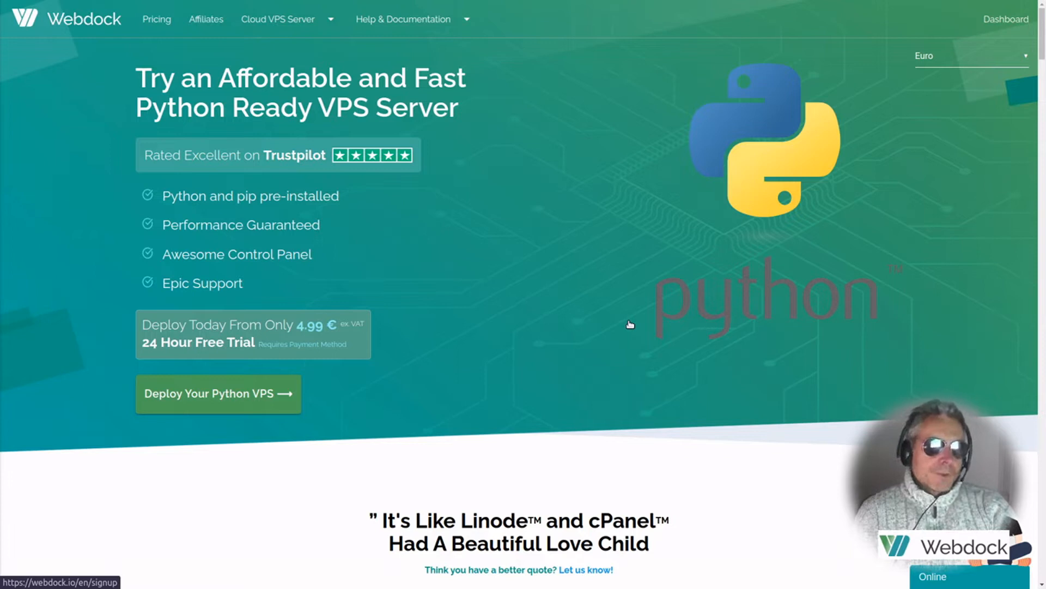
mouse_move(214, 127)
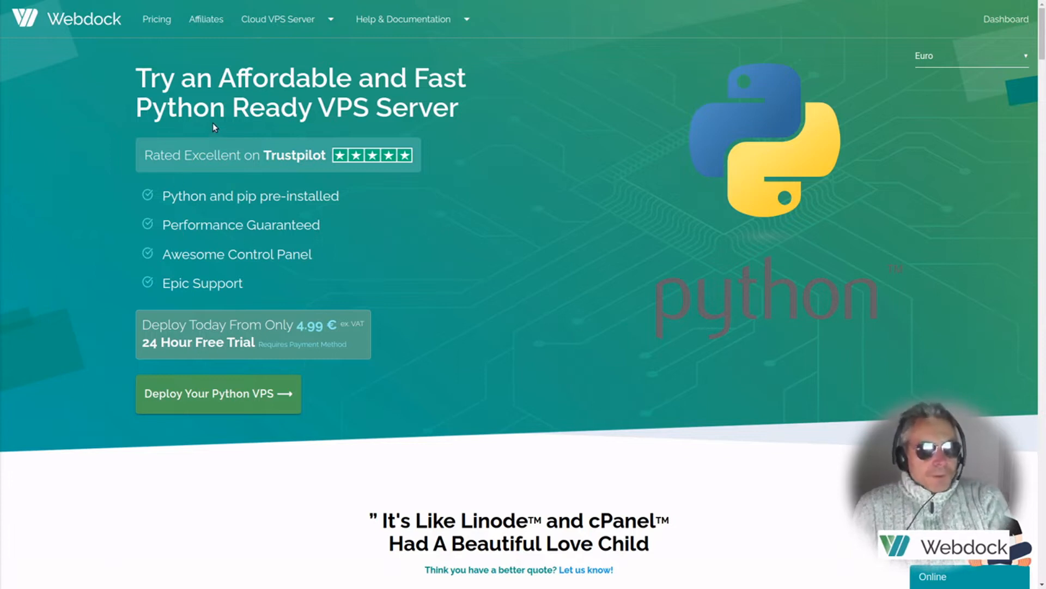
mouse_move(141, 75)
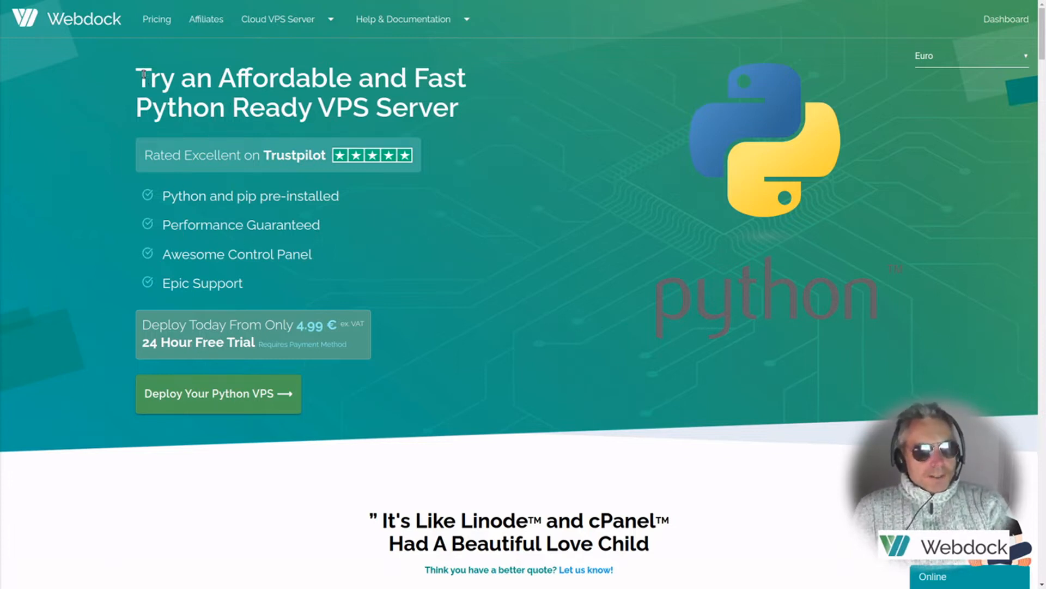
mouse_move(460, 106)
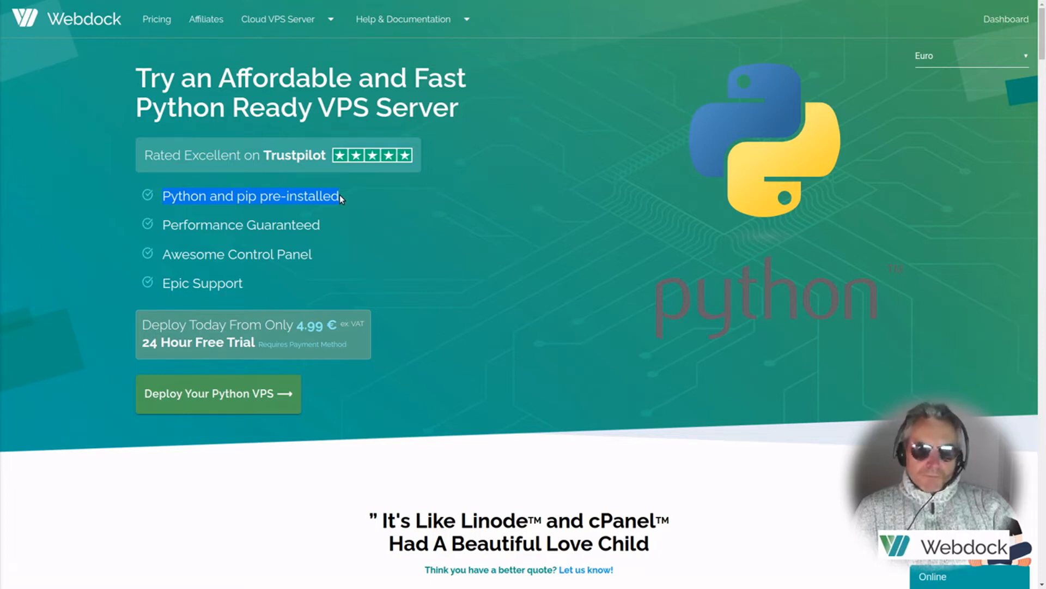
mouse_move(290, 133)
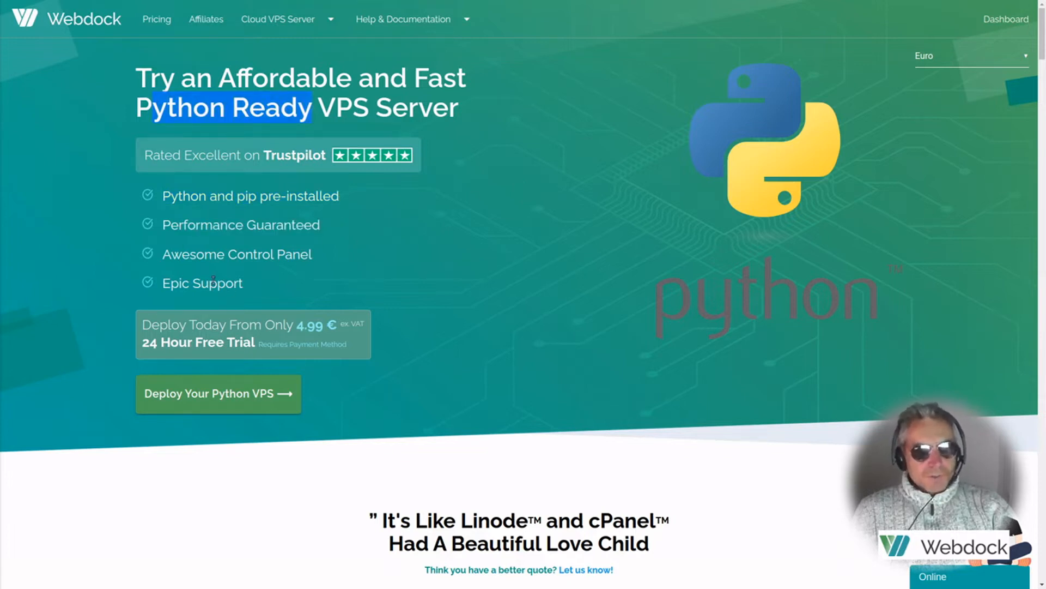
mouse_move(314, 300)
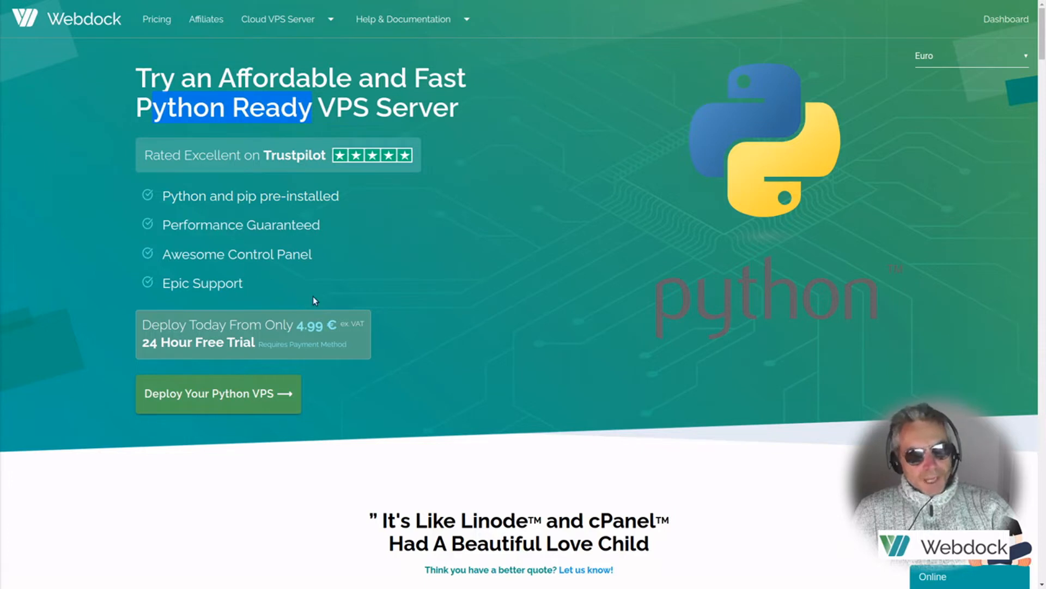
mouse_move(271, 298)
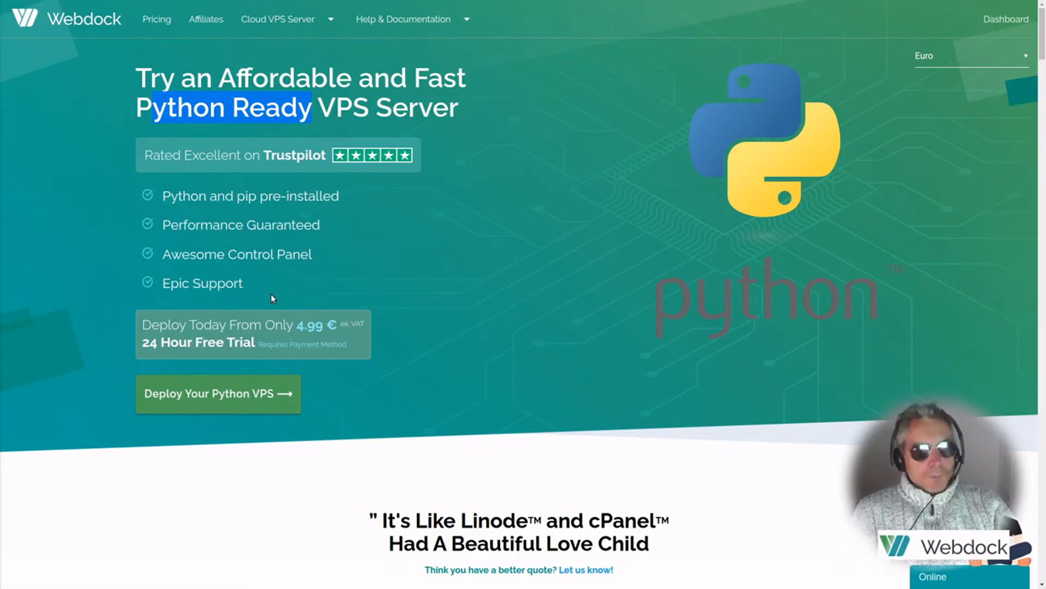
mouse_move(404, 304)
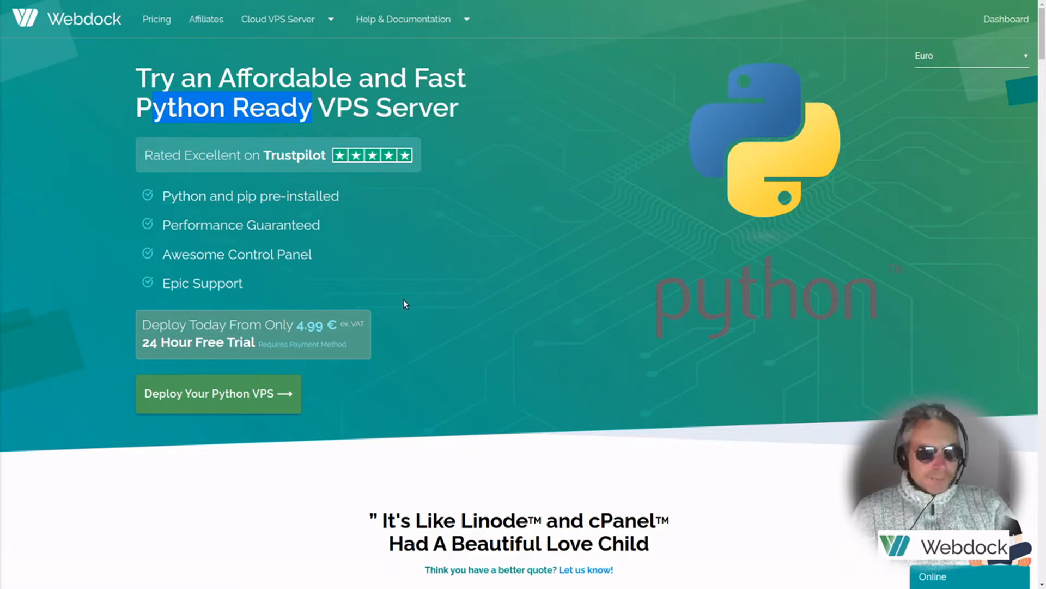
mouse_move(604, 321)
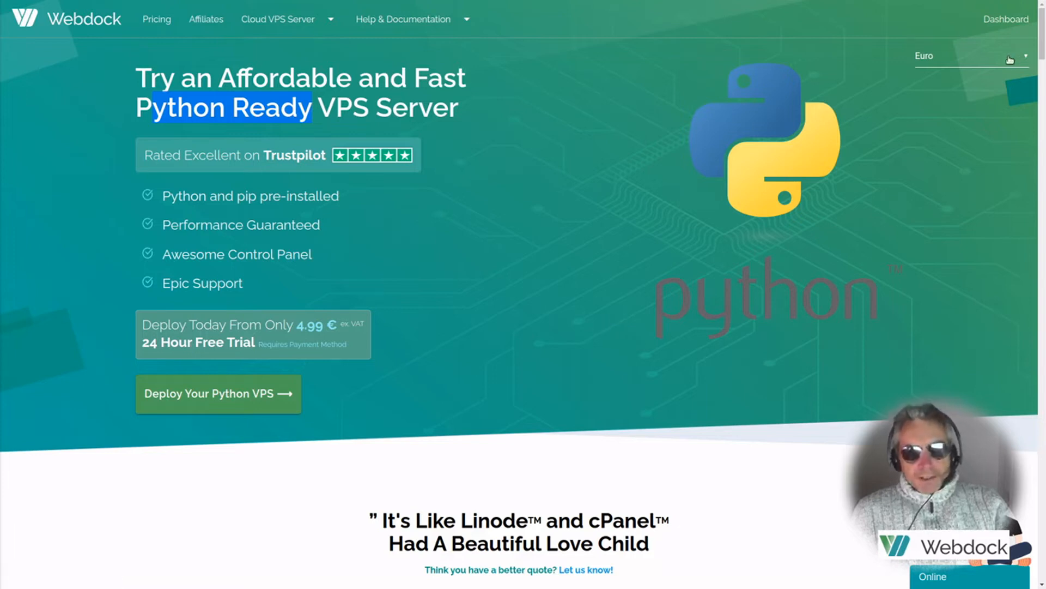
Scroll down to the customer testimonials and award badges section
scroll("down", 3)
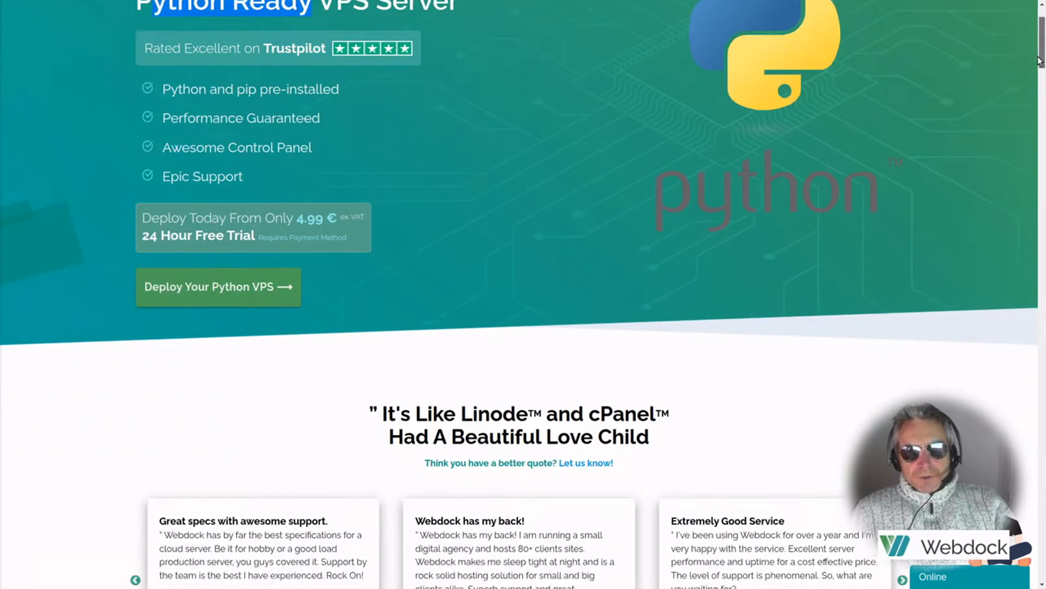
scroll("down", 3)
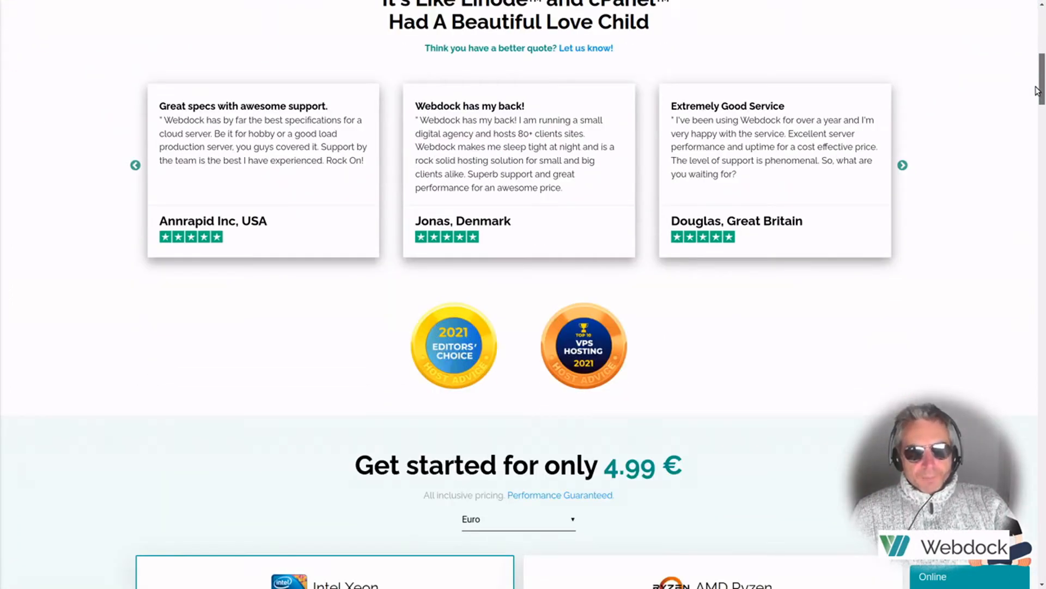
scroll("up", 3)
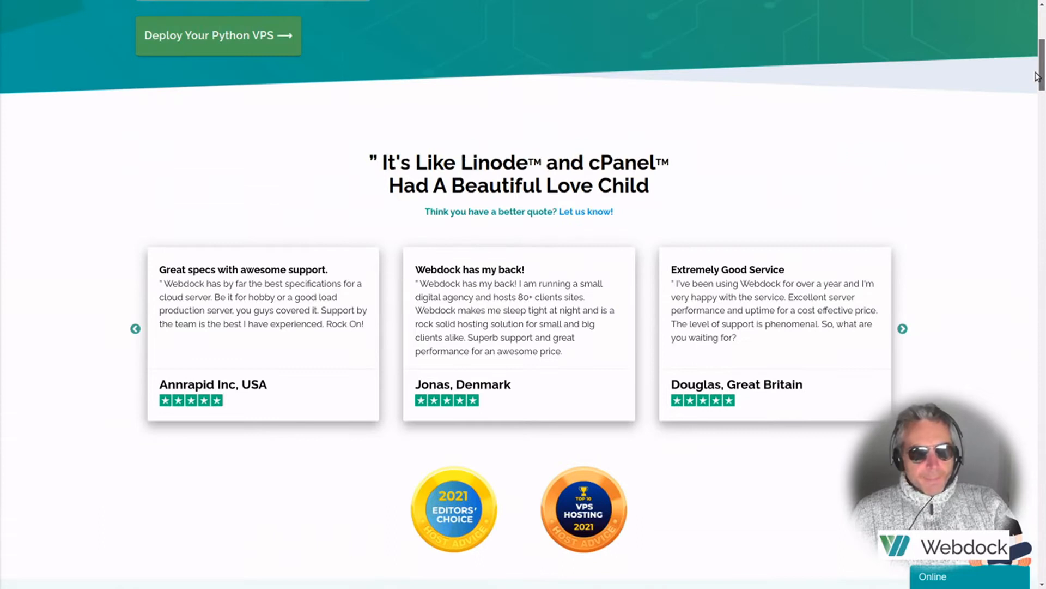
mouse_move(419, 169)
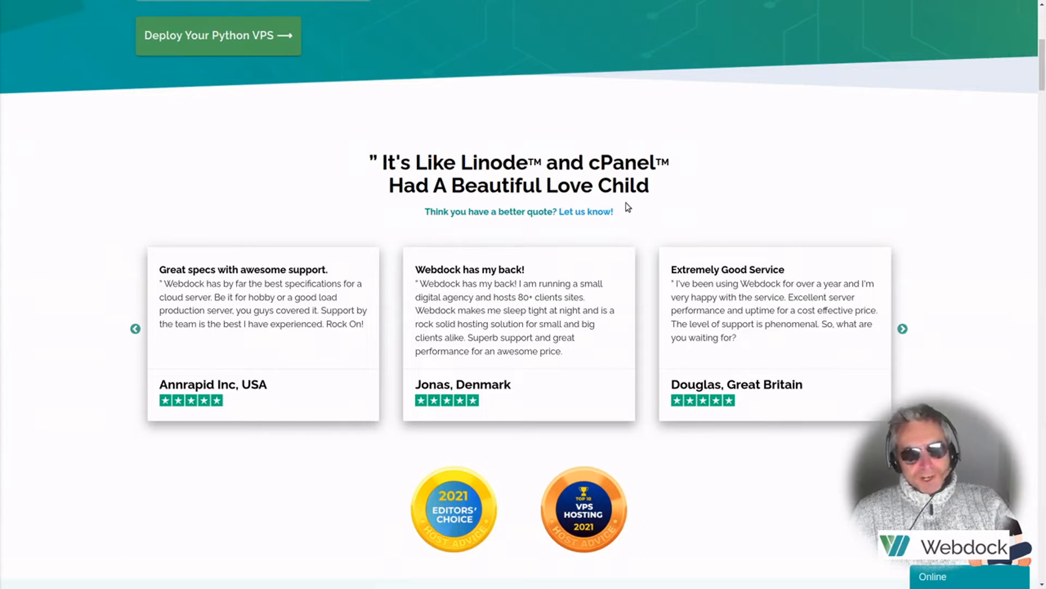
mouse_move(245, 322)
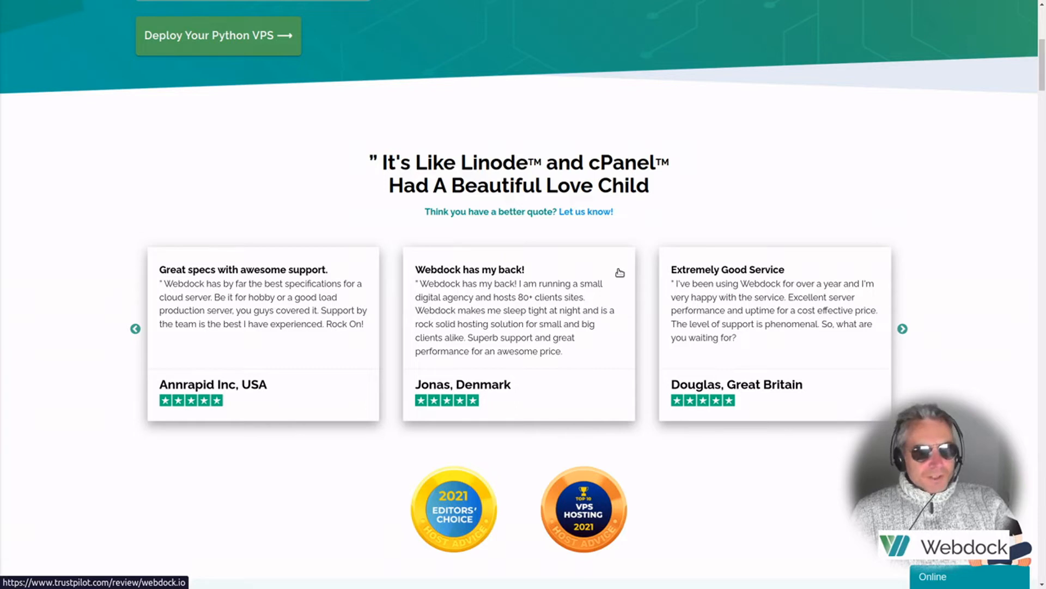
scroll("down", 3)
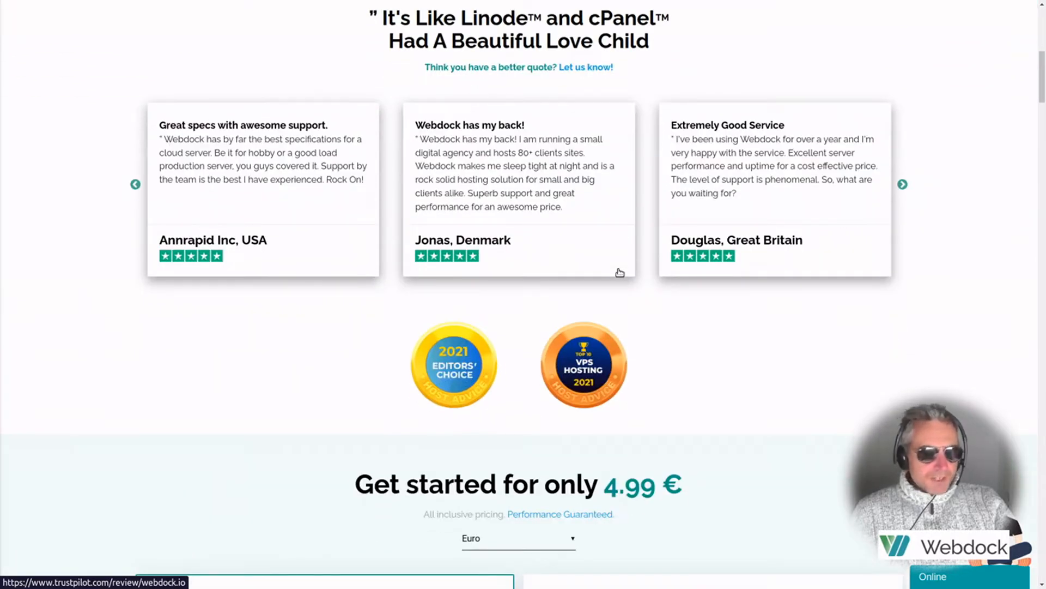
scroll("down", 3)
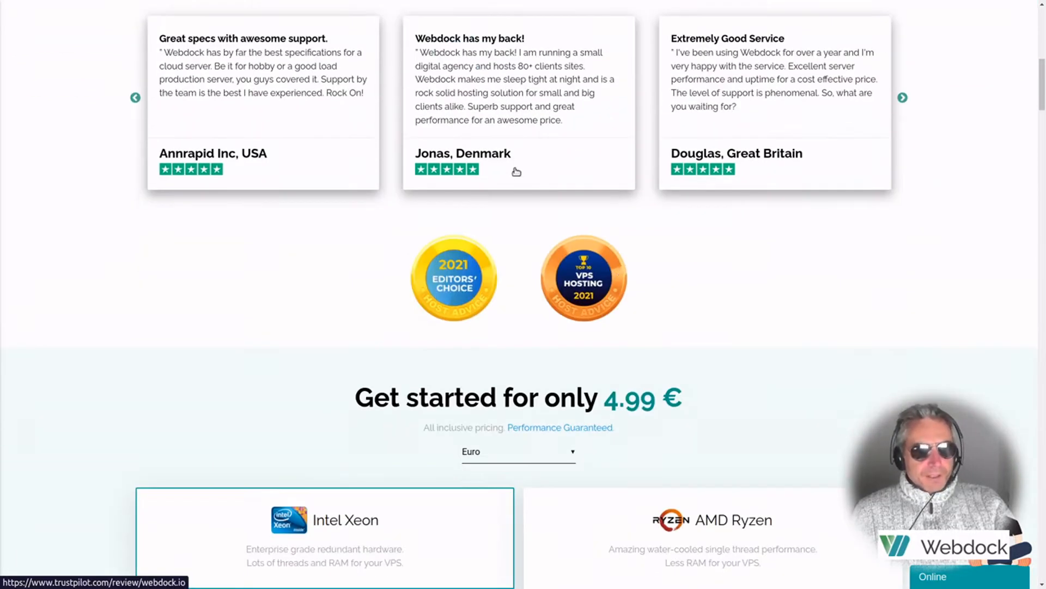
mouse_move(438, 73)
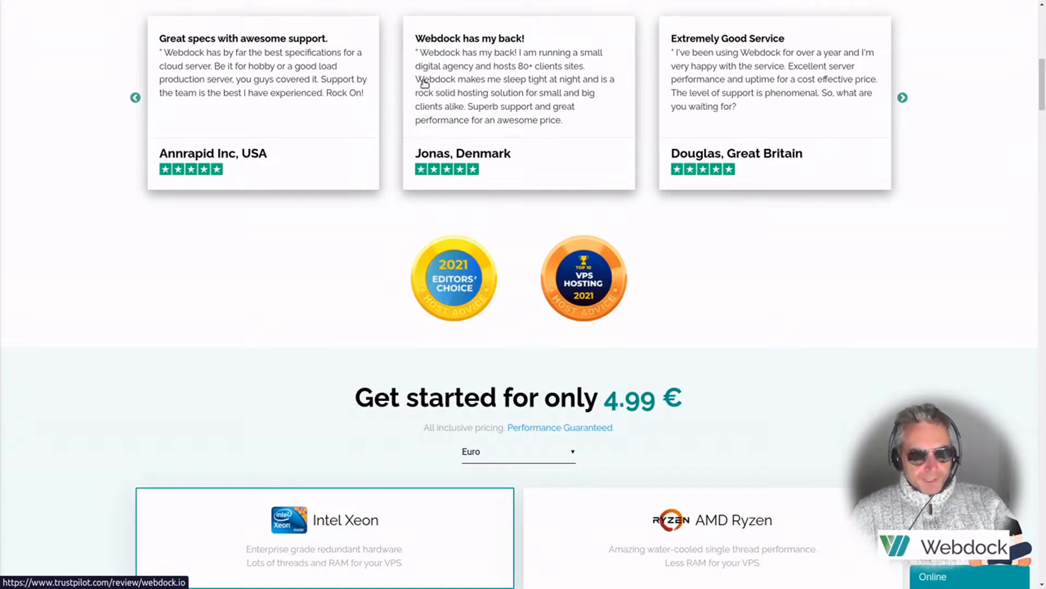
Page the reviews carousel forward three times to see more five-star testimonials
left_click(903, 97)
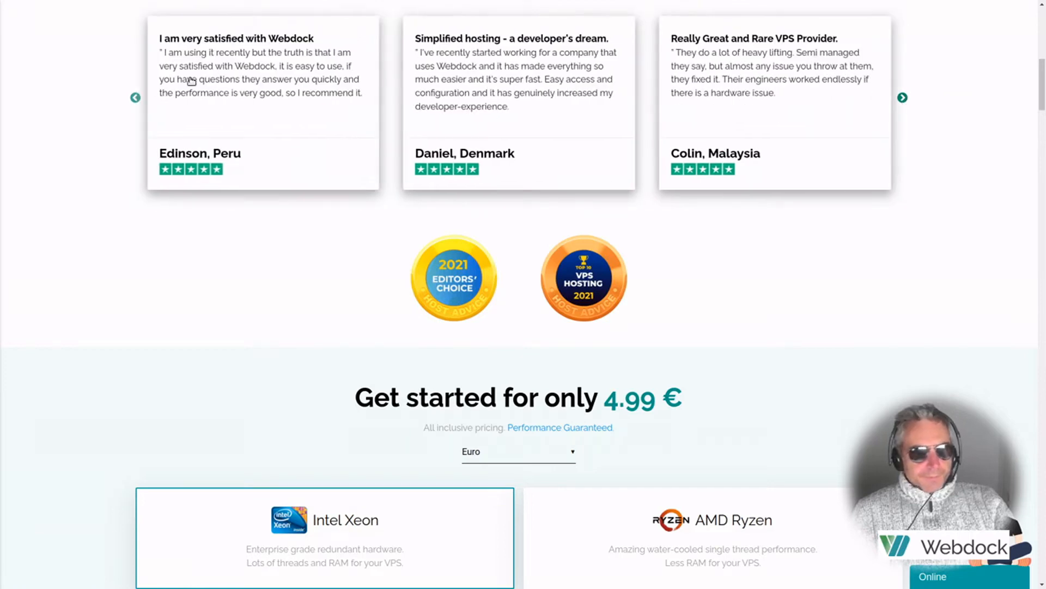
mouse_move(675, 74)
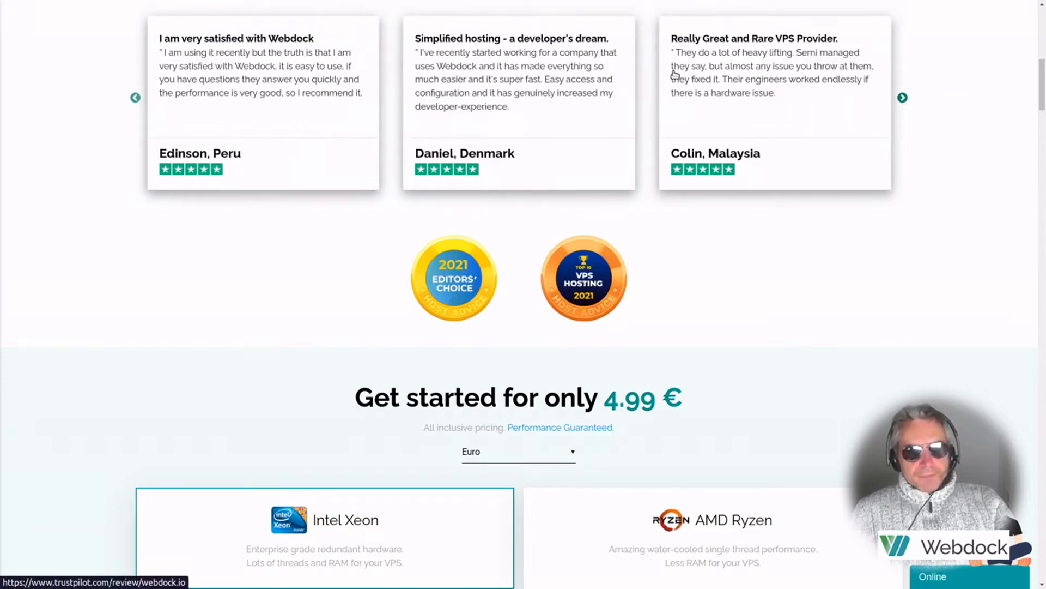
mouse_move(894, 109)
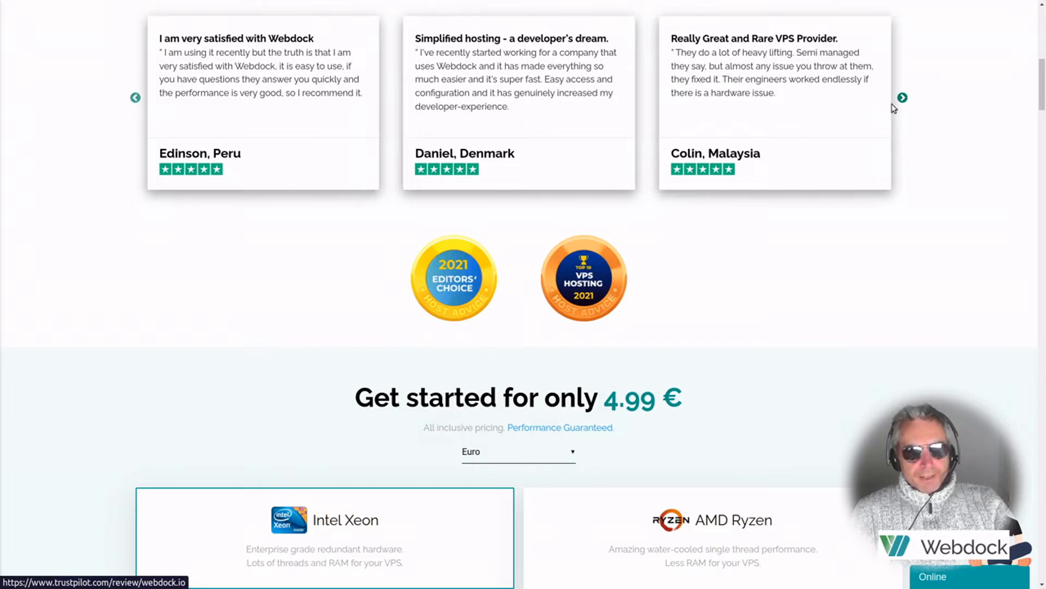
left_click(903, 97)
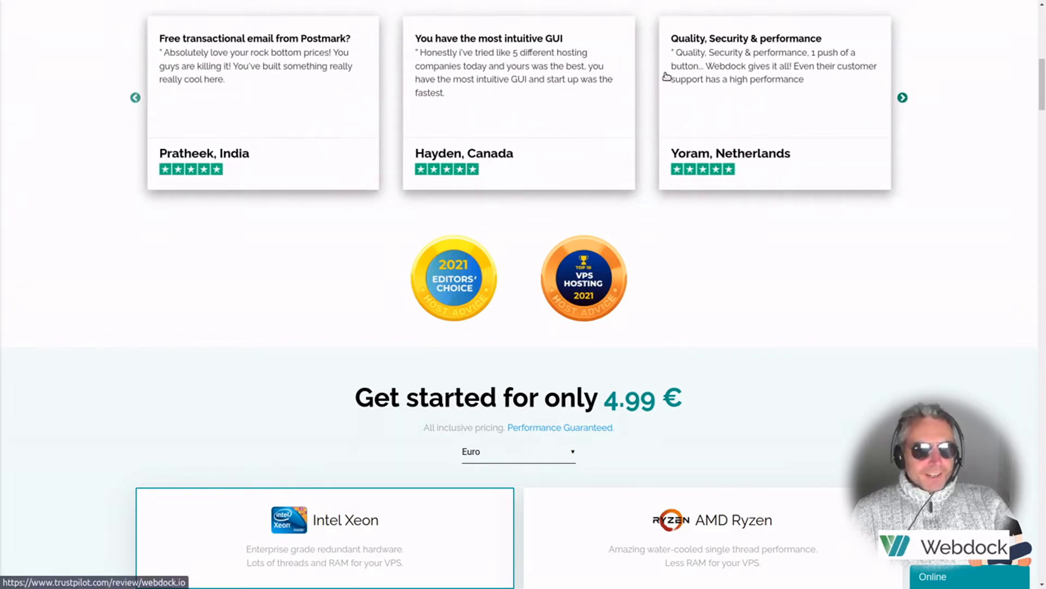
mouse_move(407, 63)
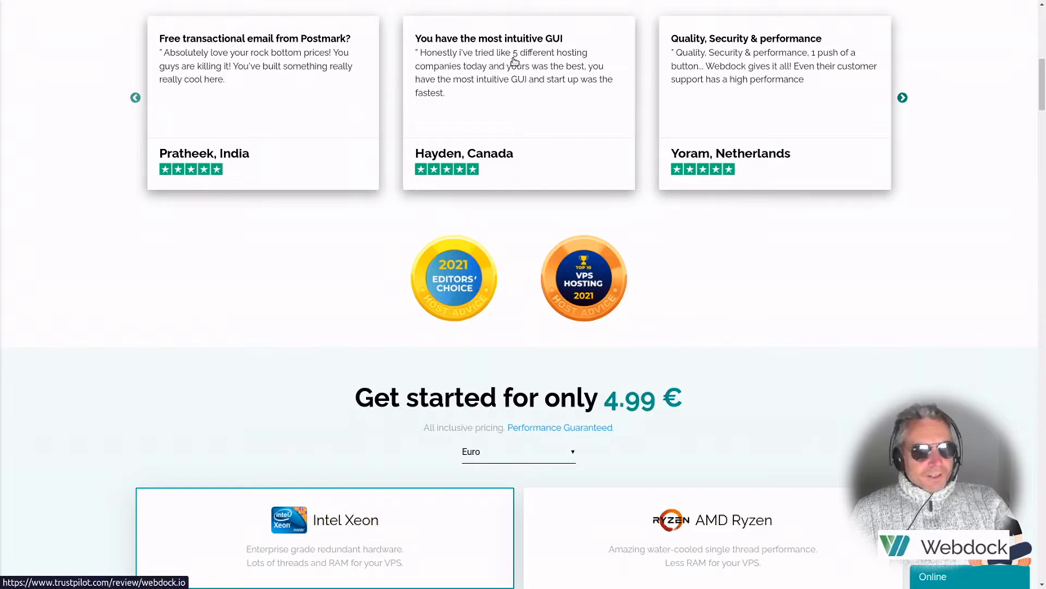
mouse_move(565, 76)
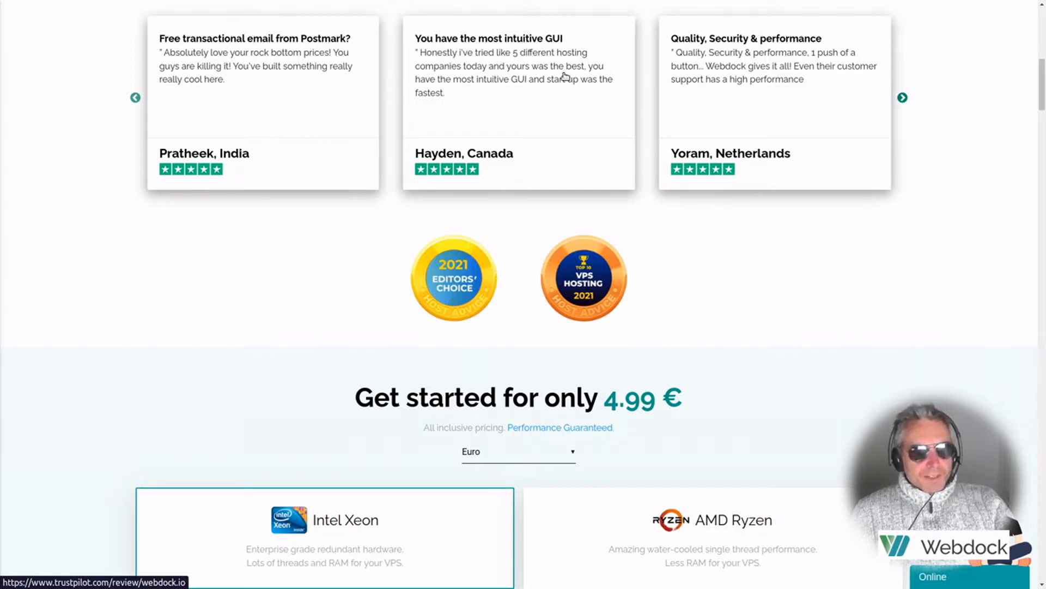
mouse_move(499, 87)
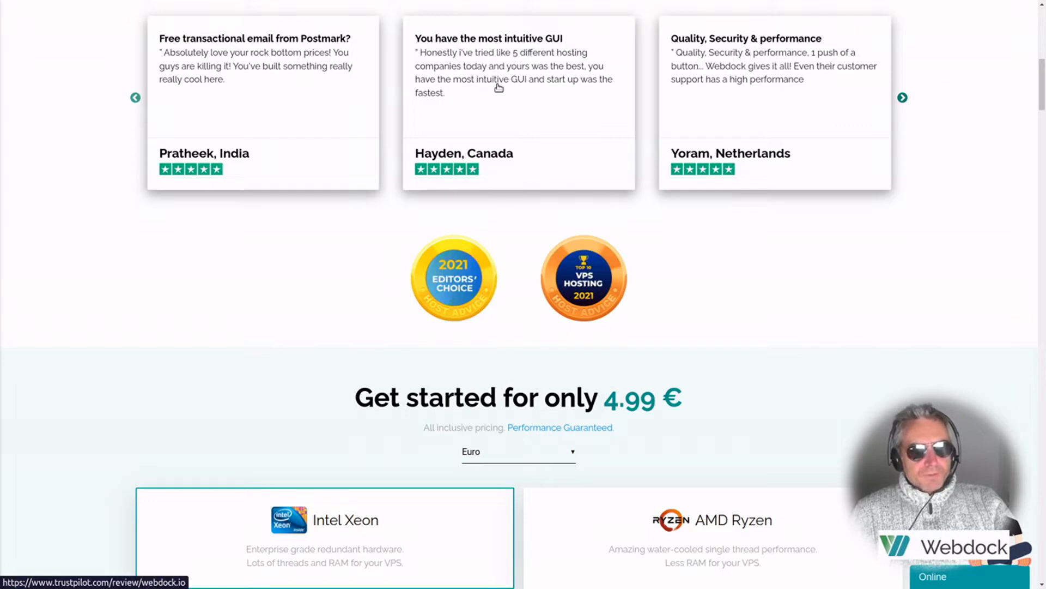
mouse_move(592, 88)
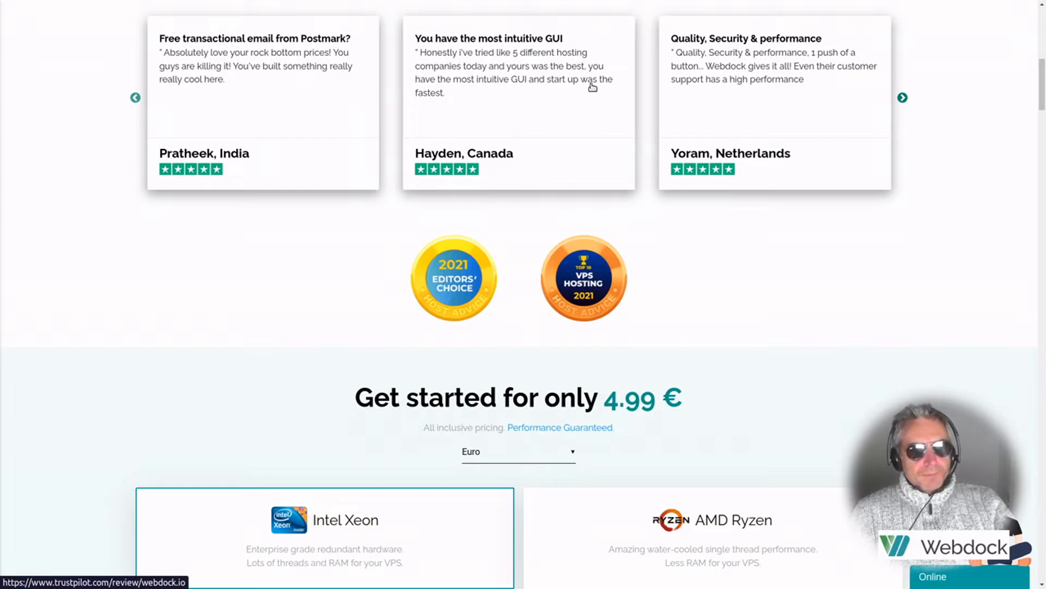
mouse_move(897, 101)
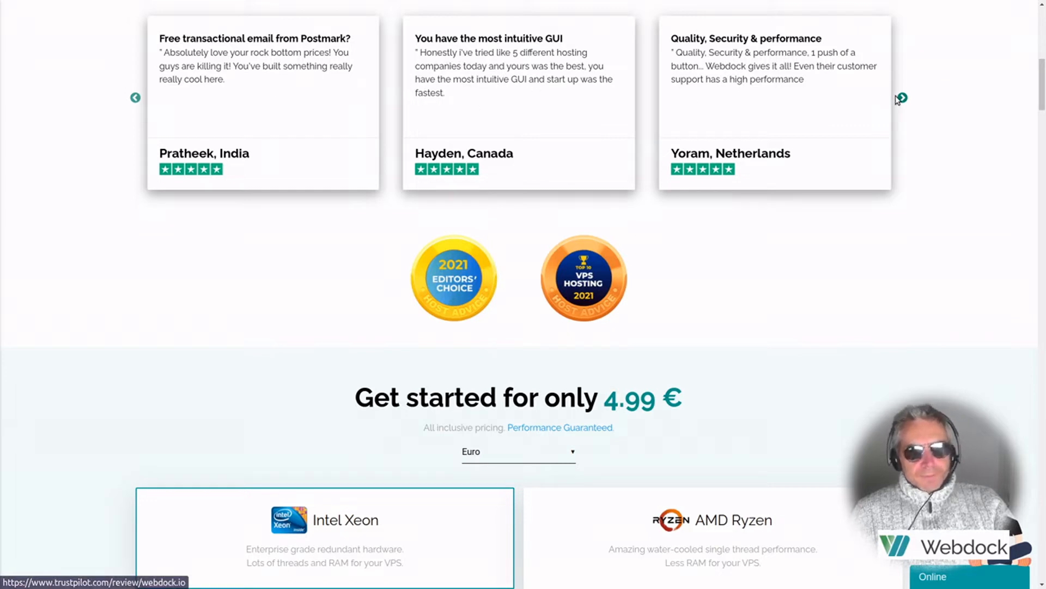
left_click(901, 98)
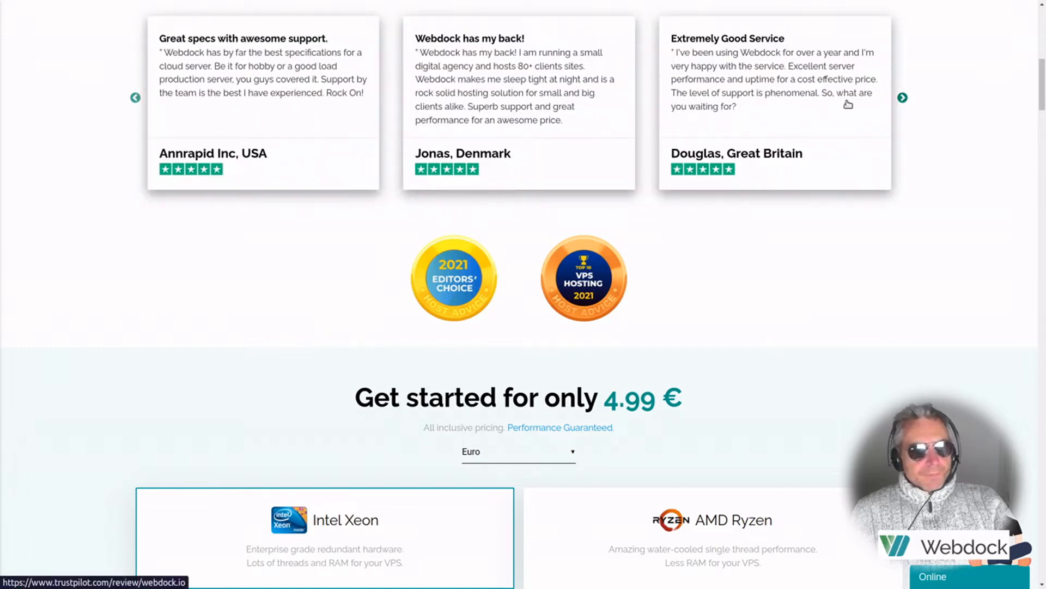
Reach the pricing headline and highlight its 4.99 € starting price
scroll("down", 3)
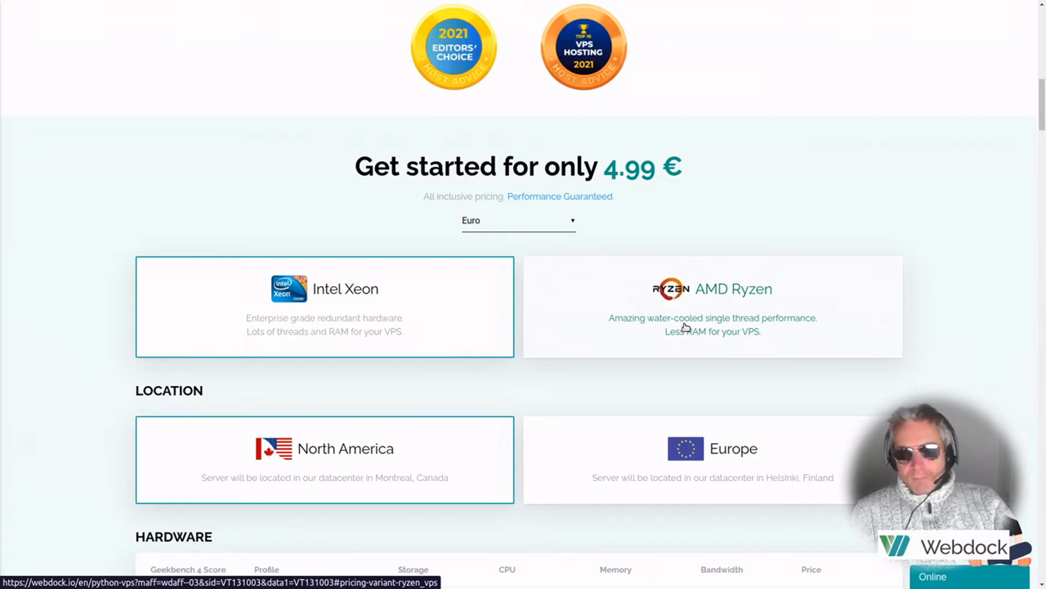
mouse_move(597, 173)
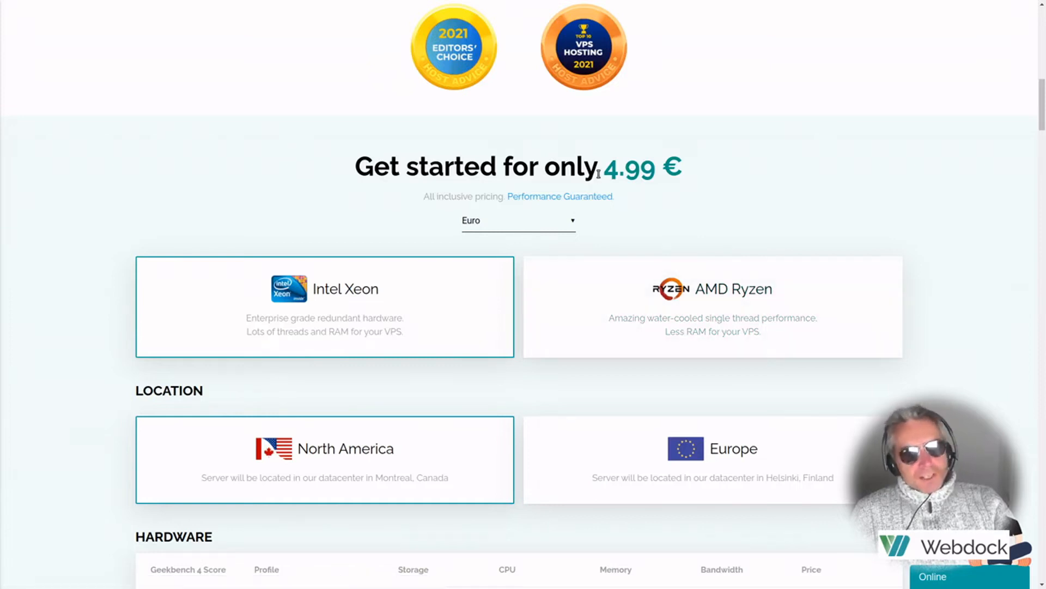
double_click(629, 166)
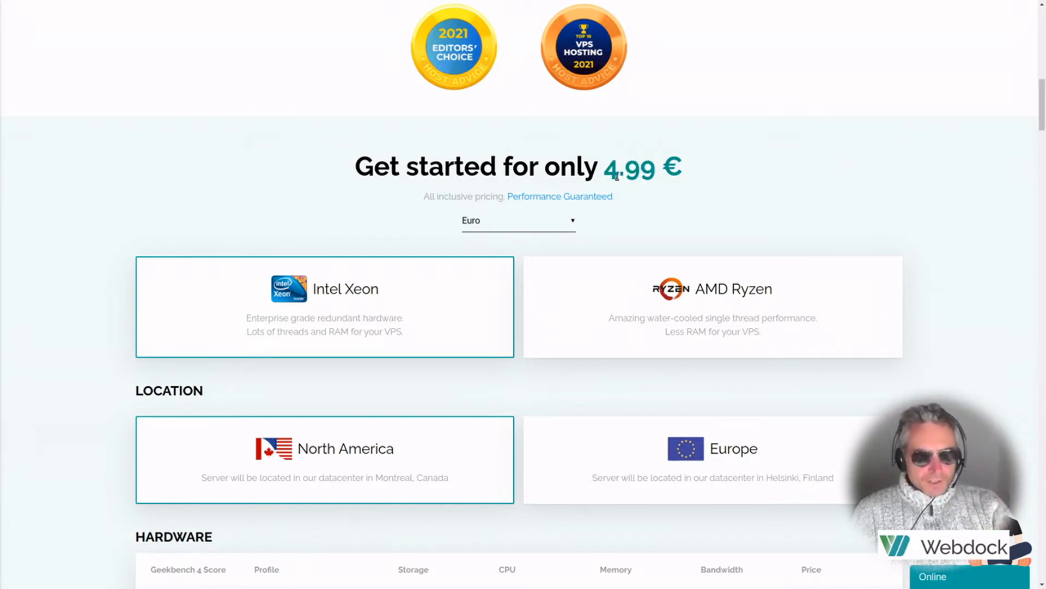
double_click(628, 166)
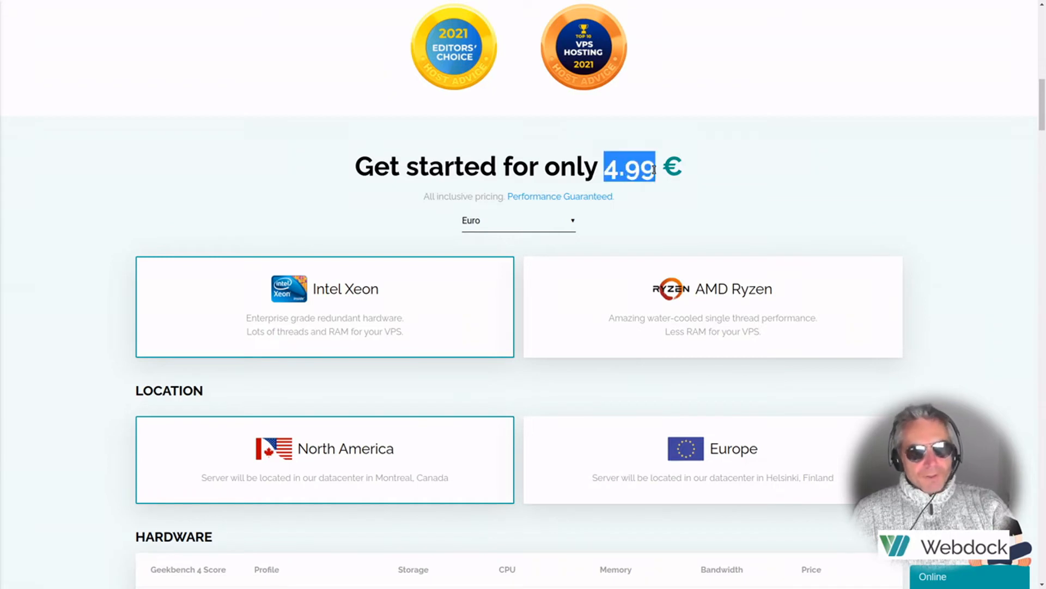
mouse_move(634, 194)
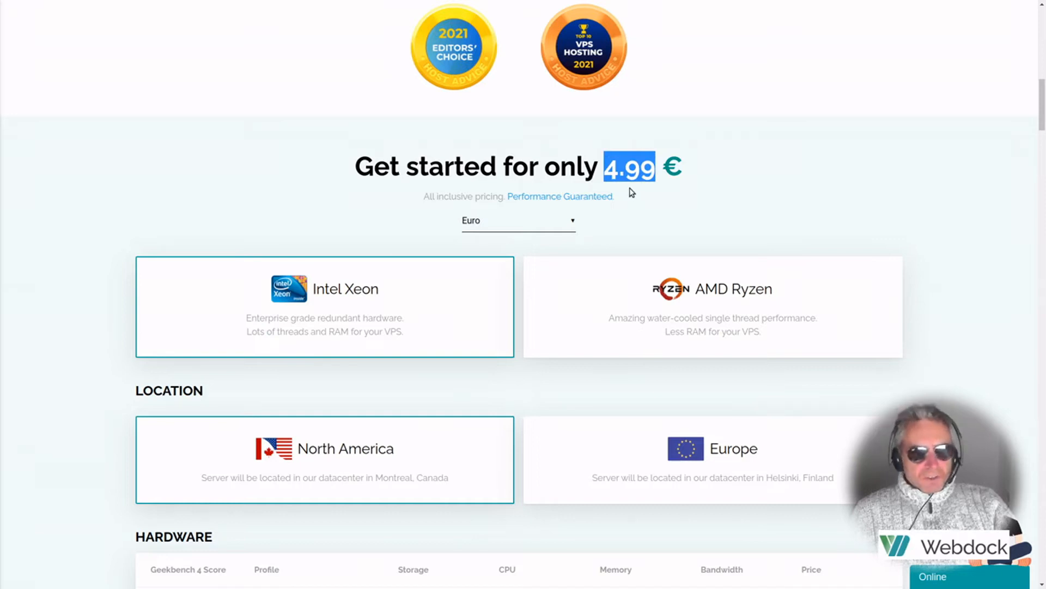
mouse_move(656, 165)
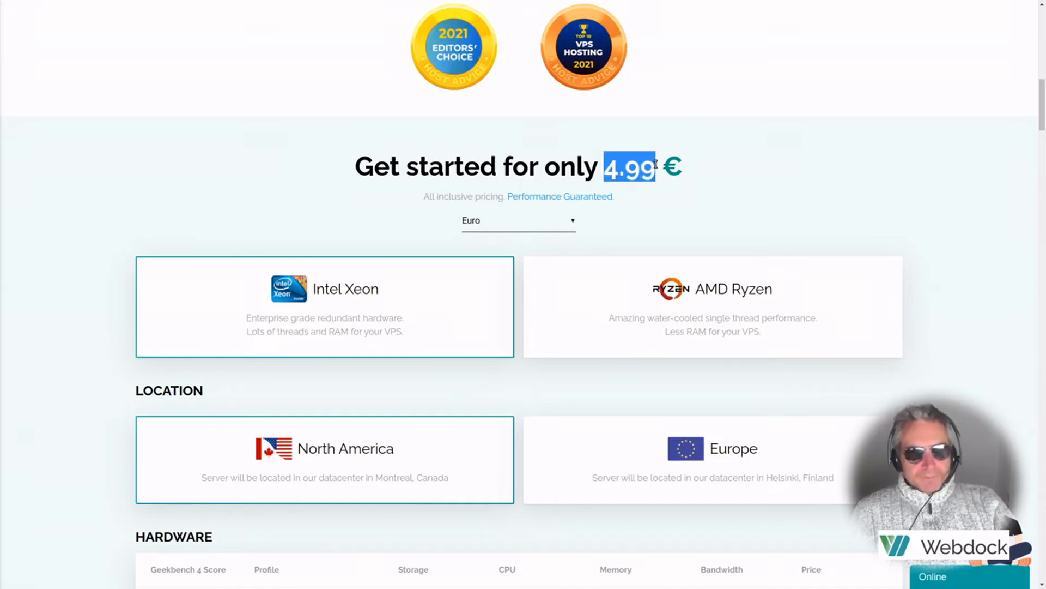
Scroll past the Location cards to the full hardware table of six SSD profiles
scroll("down", 3)
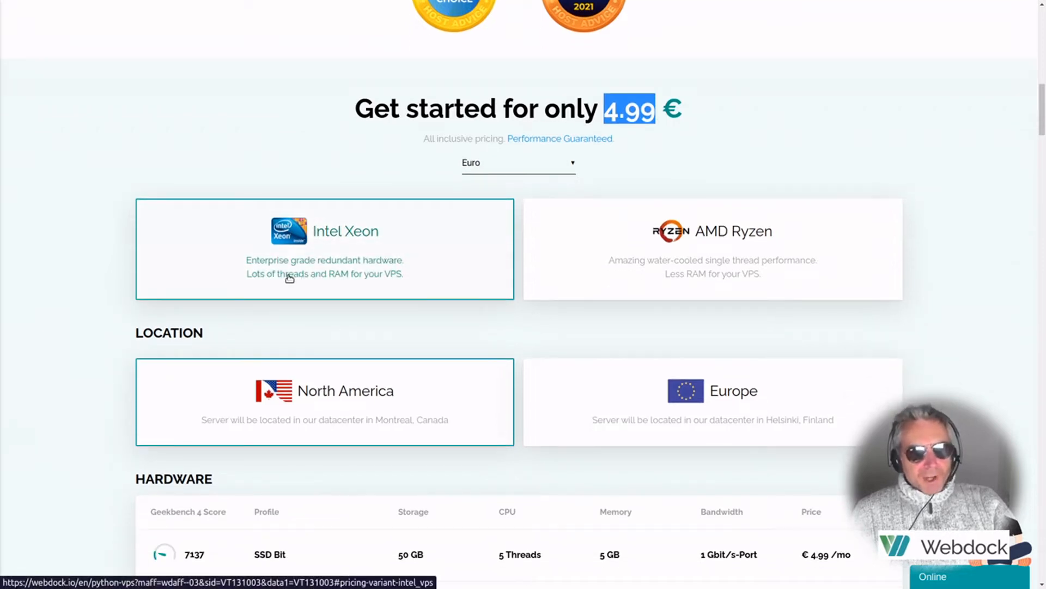
mouse_move(468, 264)
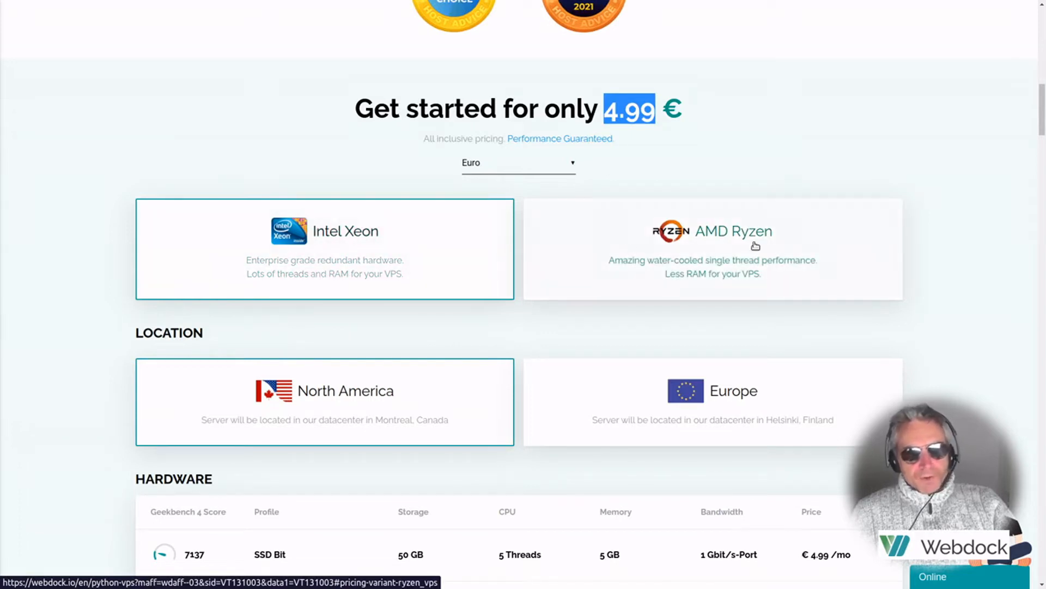
mouse_move(645, 267)
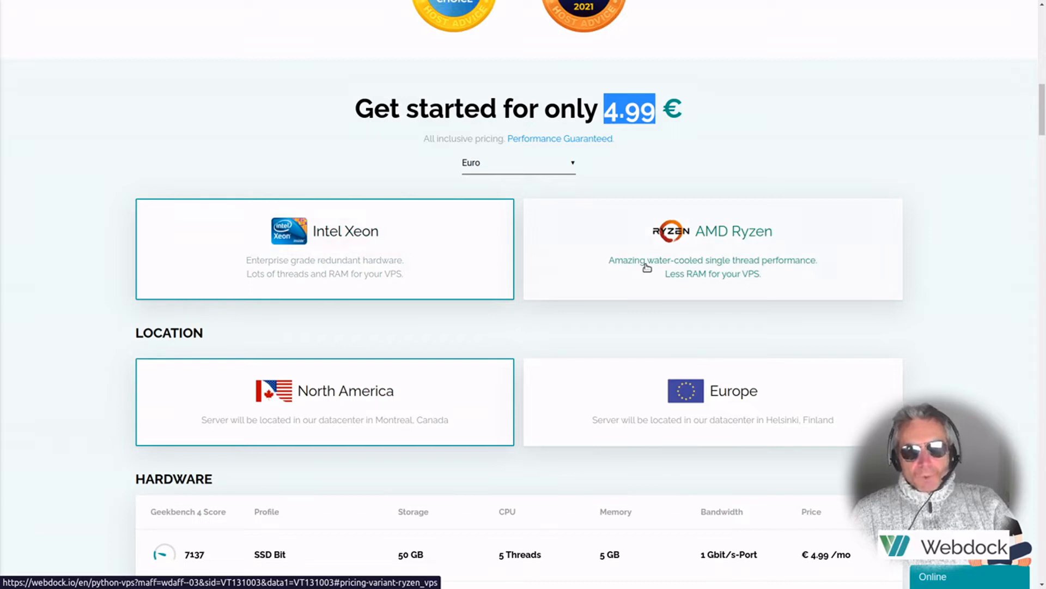
mouse_move(731, 281)
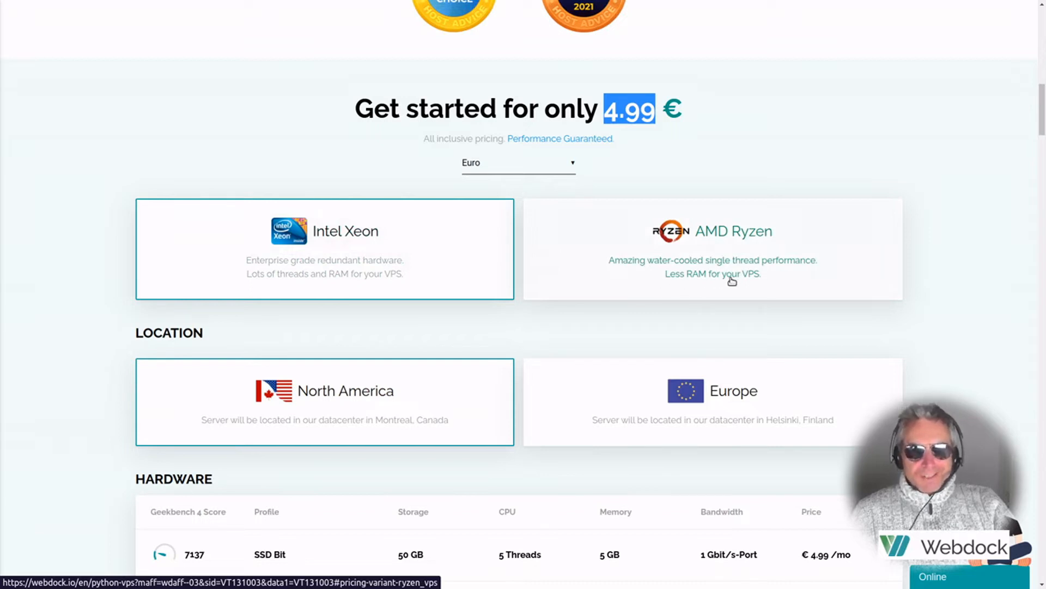
scroll("down", 3)
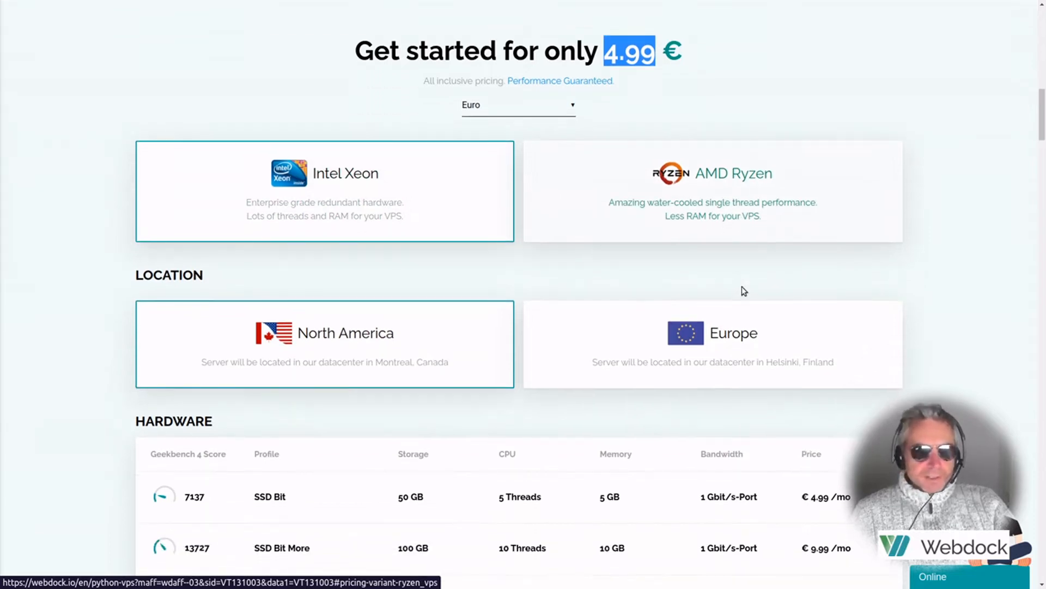
scroll("down", 3)
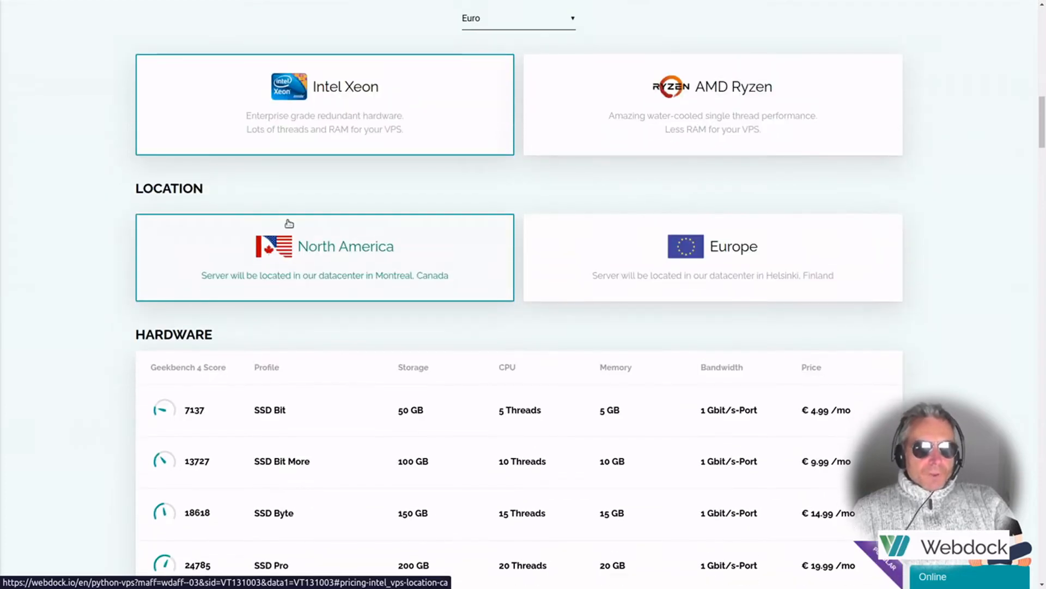
mouse_move(419, 290)
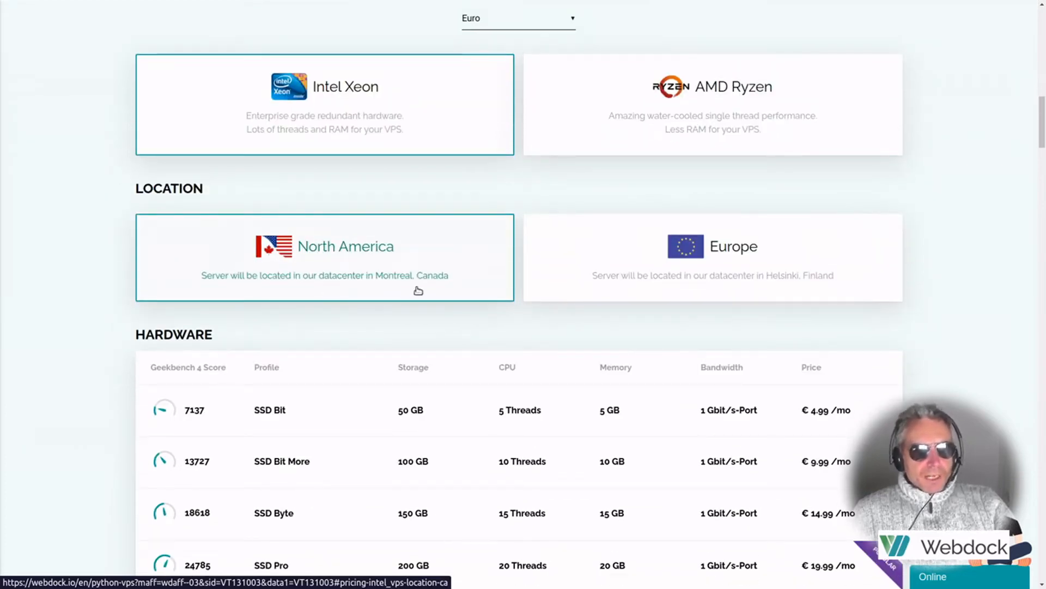
mouse_move(629, 283)
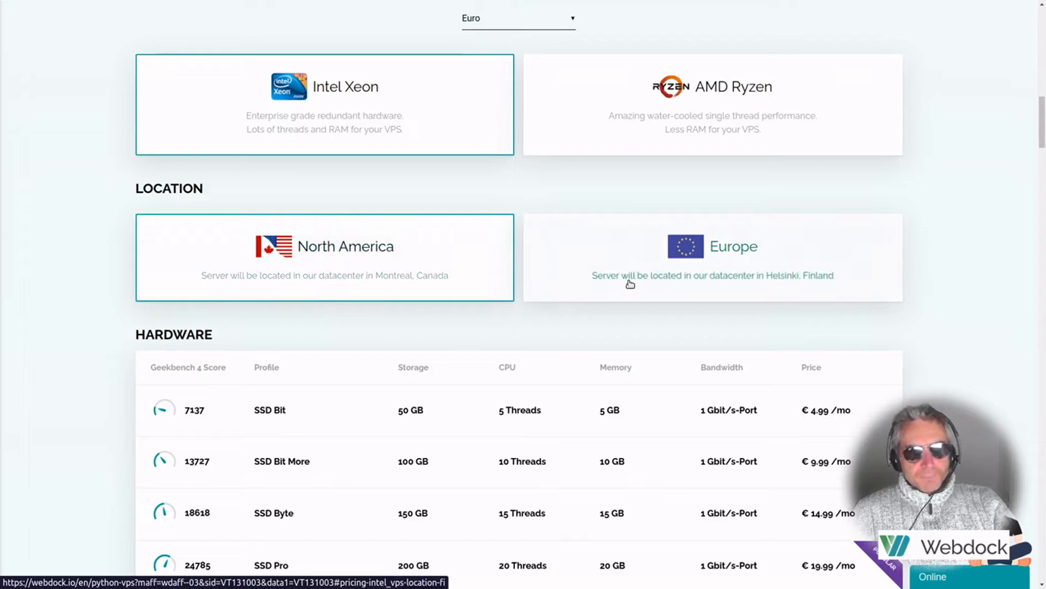
mouse_move(742, 265)
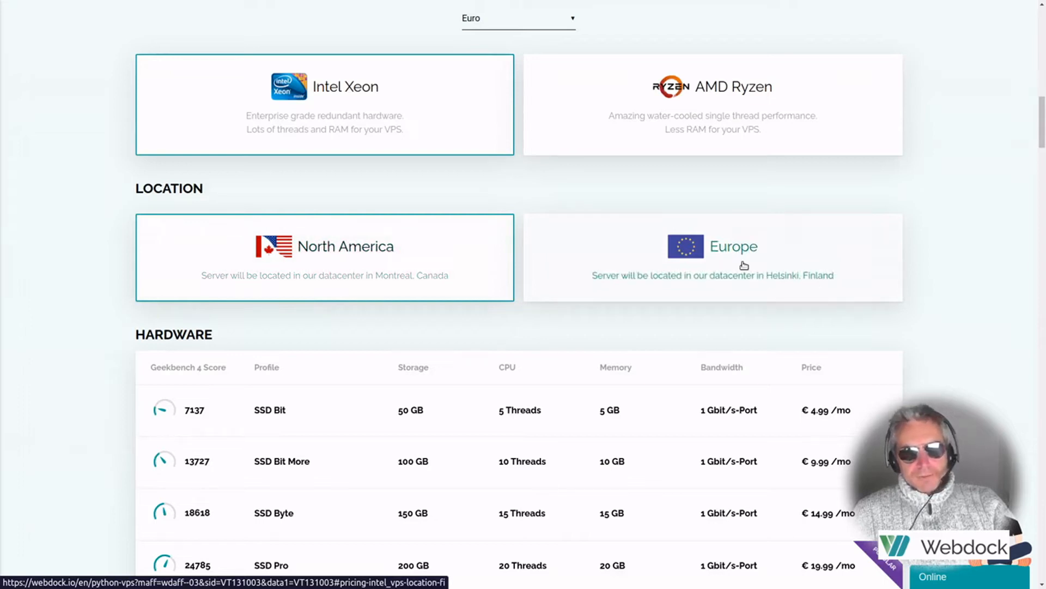
mouse_move(652, 230)
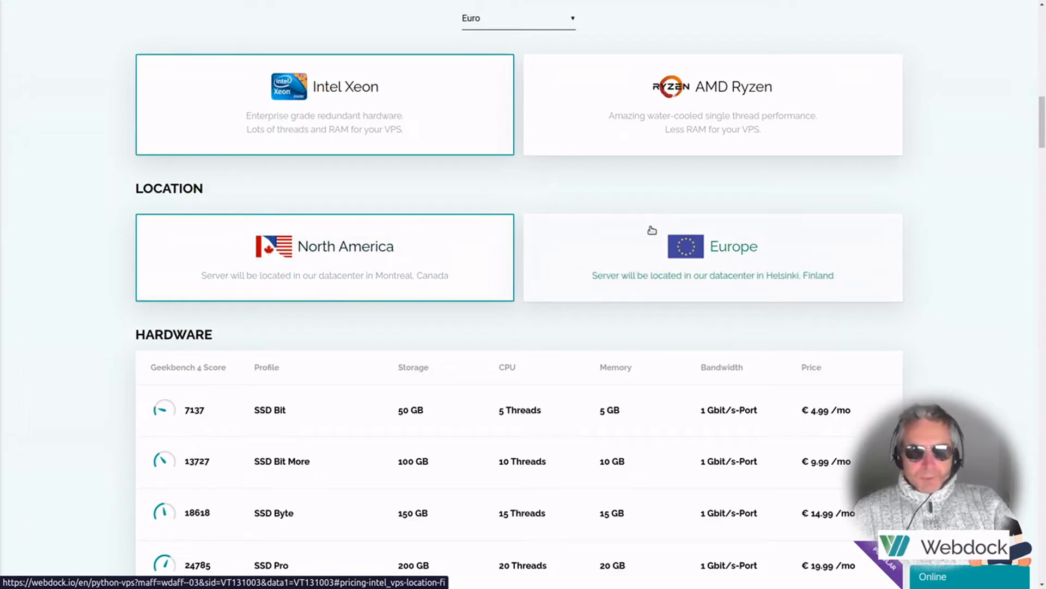
mouse_move(697, 280)
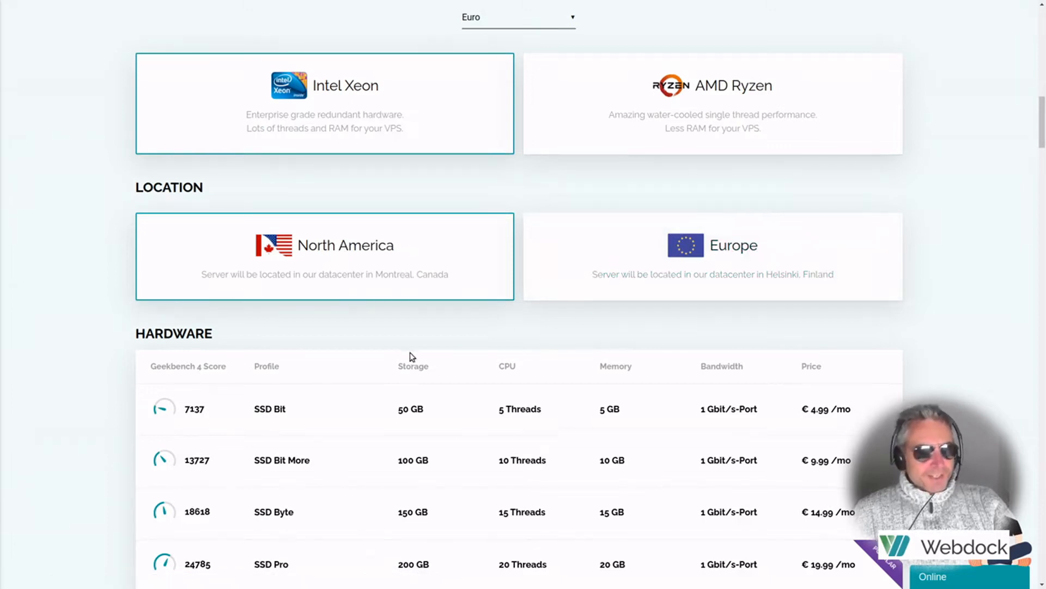
scroll("down", 3)
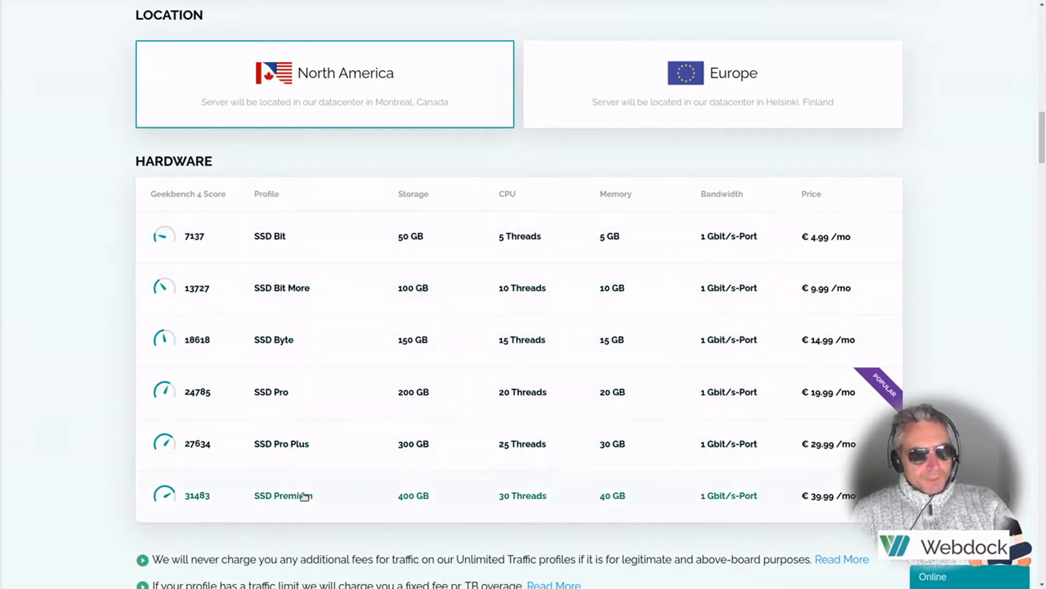
mouse_move(931, 327)
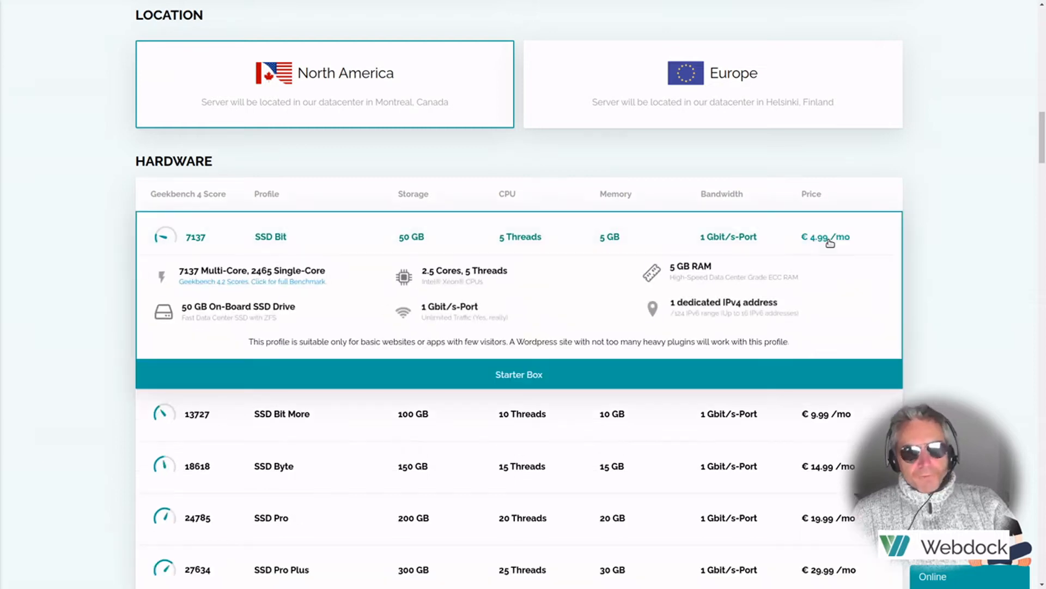
mouse_move(217, 301)
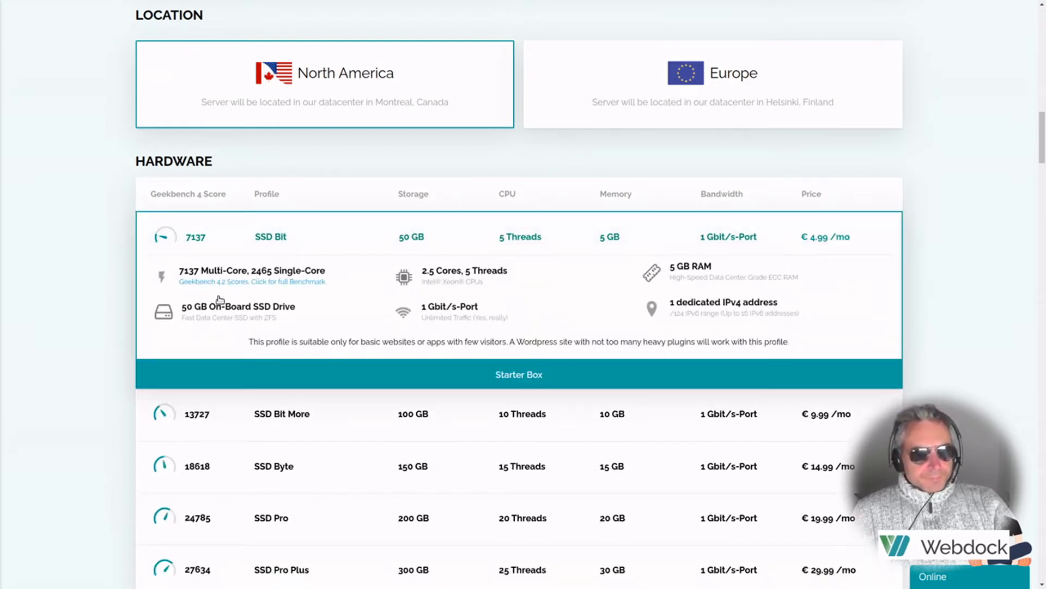
mouse_move(301, 280)
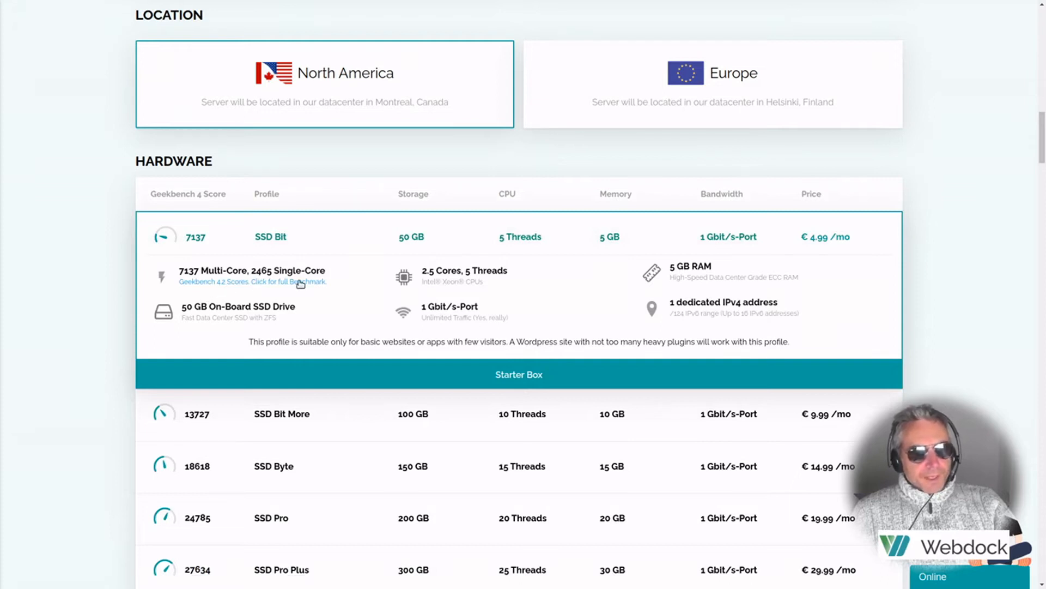
mouse_move(315, 319)
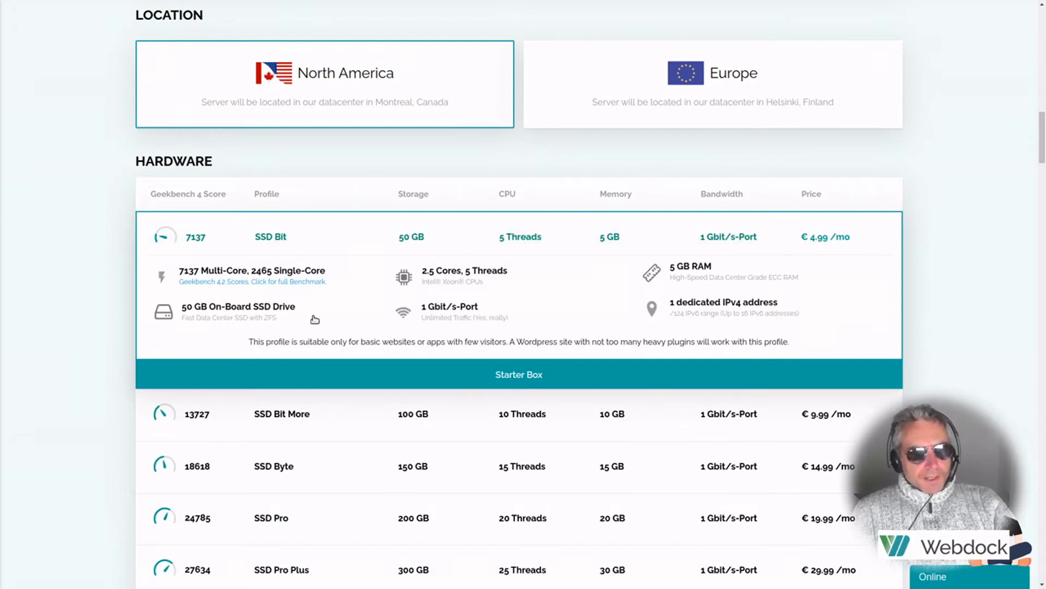
mouse_move(437, 320)
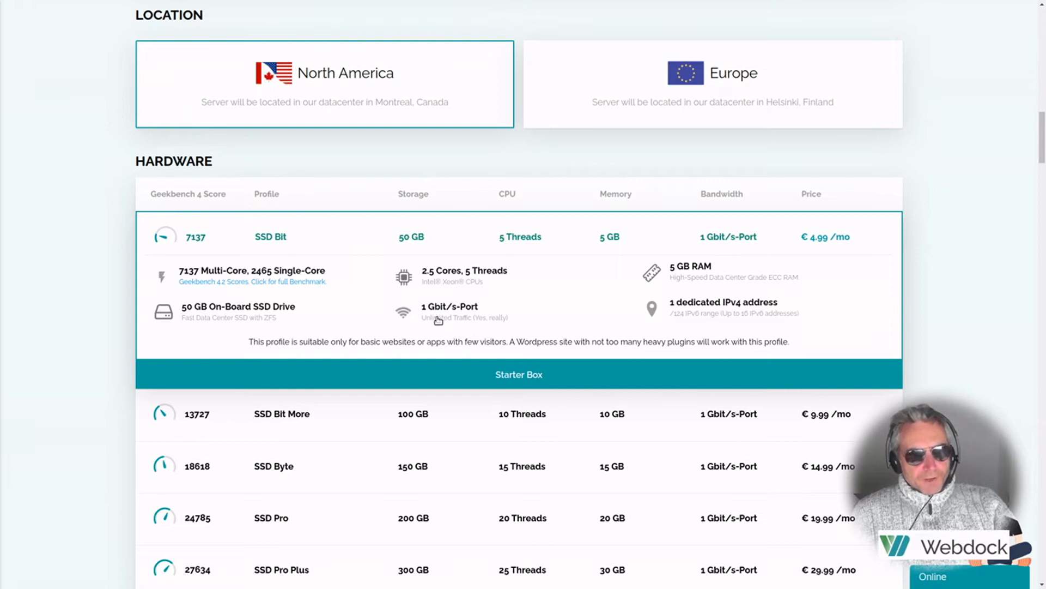
mouse_move(433, 327)
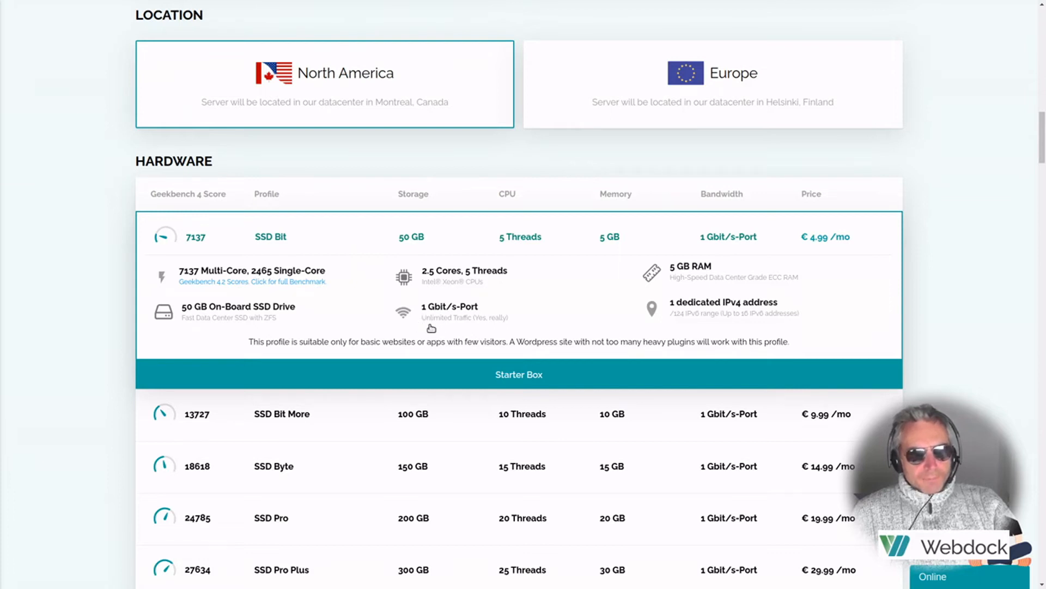
mouse_move(457, 325)
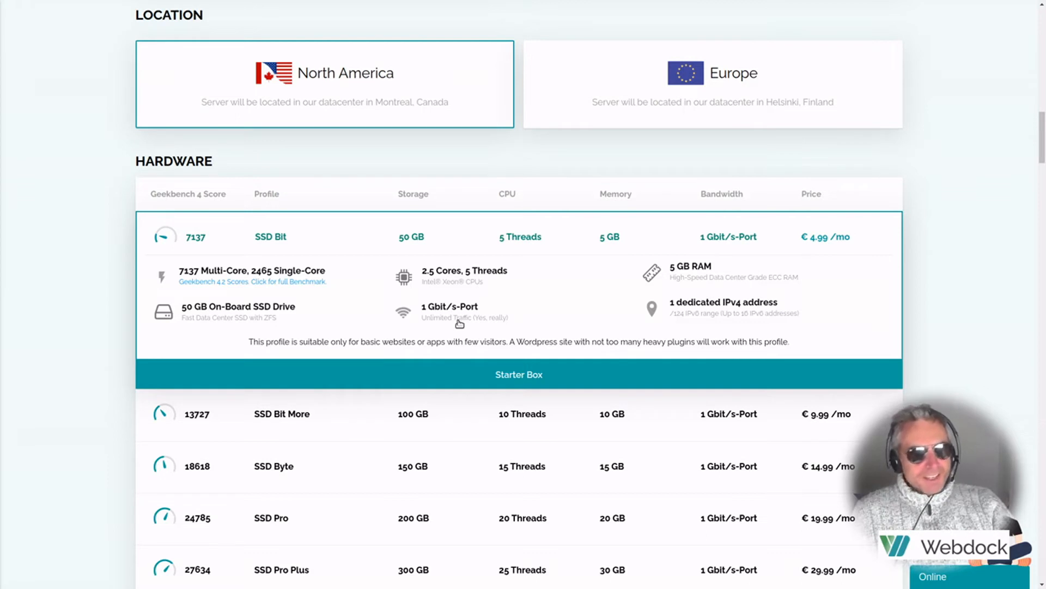
mouse_move(729, 237)
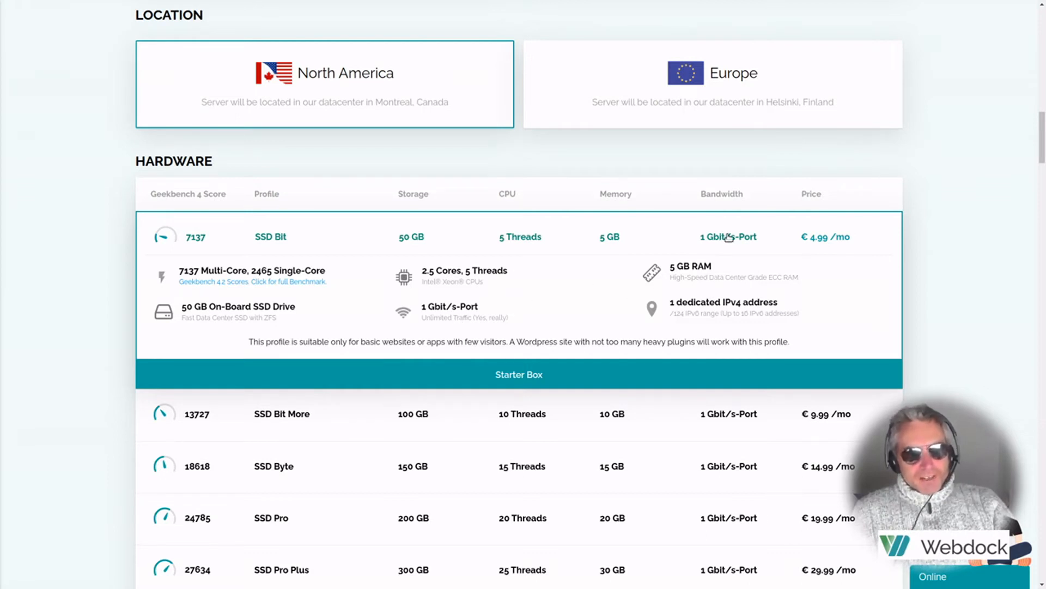
mouse_move(798, 254)
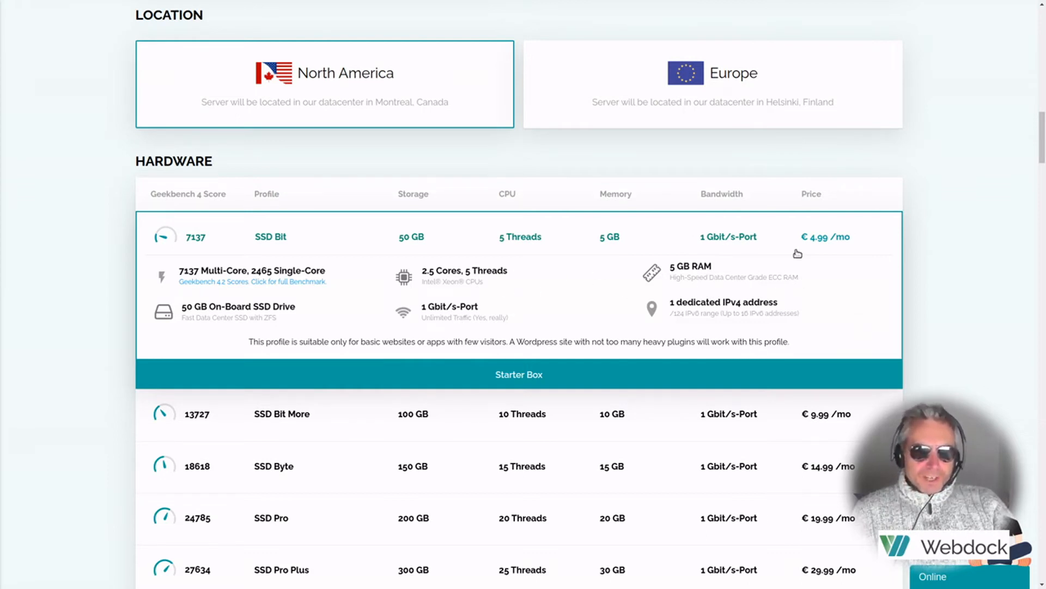
mouse_move(644, 264)
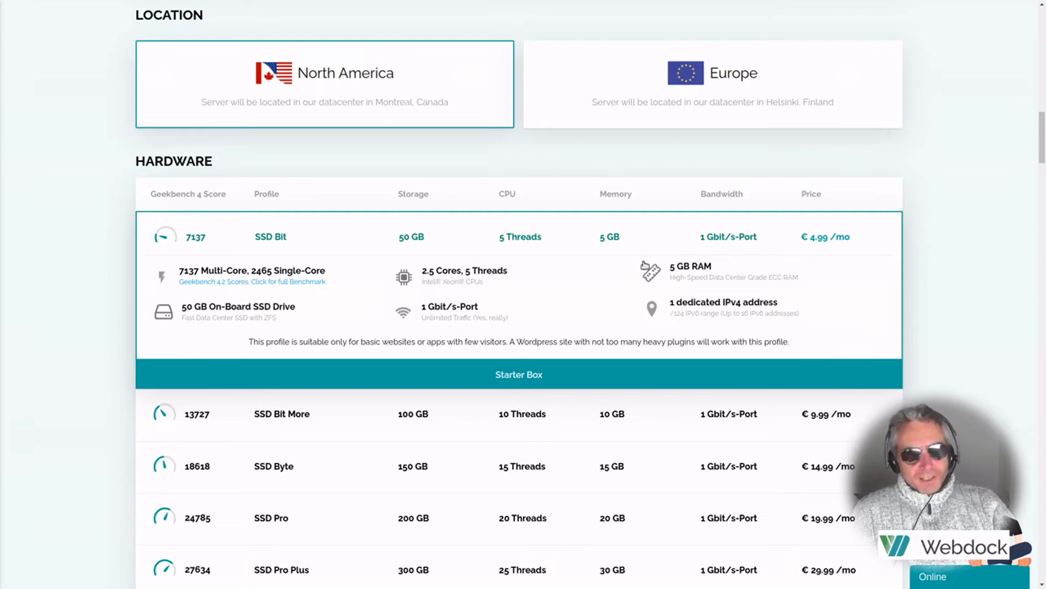
mouse_move(724, 288)
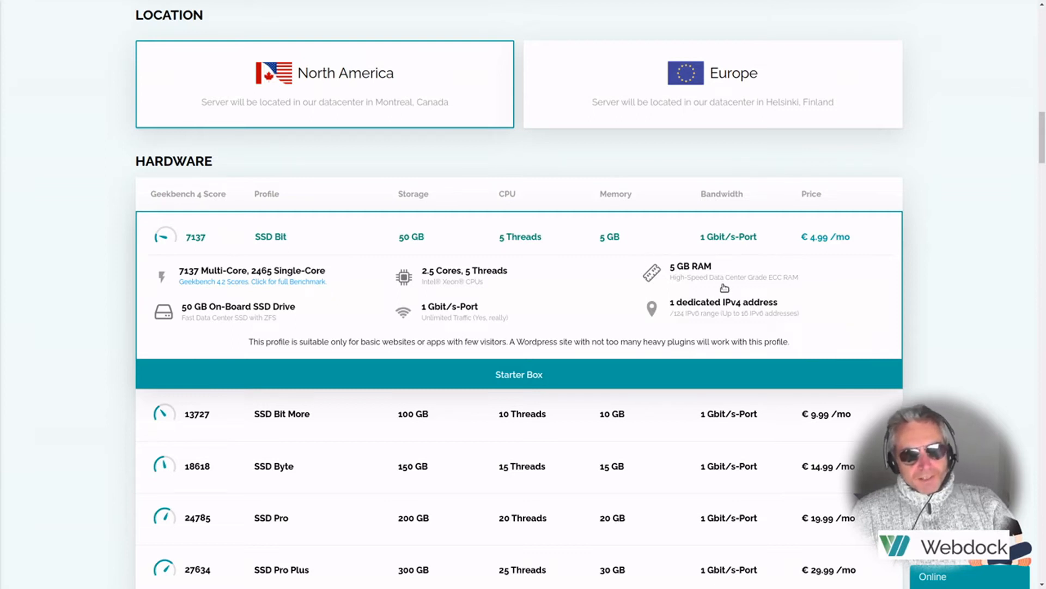
mouse_move(692, 287)
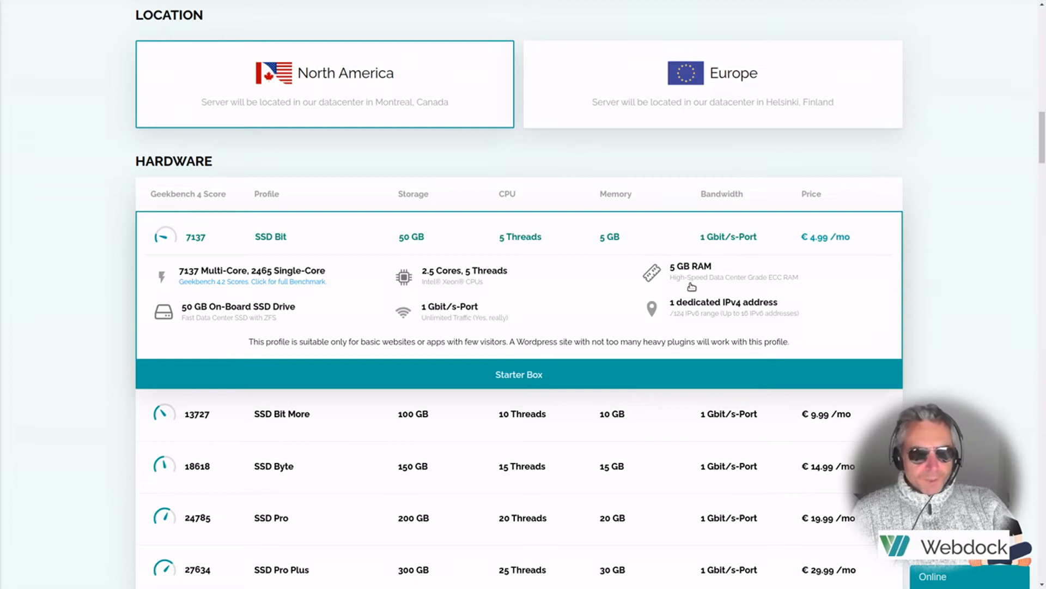
mouse_move(681, 285)
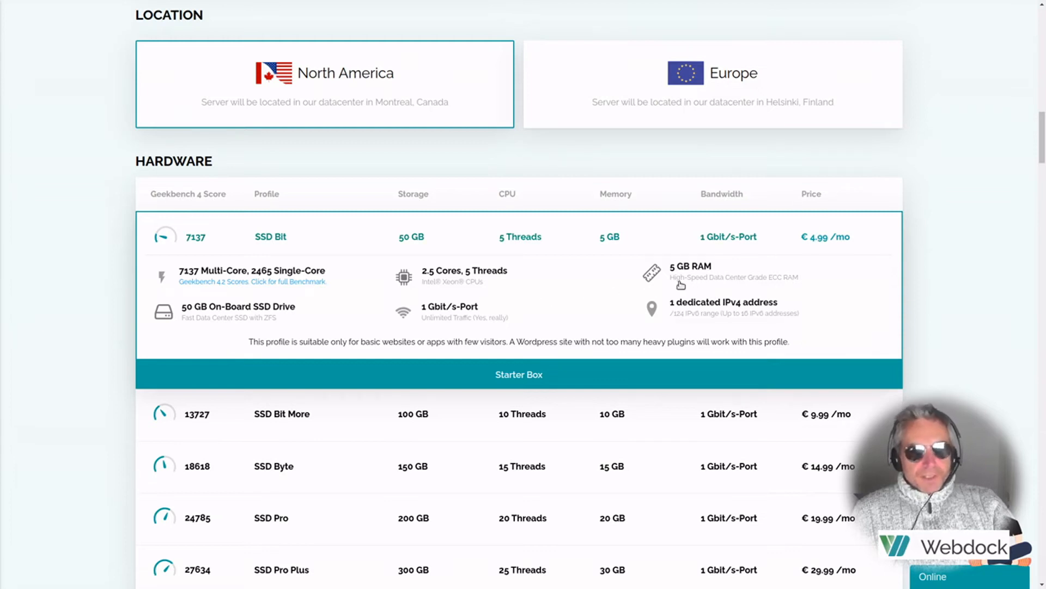
mouse_move(812, 252)
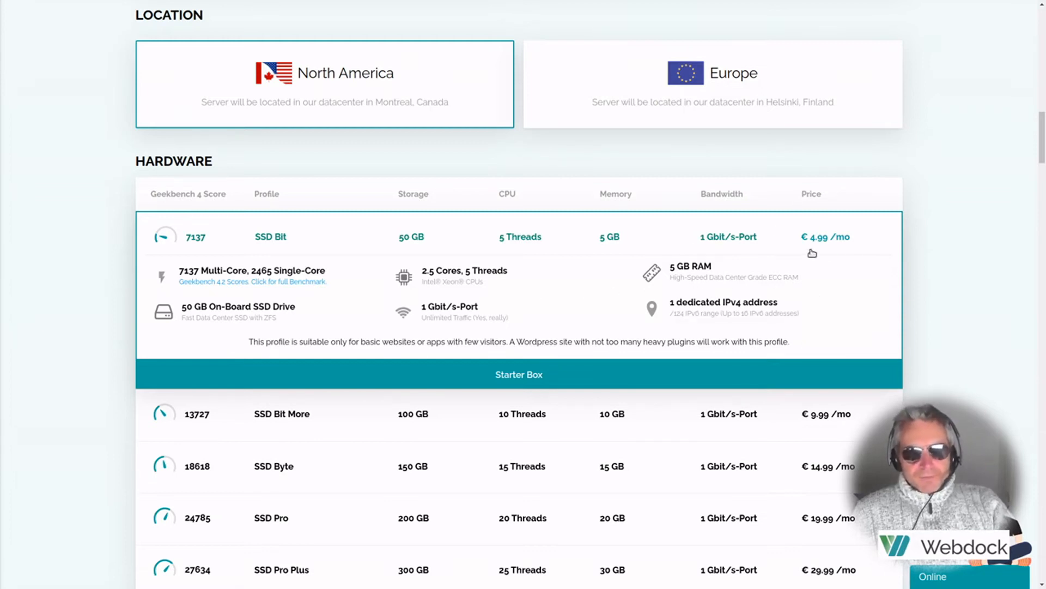
Scroll to the expanded SSD Bit profile showing 2.5 cores, 5 GB RAM, 50 GB SSD
scroll("down", 3)
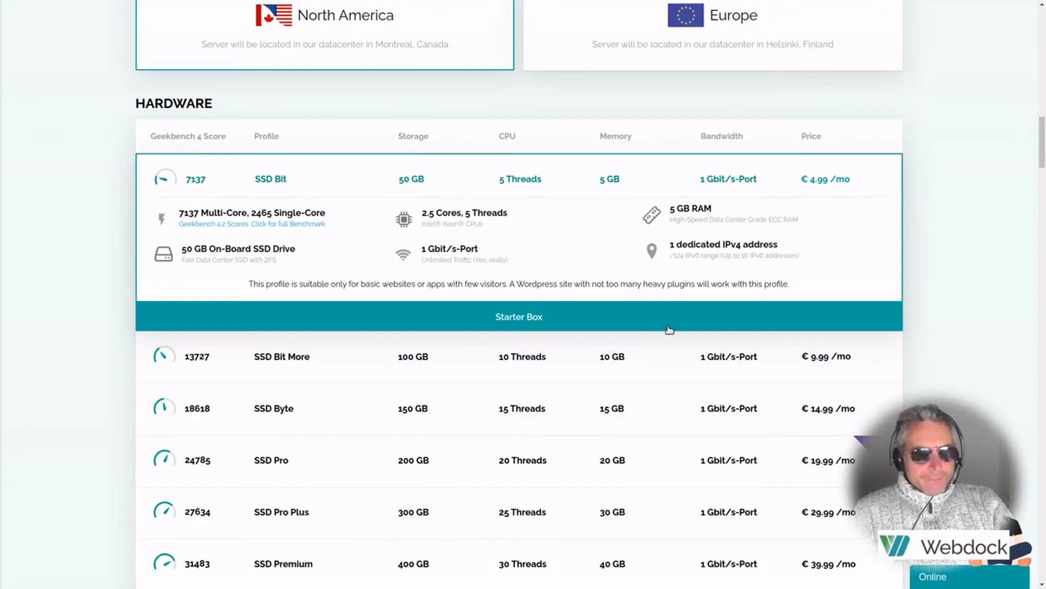
mouse_move(281, 356)
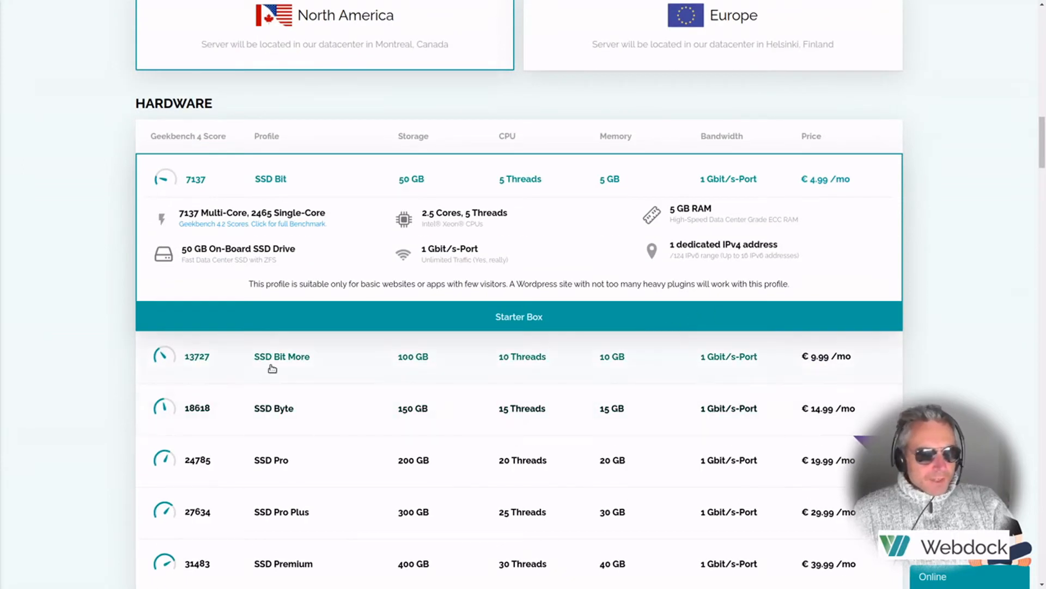
Expand the SSD Bit More profile: 5 cores, 10 GB RAM, 100 GB SSD at 9.99 €
left_click(281, 355)
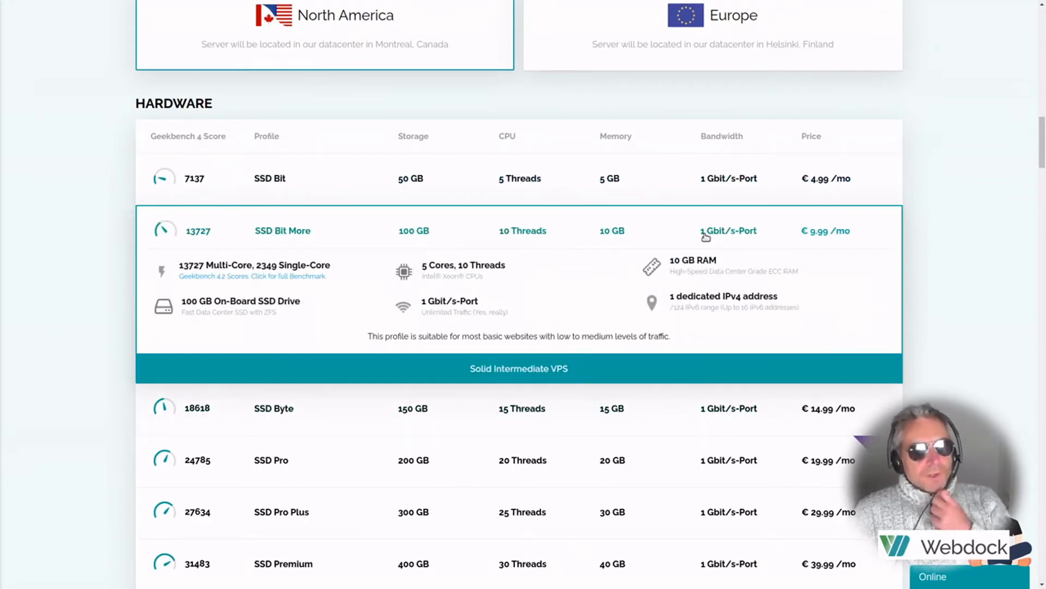
mouse_move(609, 281)
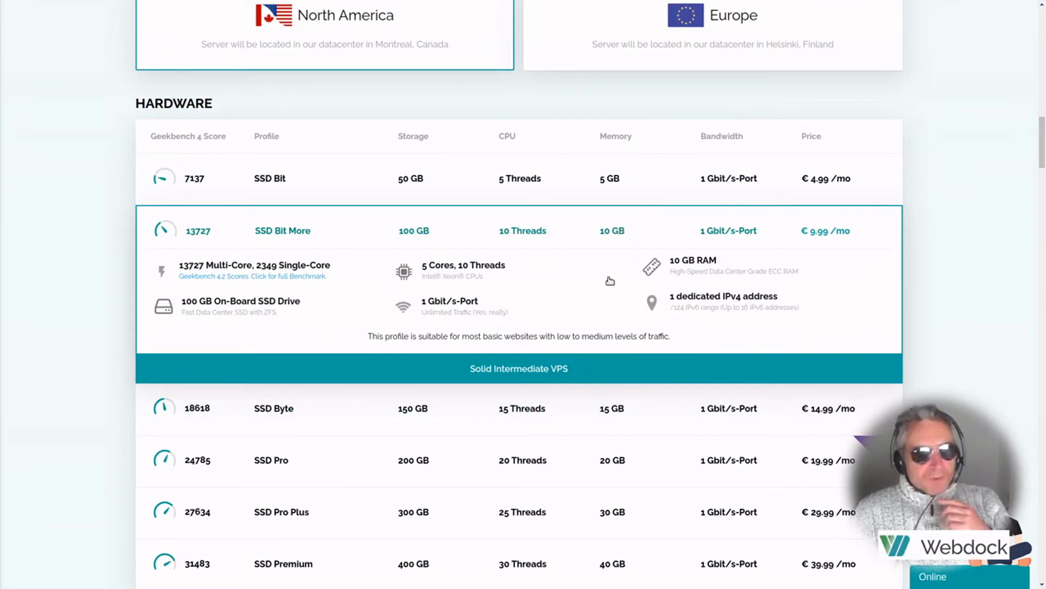
mouse_move(428, 365)
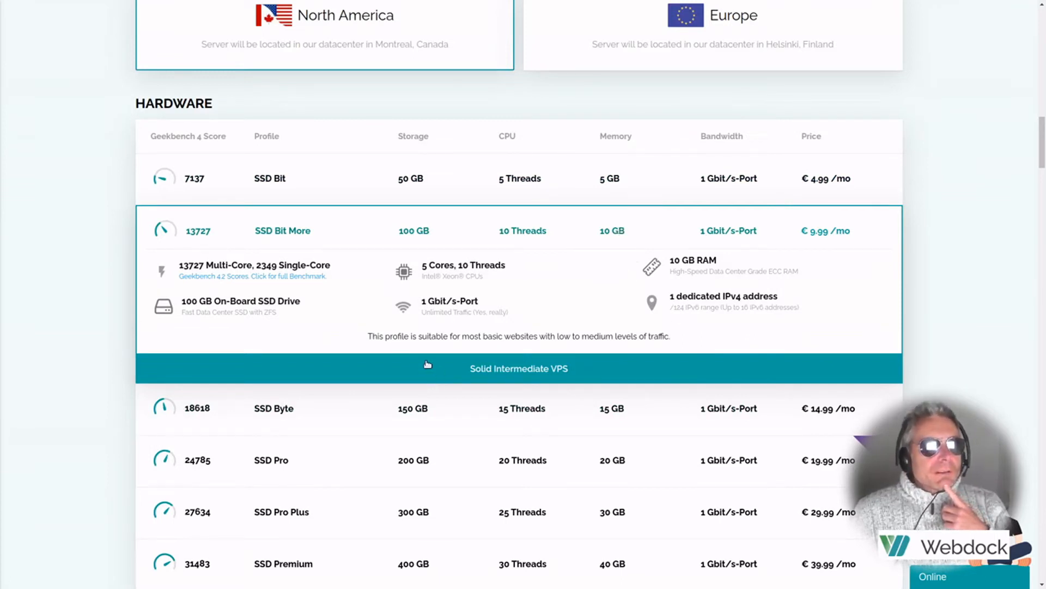
mouse_move(554, 343)
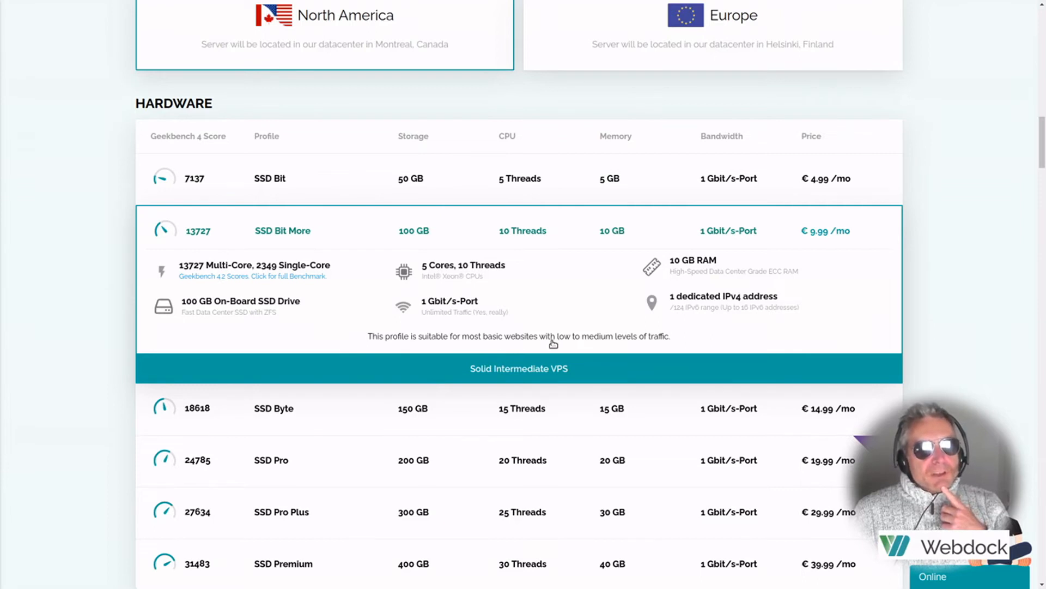
mouse_move(654, 342)
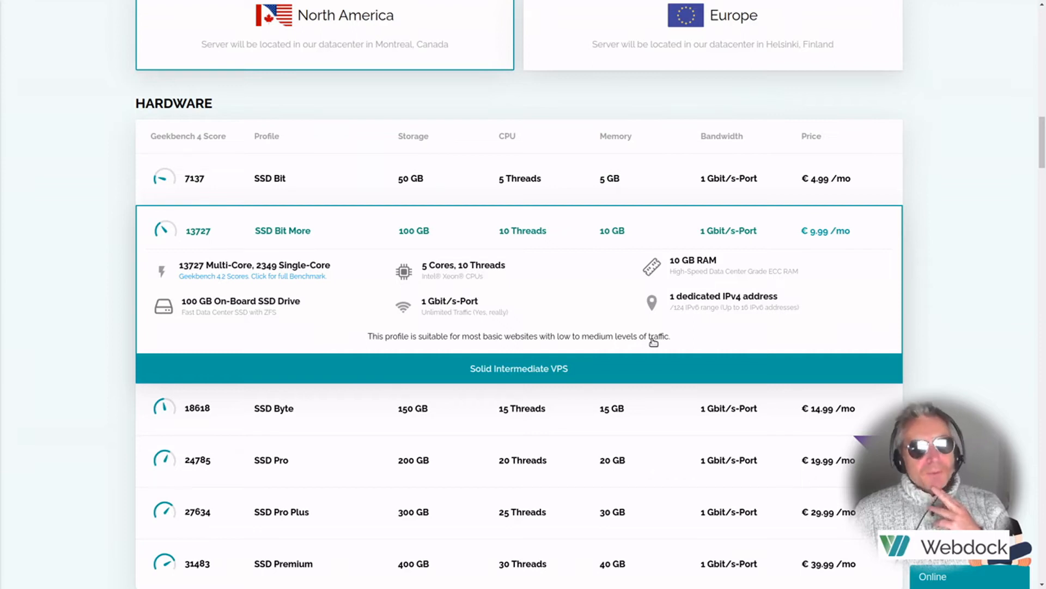
mouse_move(532, 346)
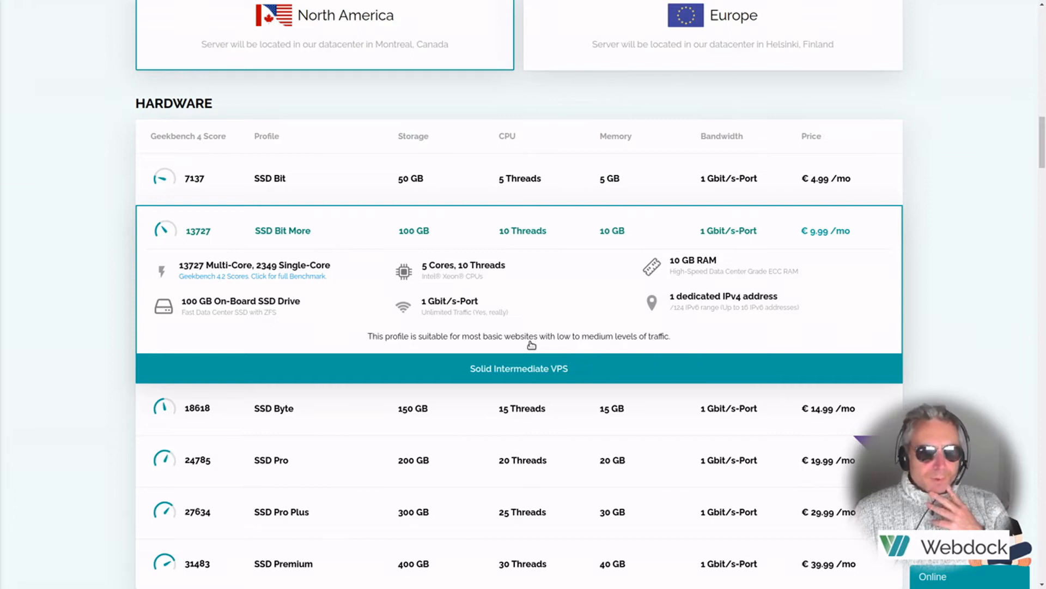
mouse_move(530, 308)
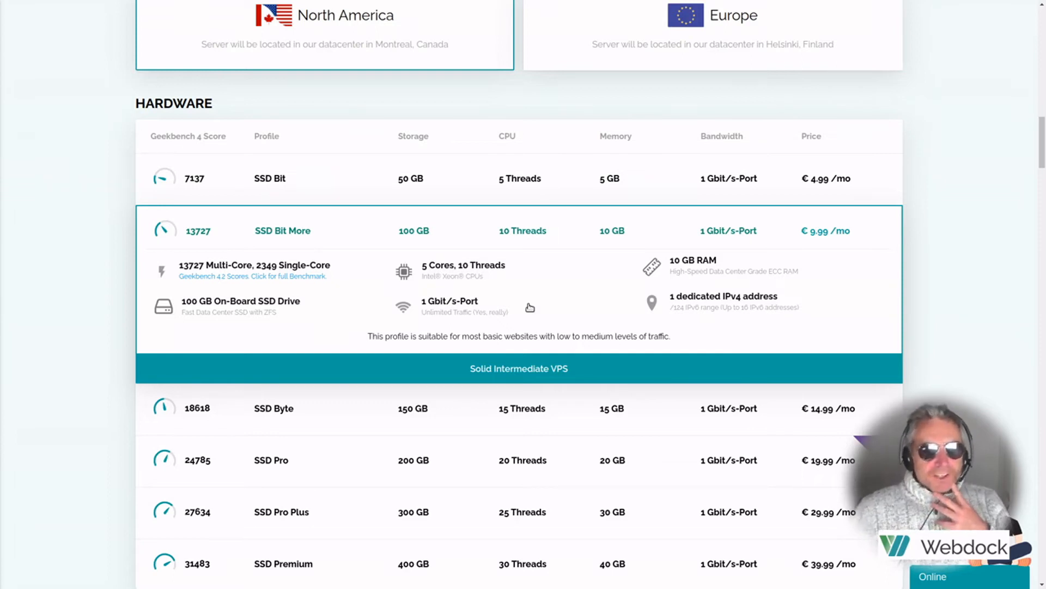
mouse_move(504, 238)
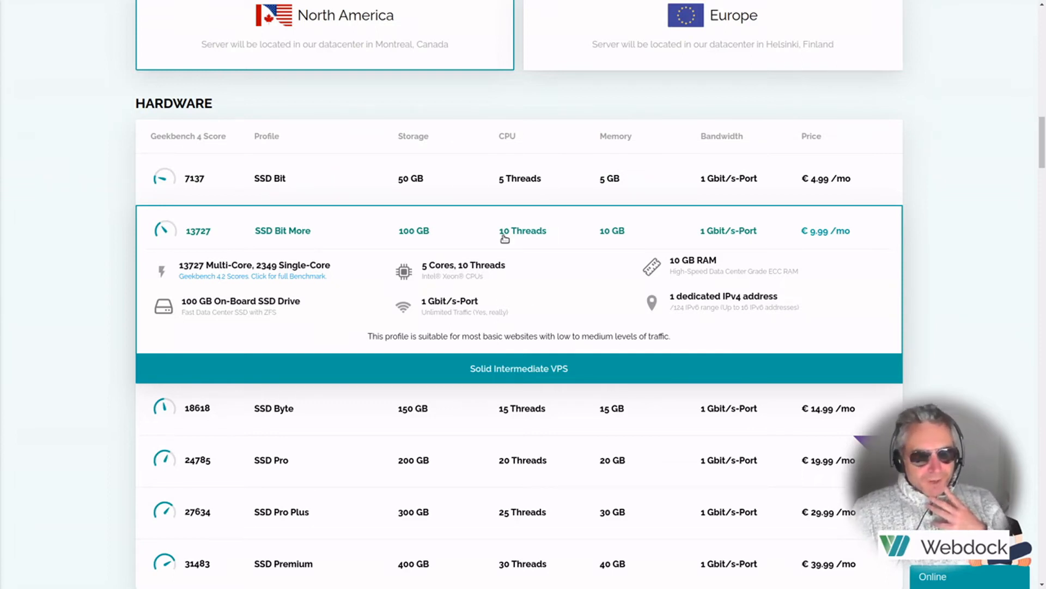
mouse_move(219, 309)
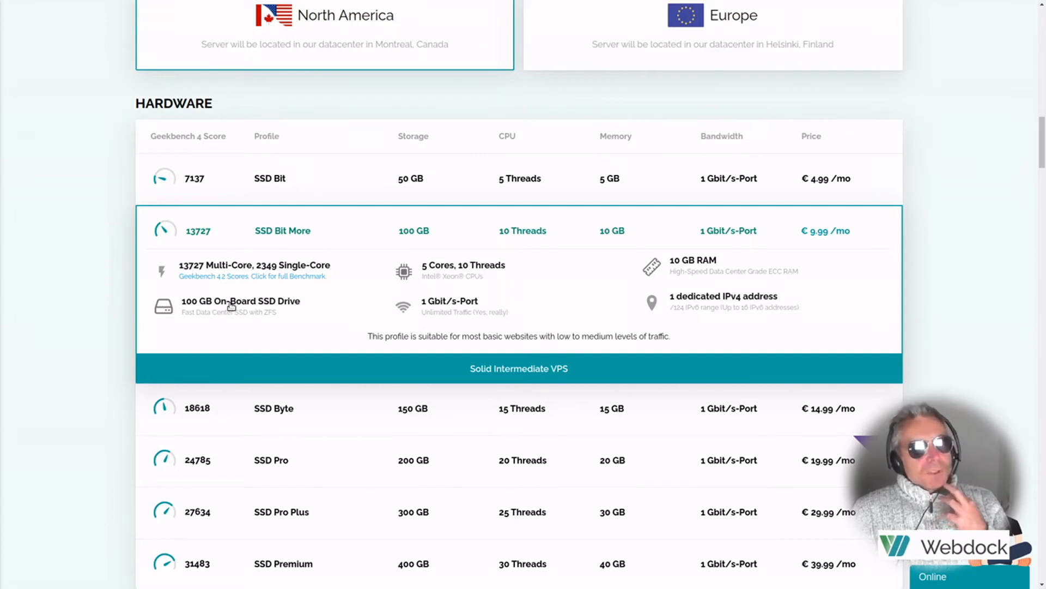
mouse_move(462, 269)
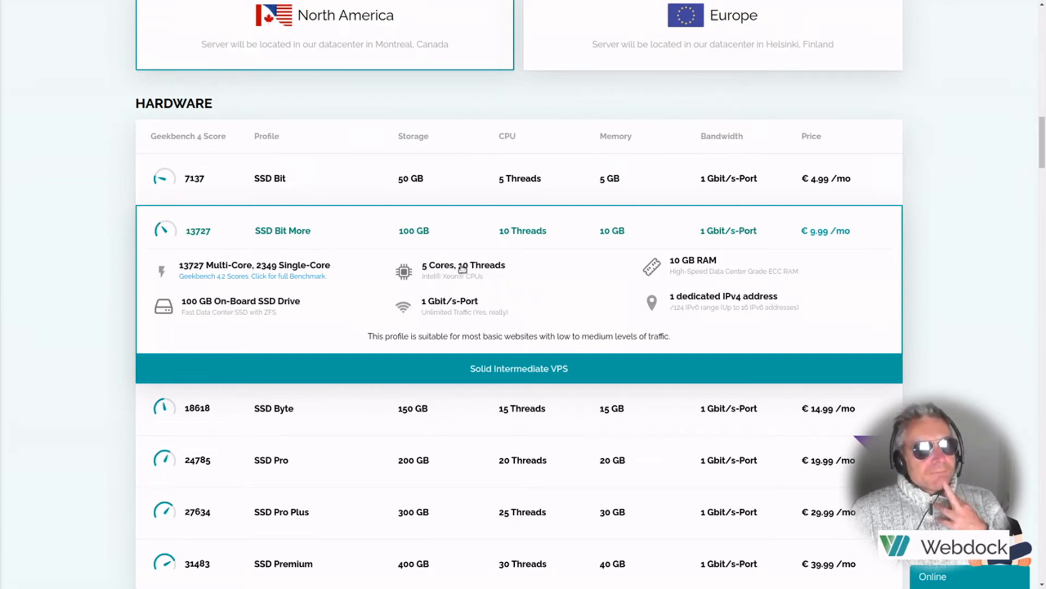
mouse_move(411, 324)
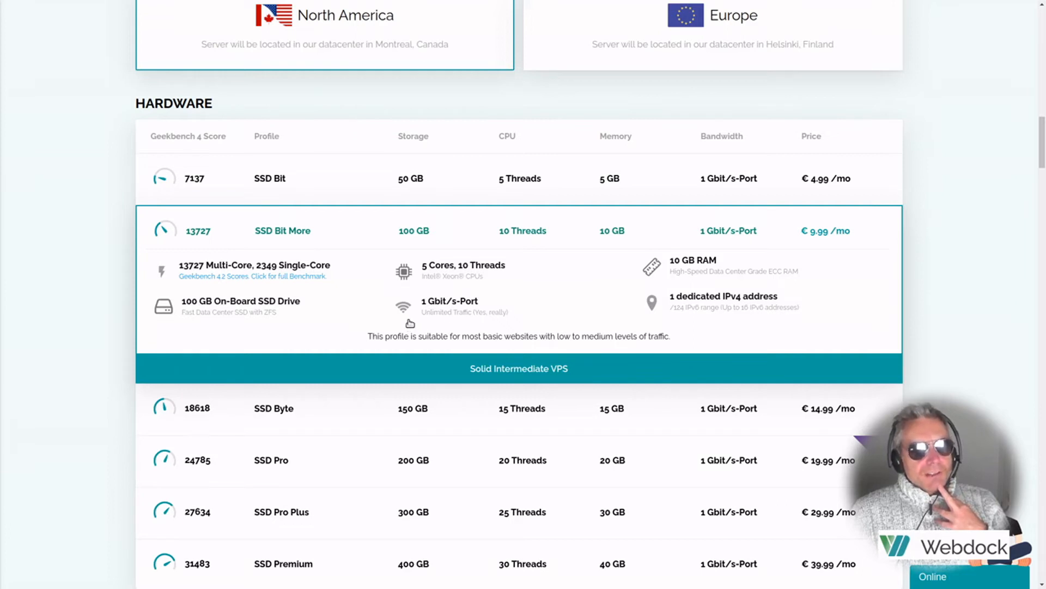
Scroll to the expanded SSD Byte profile: 7.5 cores, 15 GB RAM, 150 GB SSD at 14.99 €
scroll("down", 3)
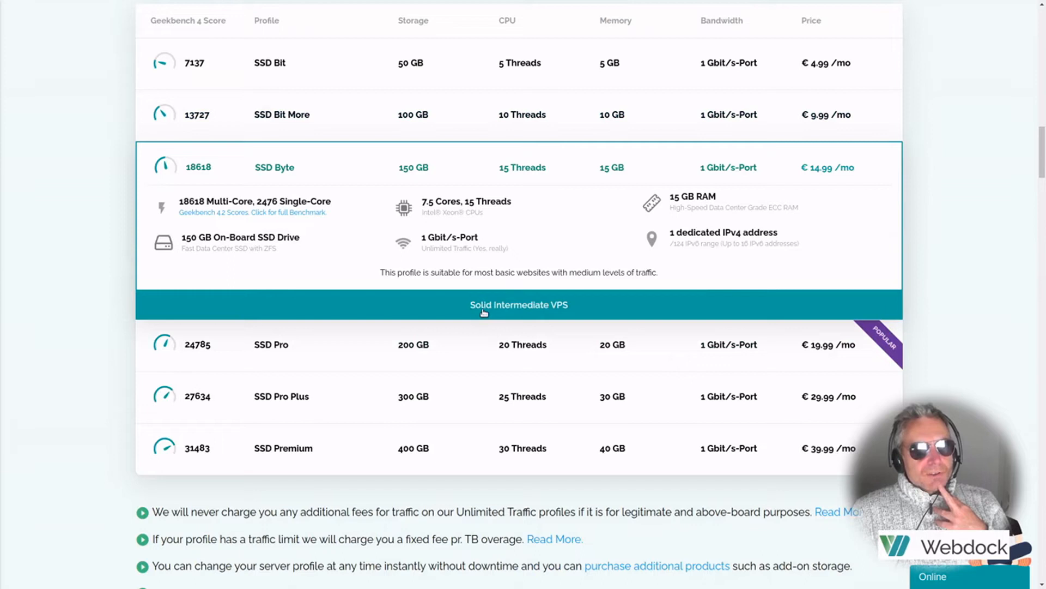
mouse_move(600, 286)
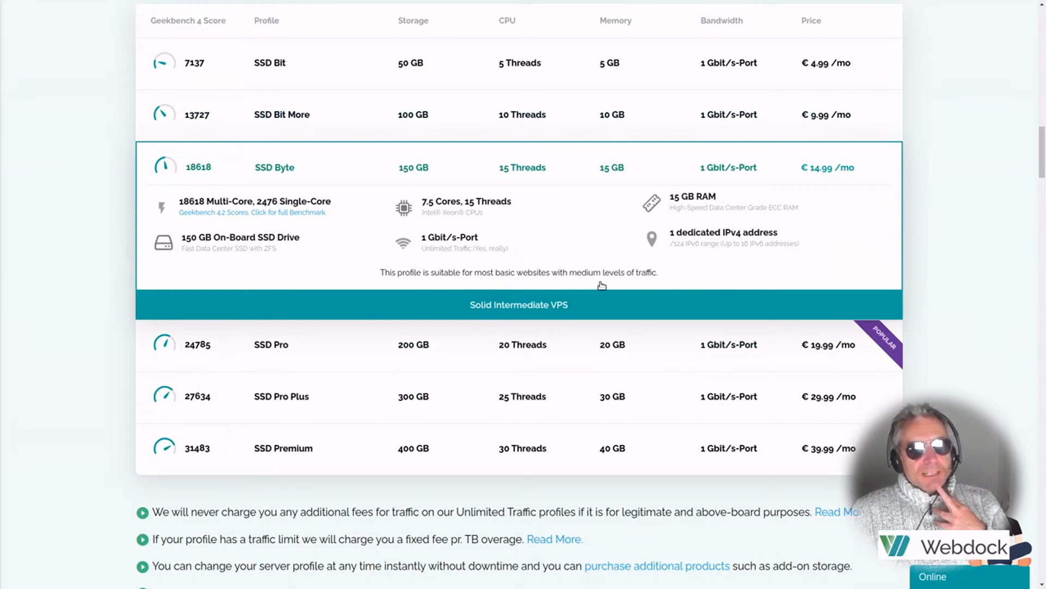
mouse_move(635, 279)
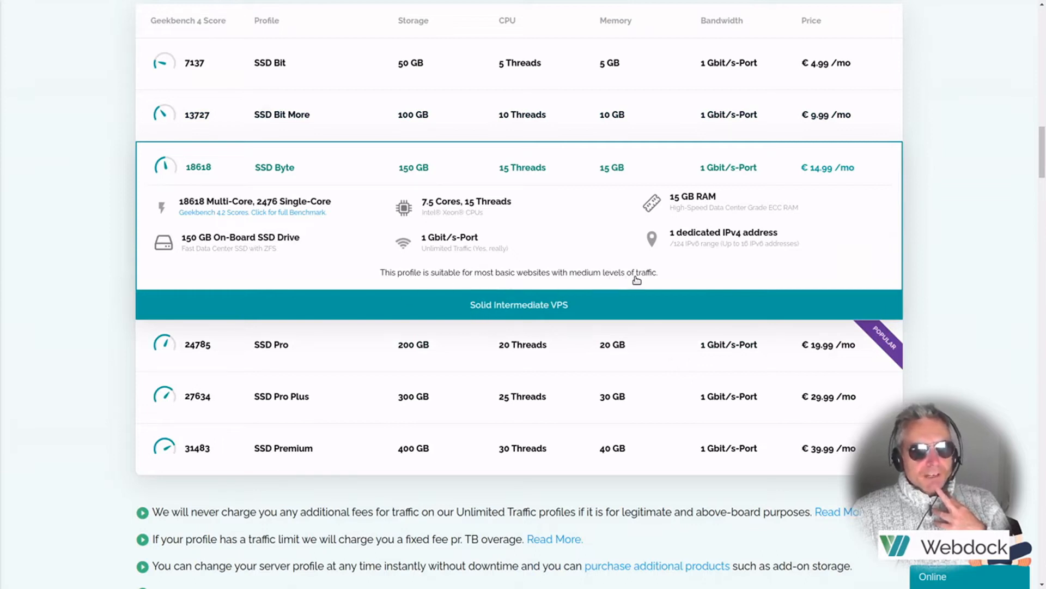
mouse_move(167, 192)
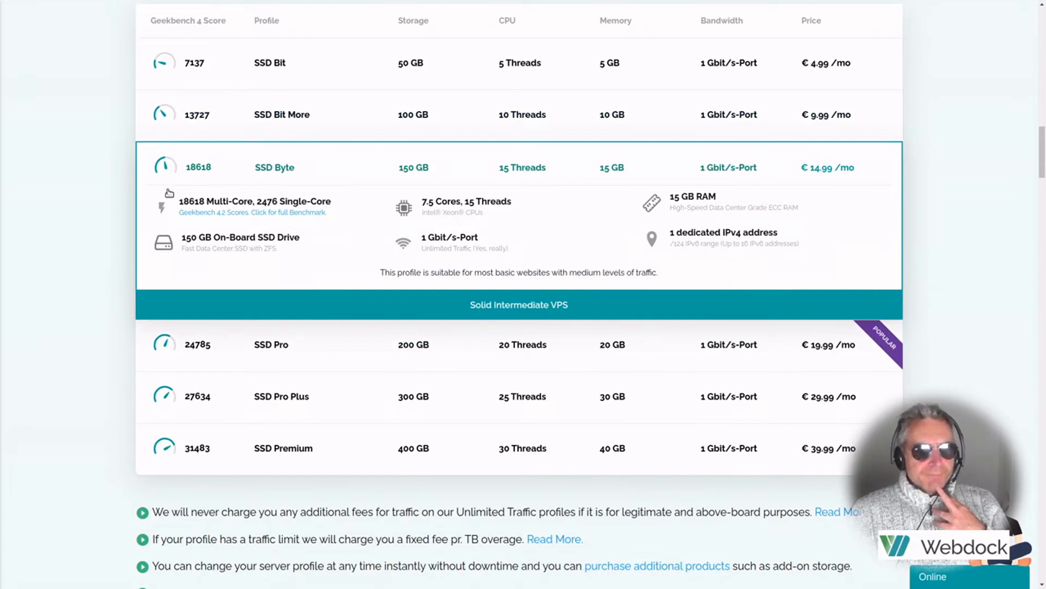
mouse_move(428, 224)
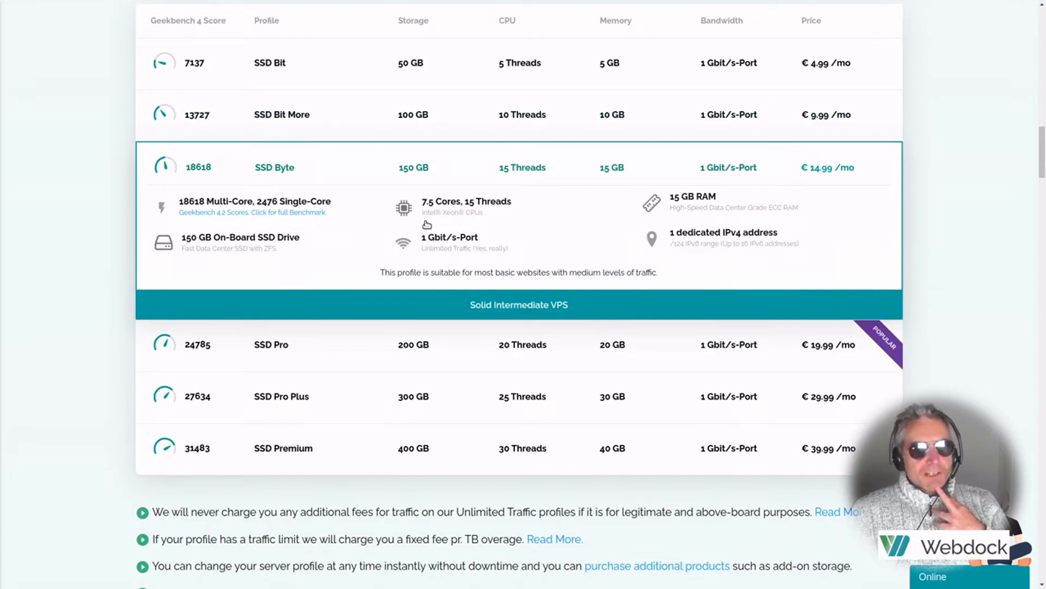
mouse_move(421, 224)
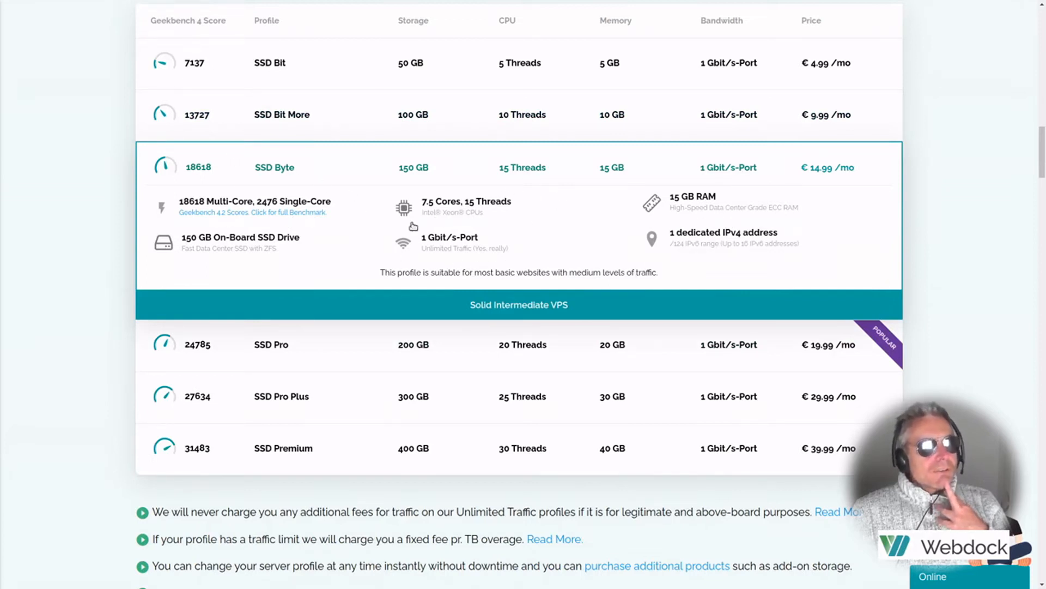
scroll("down", 3)
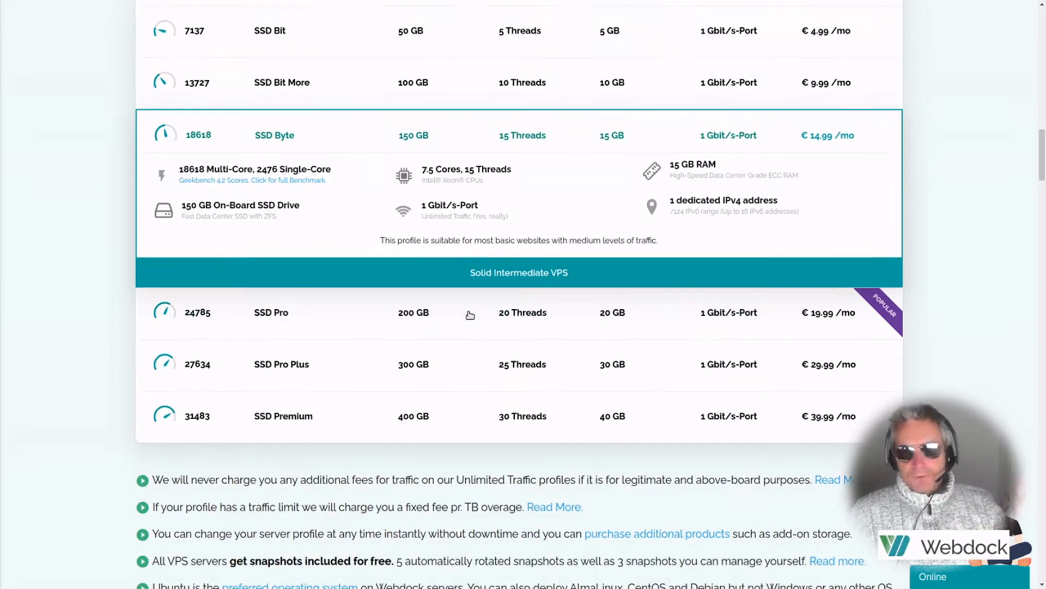
Expand the SSD Pro profile (10 cores, 20 GB RAM, 200 GB SSD) with the pricing notes below
left_click(471, 313)
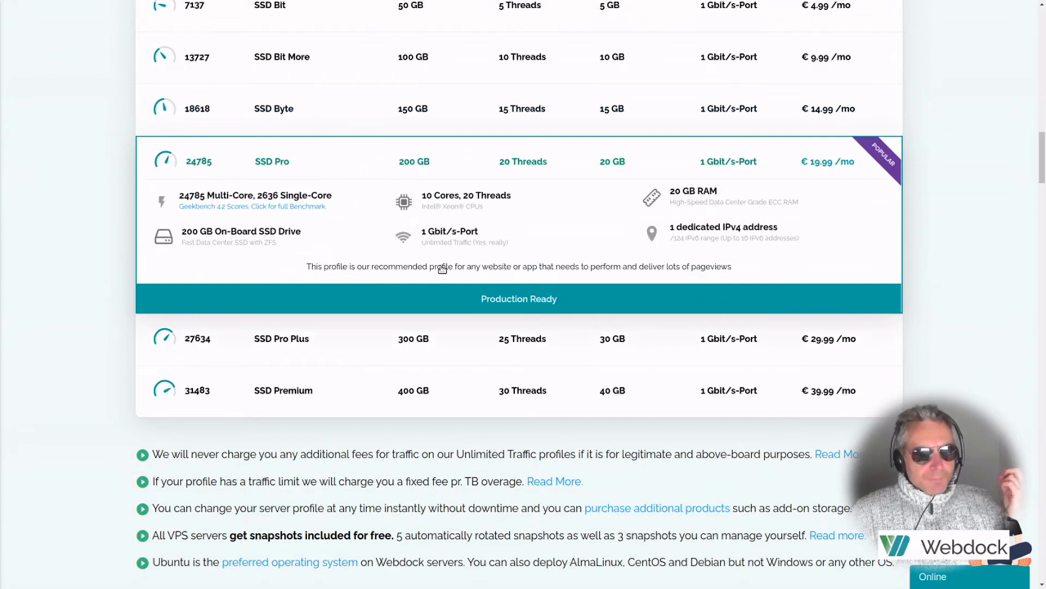
mouse_move(601, 276)
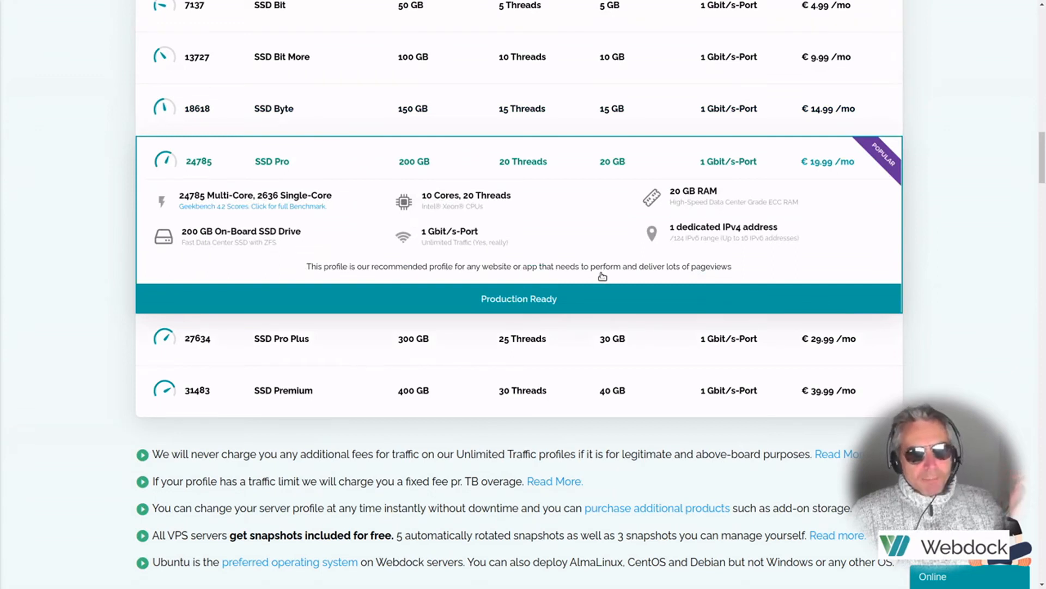
mouse_move(774, 237)
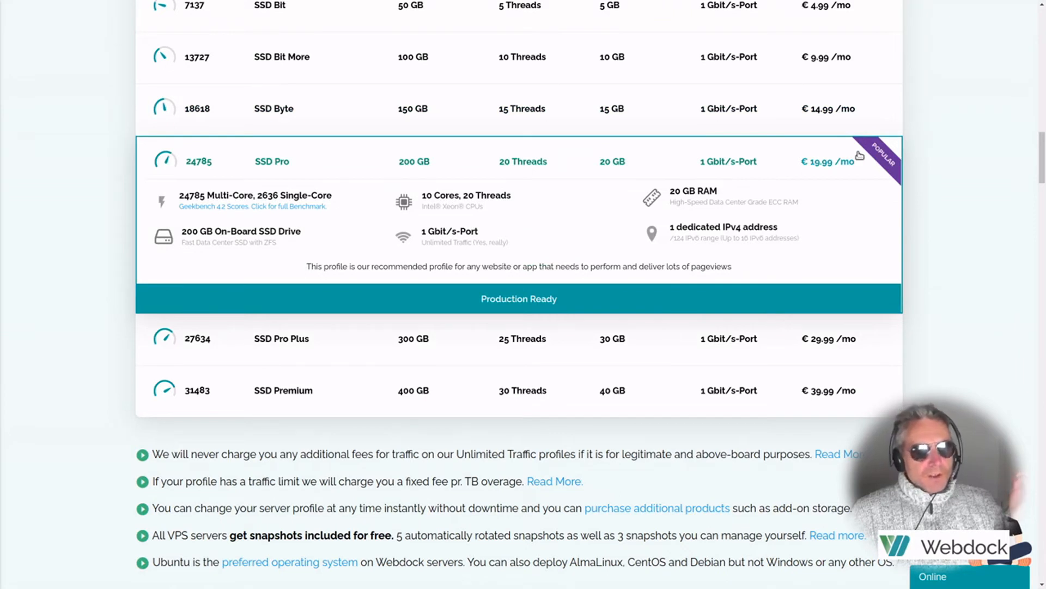
mouse_move(827, 166)
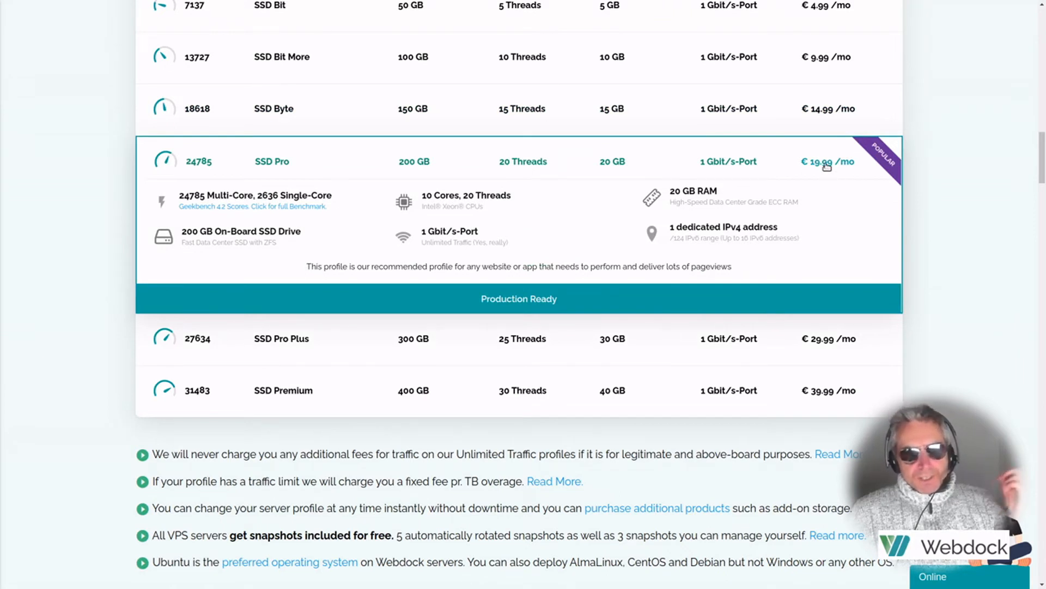
mouse_move(791, 219)
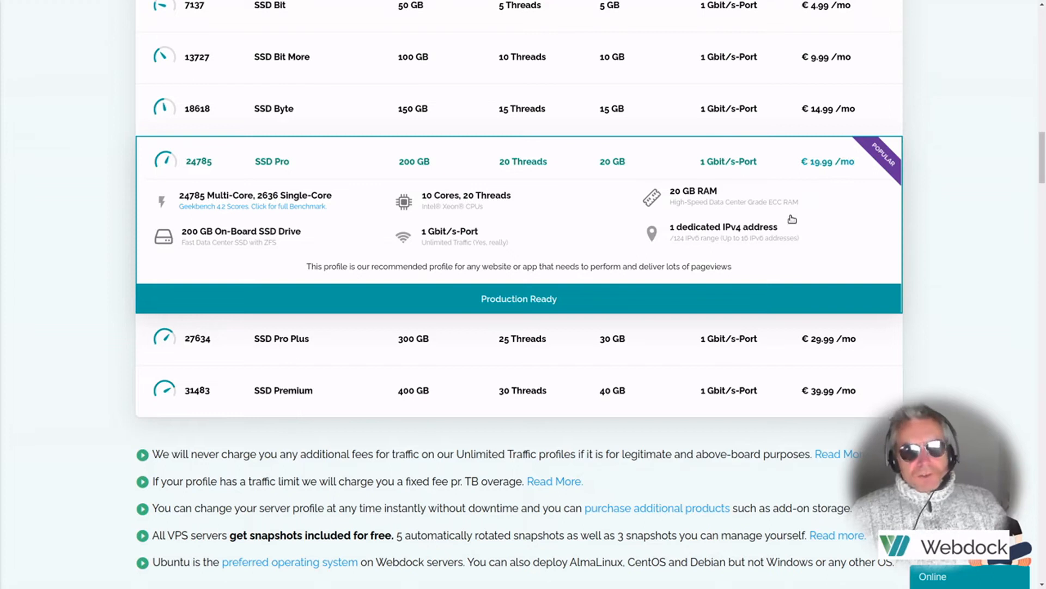
scroll("down", 3)
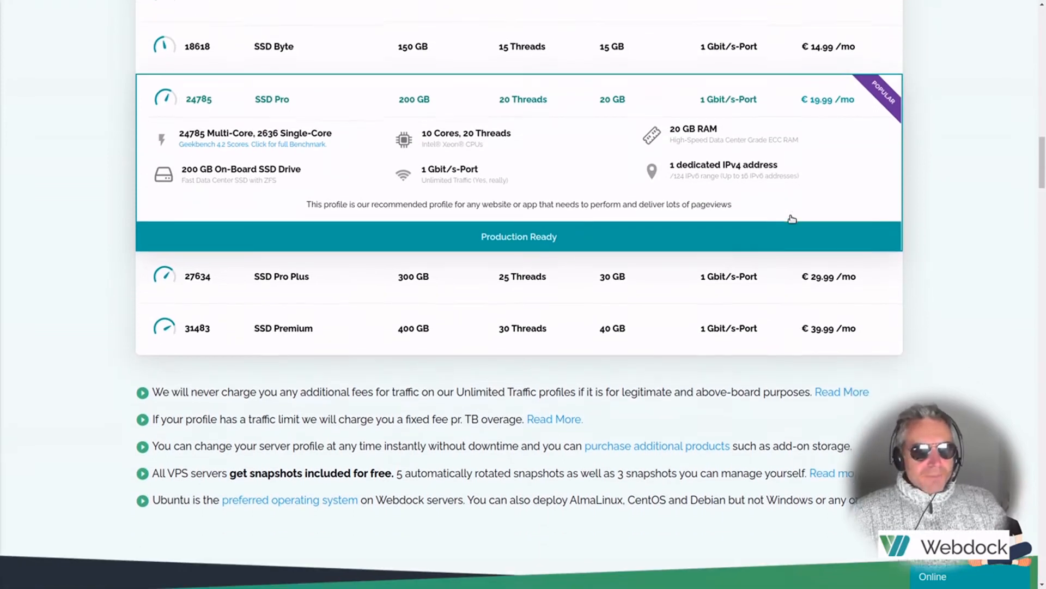
scroll("down", 3)
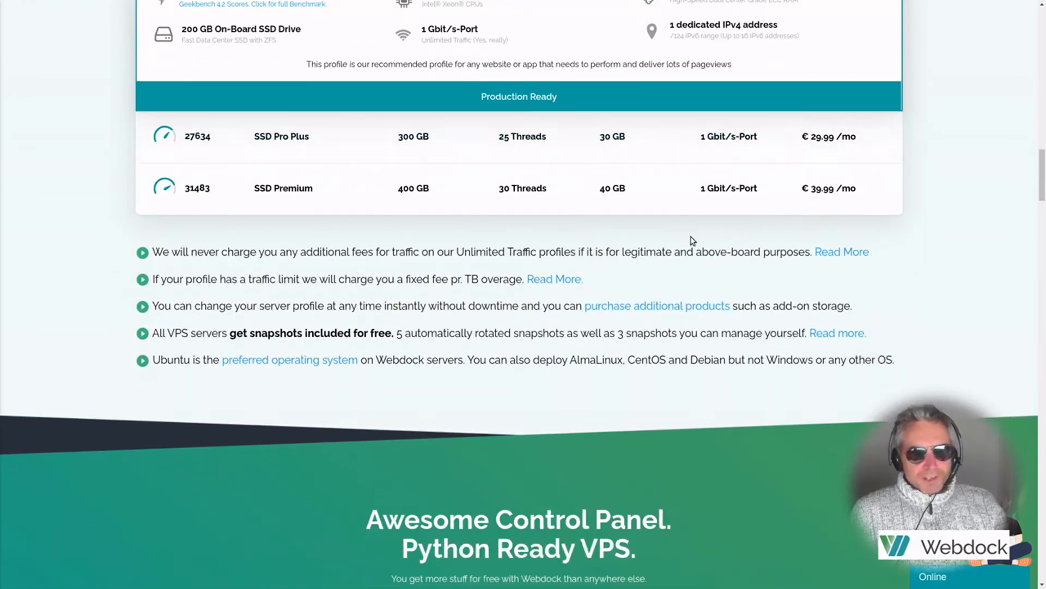
mouse_move(369, 265)
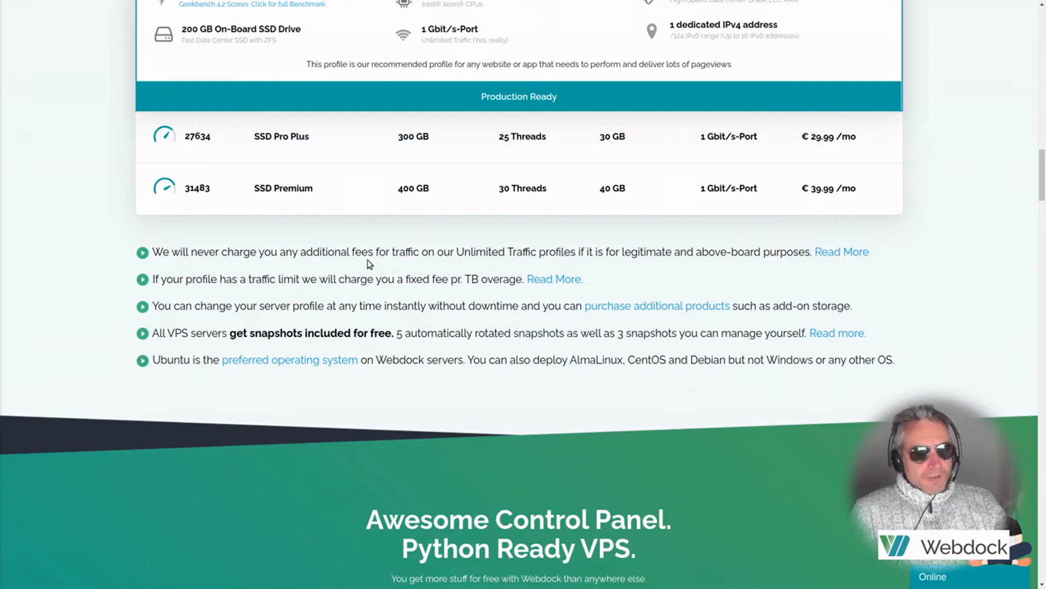
mouse_move(469, 254)
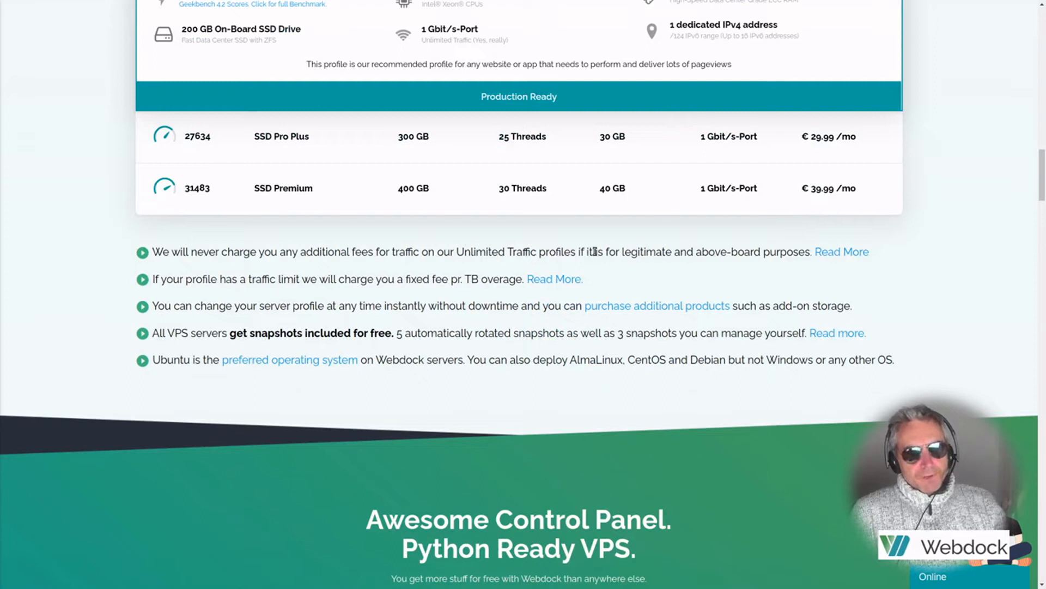
mouse_move(702, 262)
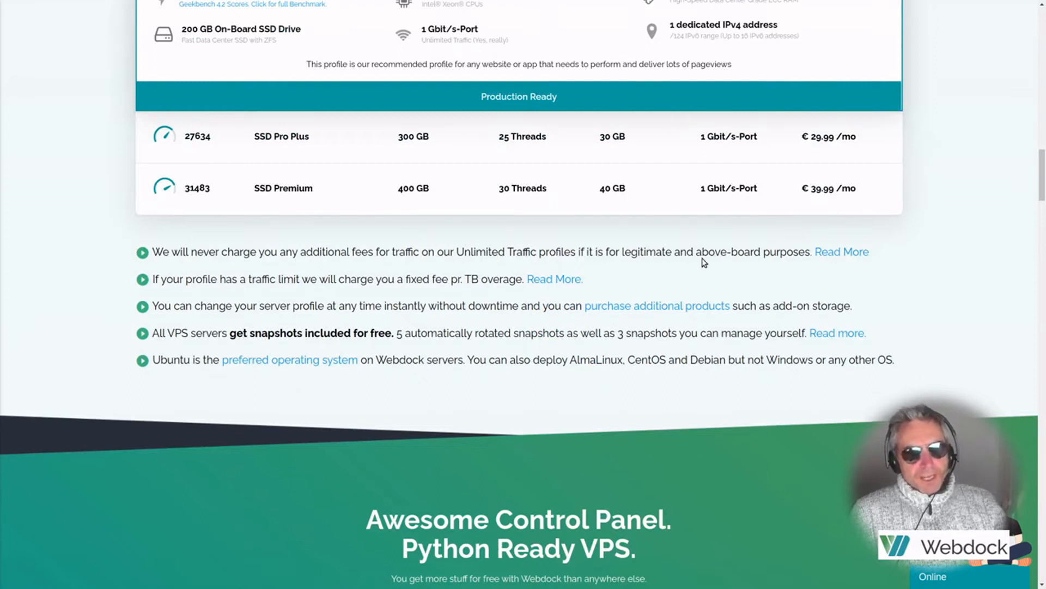
mouse_move(820, 254)
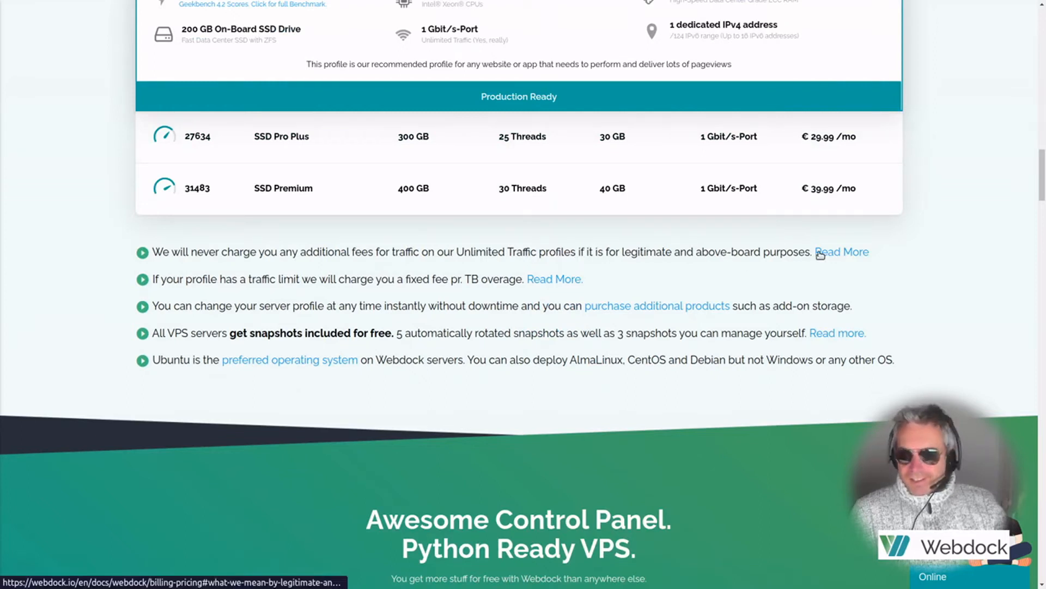
mouse_move(533, 266)
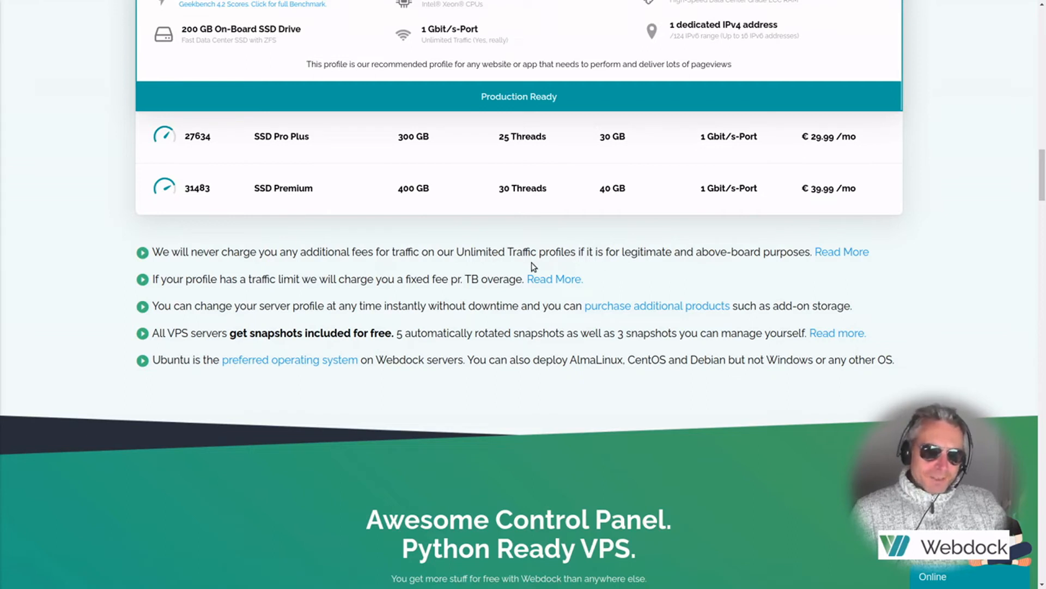
mouse_move(451, 136)
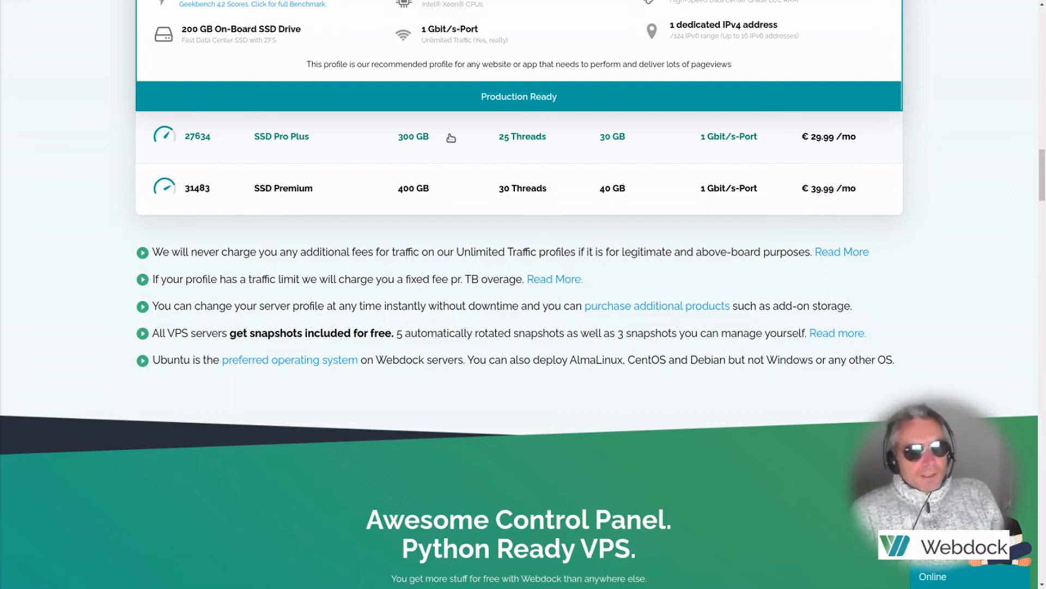
mouse_move(490, 296)
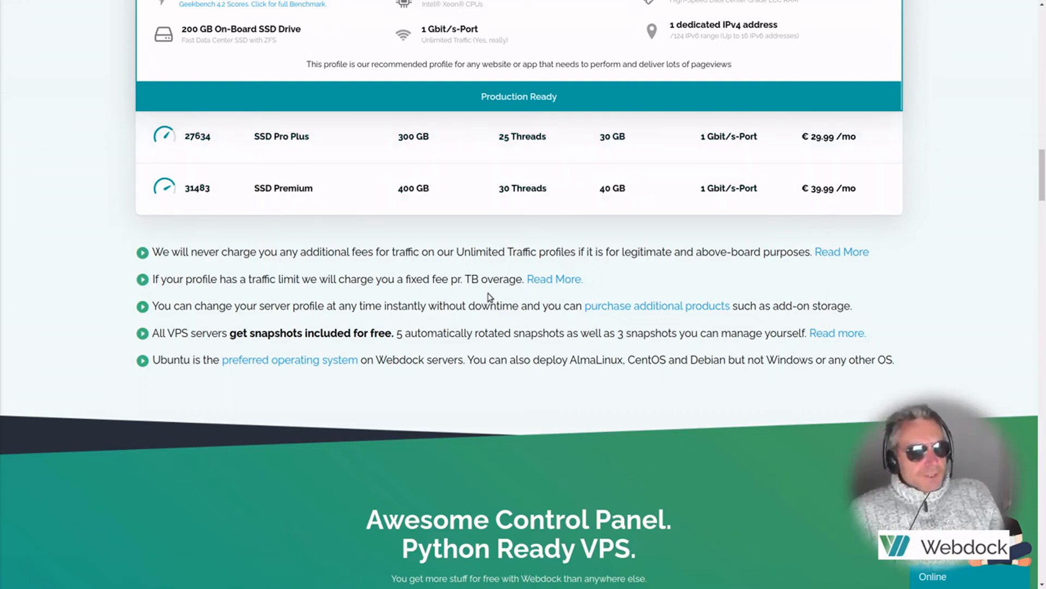
double_click(273, 279)
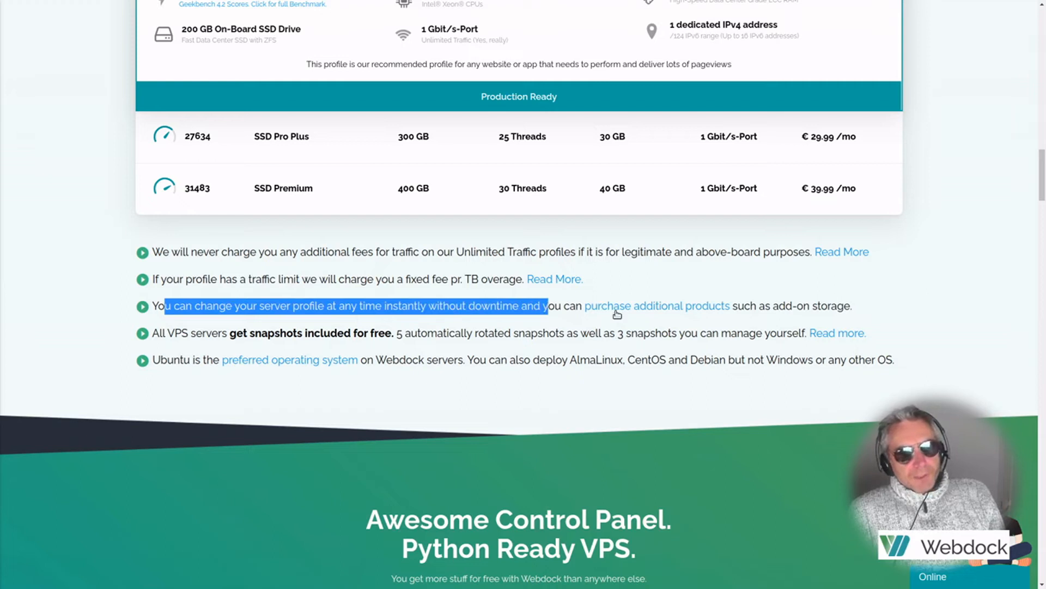
mouse_move(802, 320)
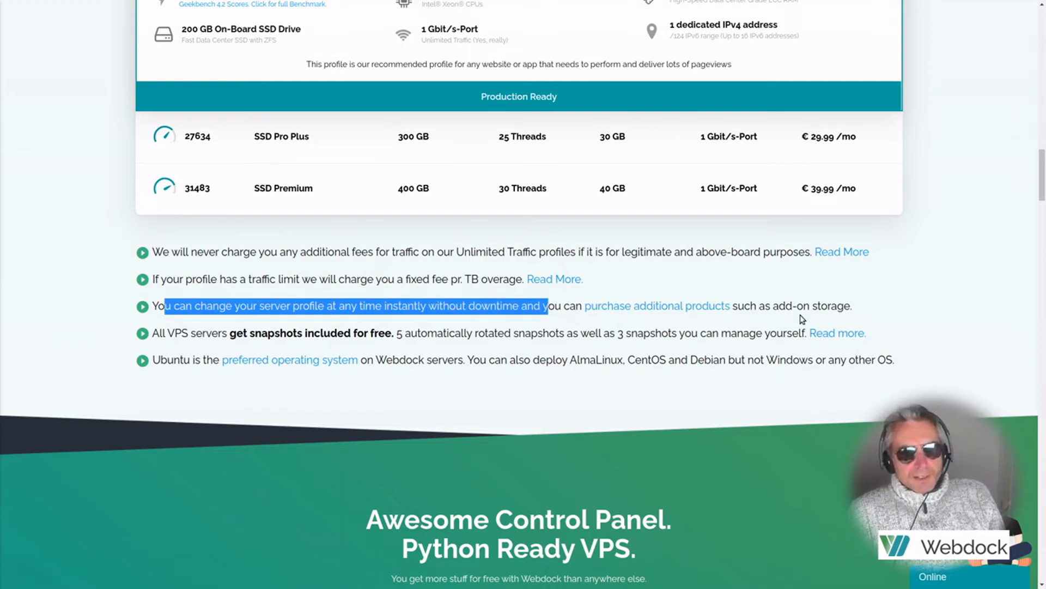
mouse_move(736, 310)
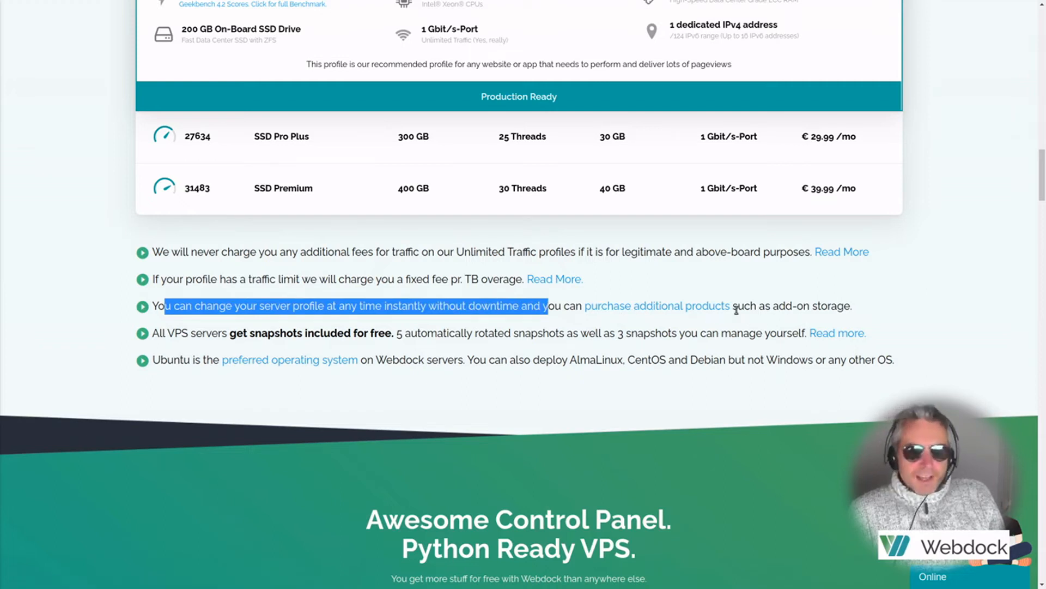
mouse_move(327, 380)
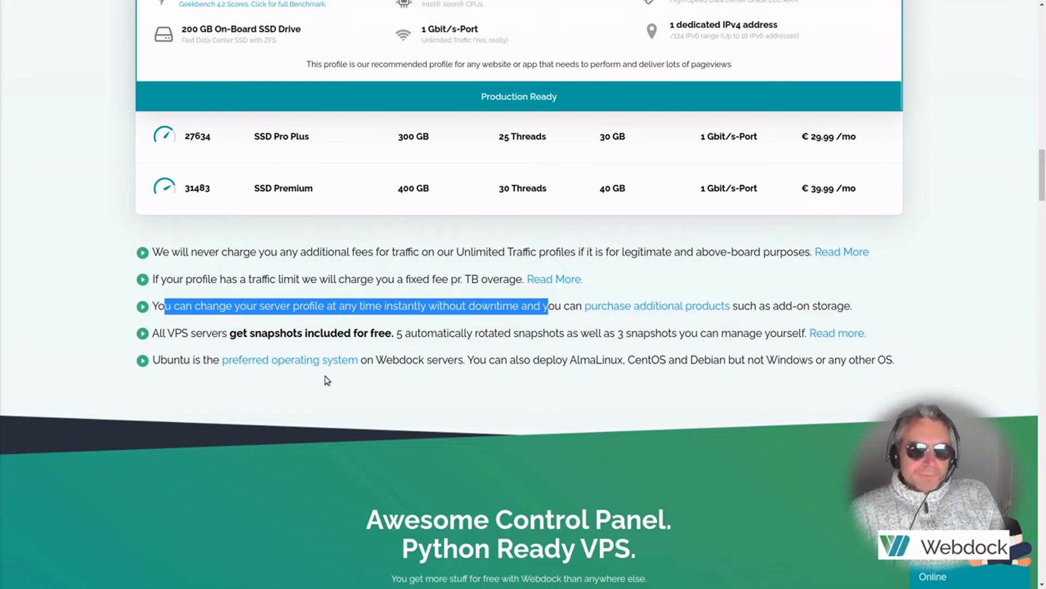
mouse_move(359, 329)
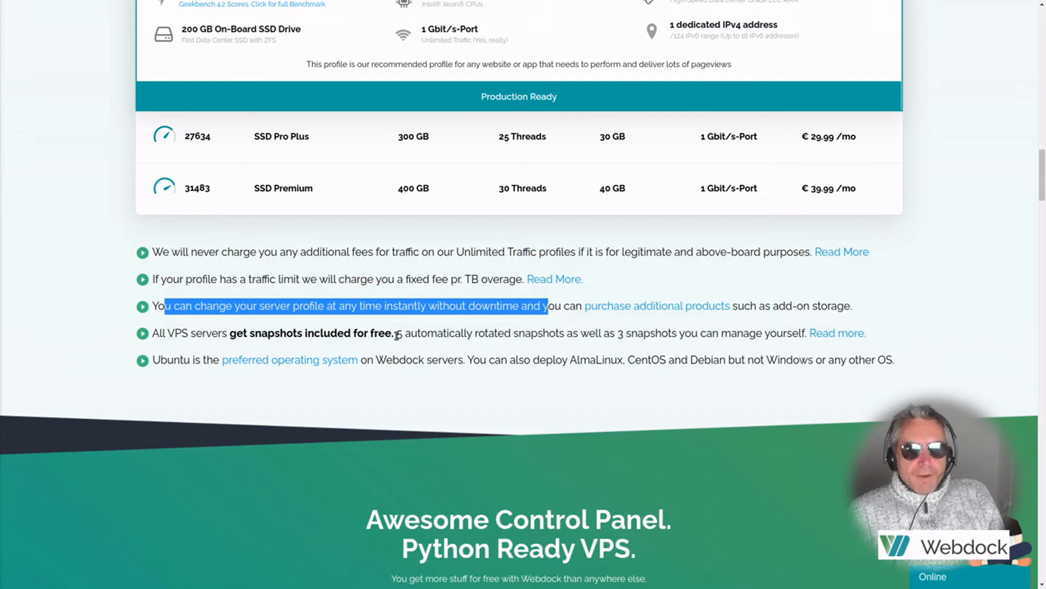
mouse_move(543, 345)
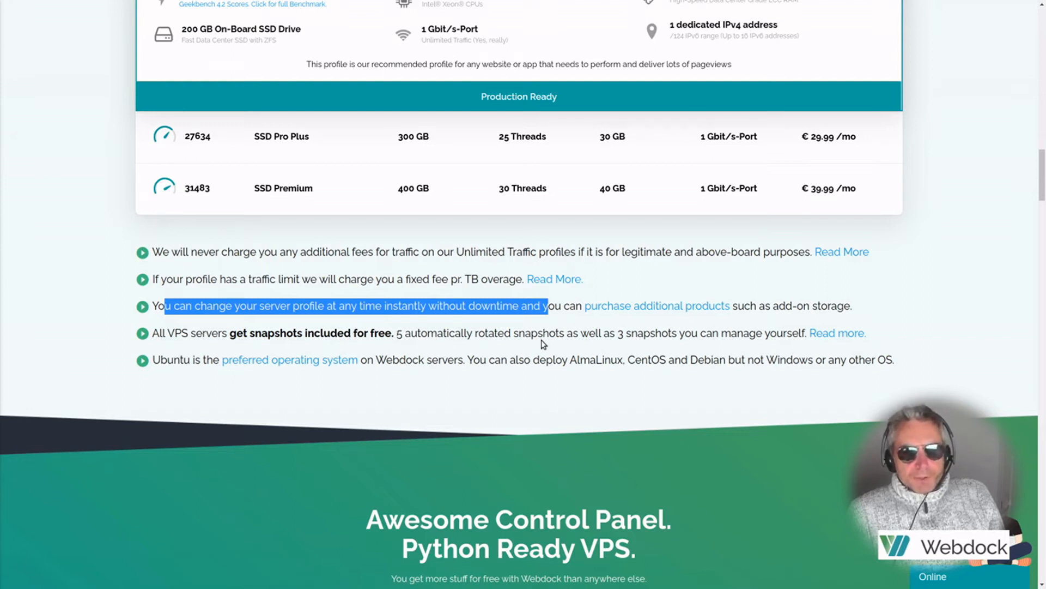
mouse_move(617, 336)
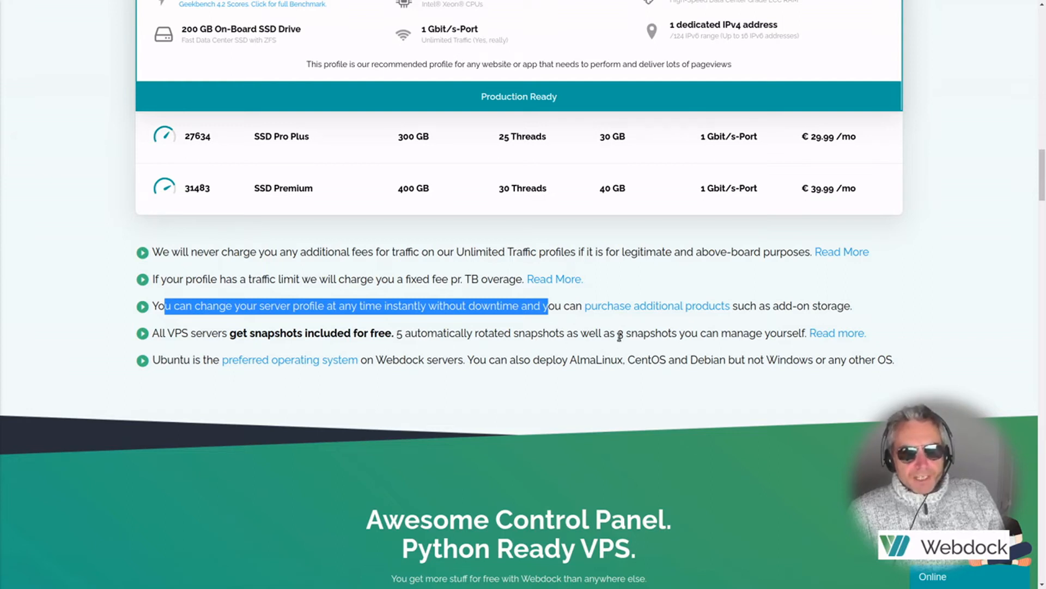
mouse_move(302, 388)
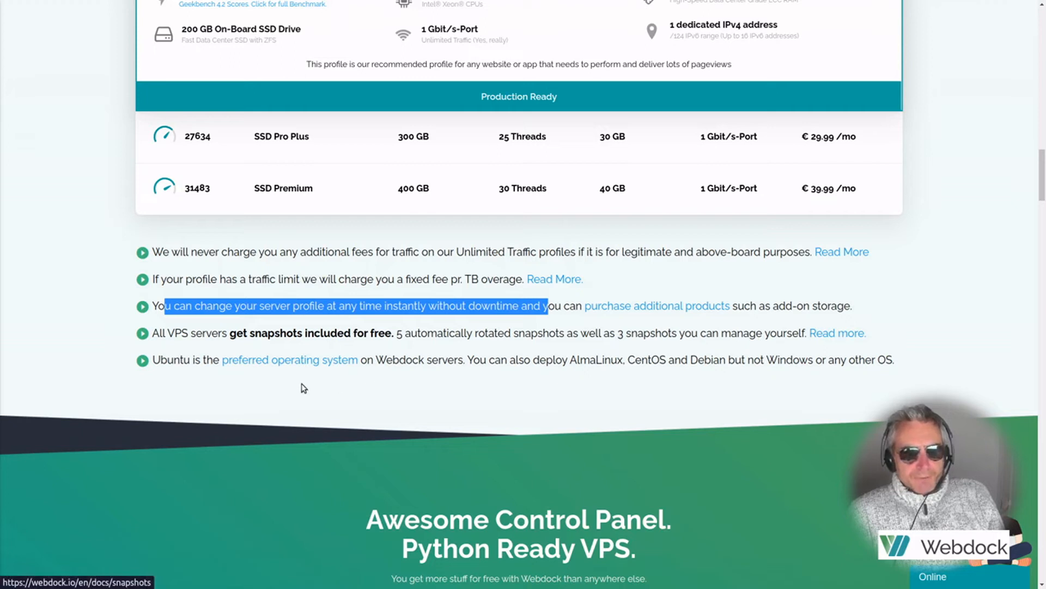
mouse_move(327, 366)
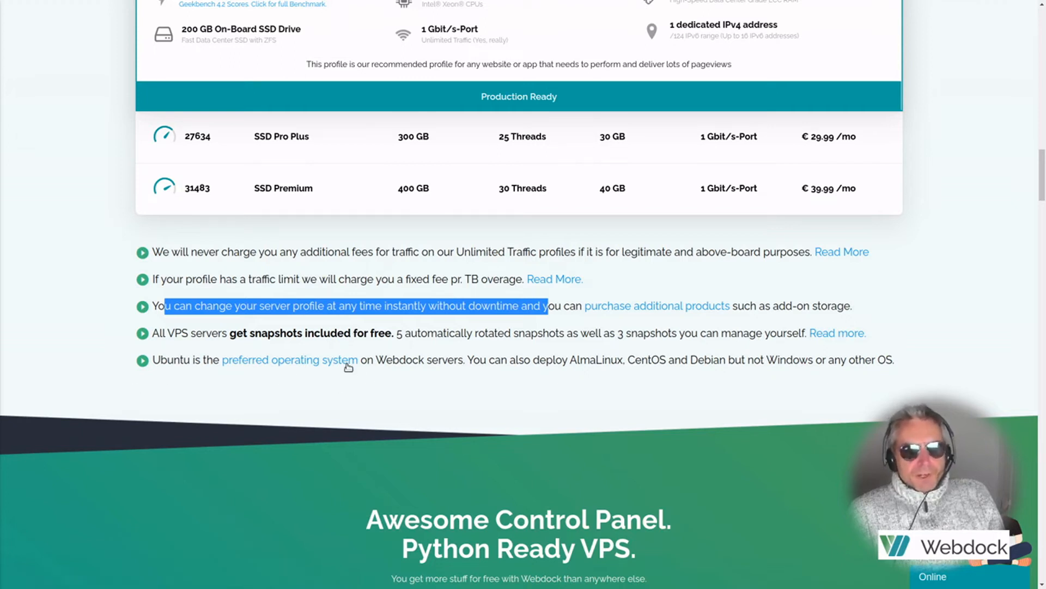
mouse_move(563, 367)
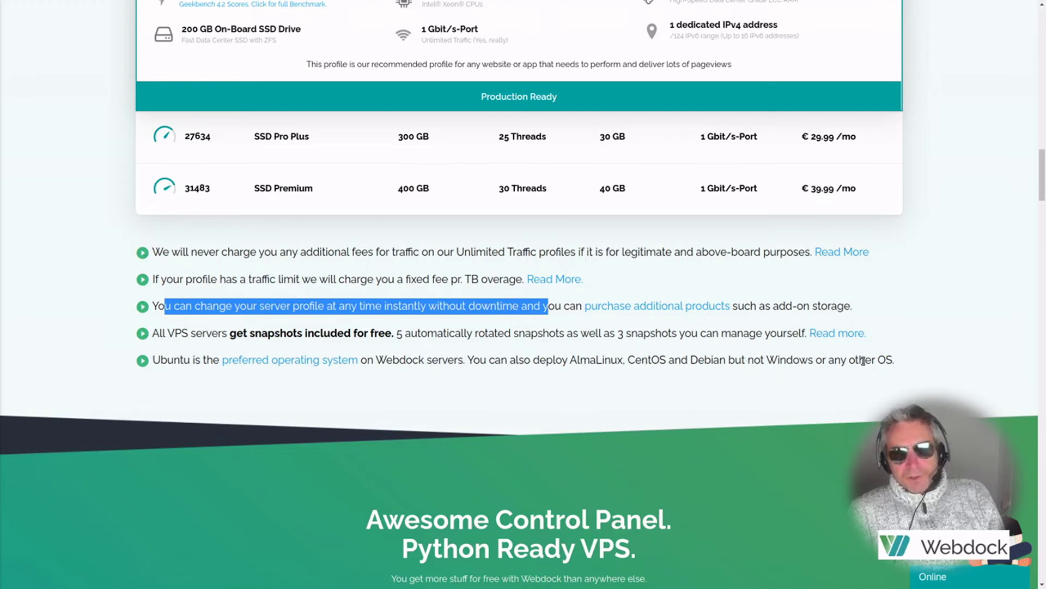
mouse_move(784, 350)
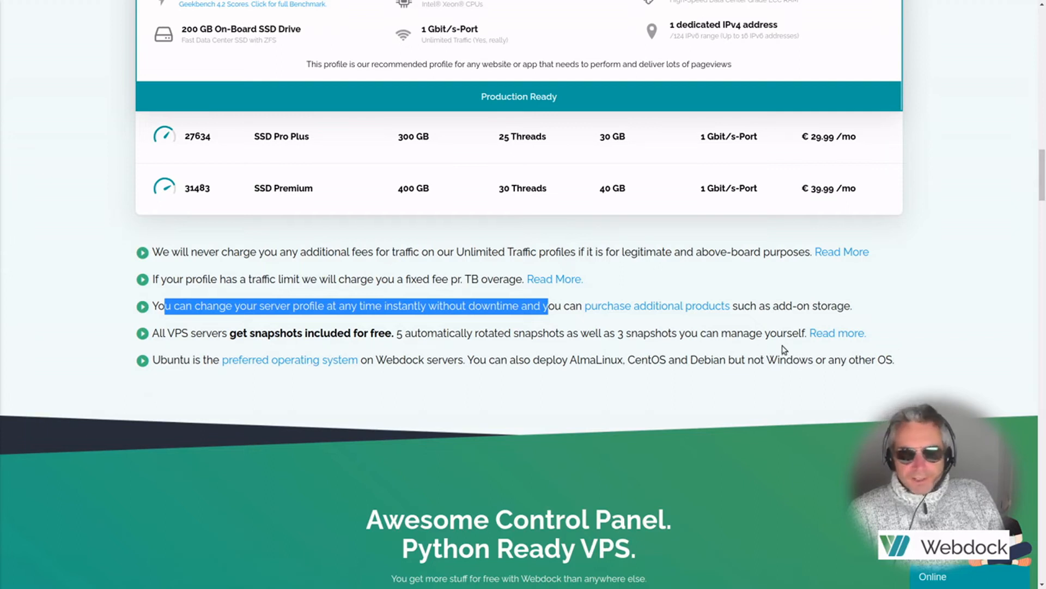
Scroll to the control-panel feature grid: SSL, Python stacks, backups, DDOS protection
scroll("down", 3)
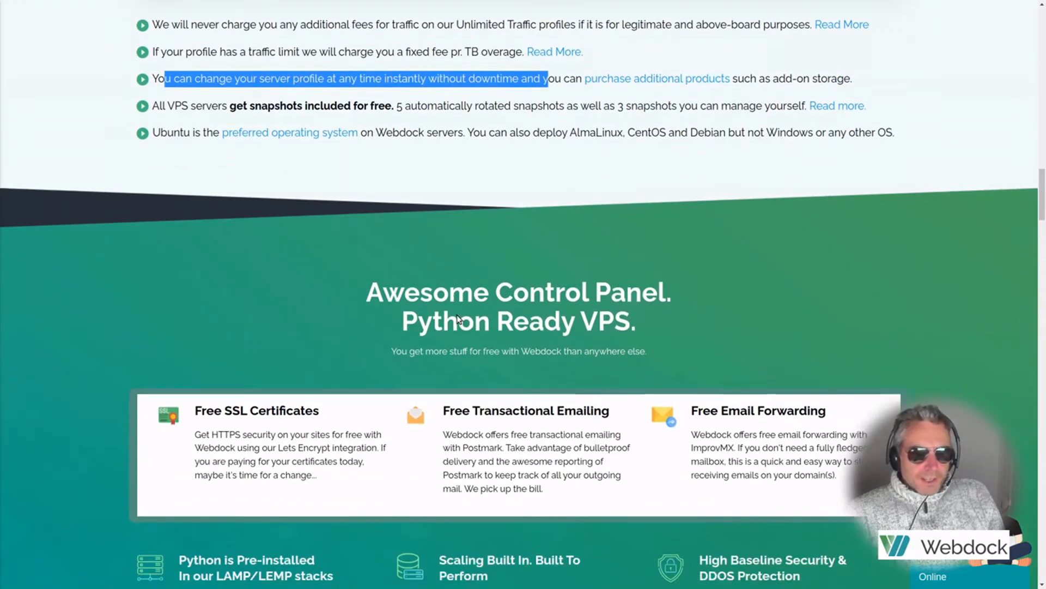
scroll("down", 3)
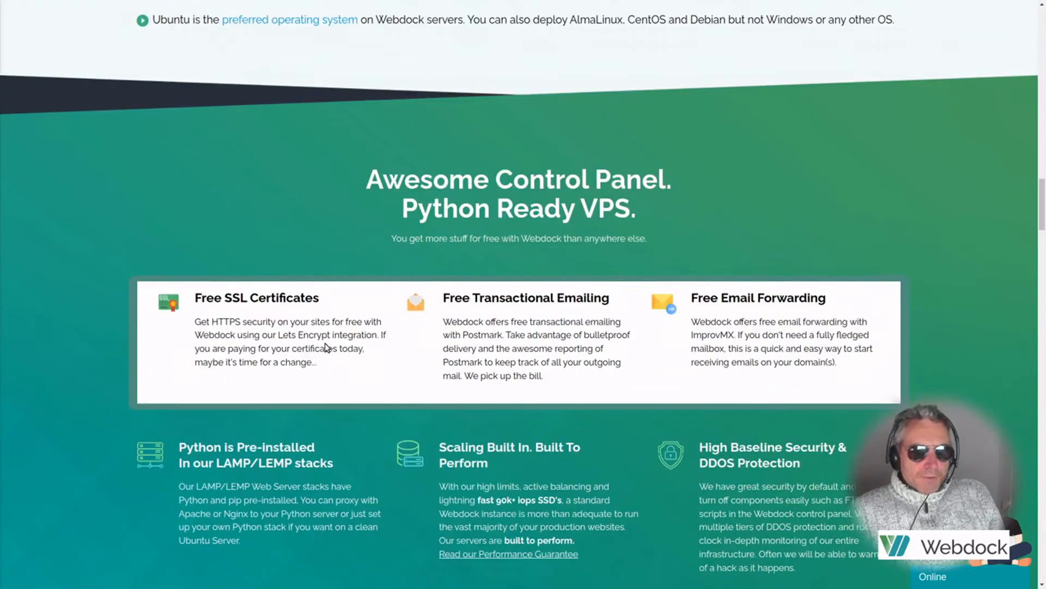
scroll("down", 3)
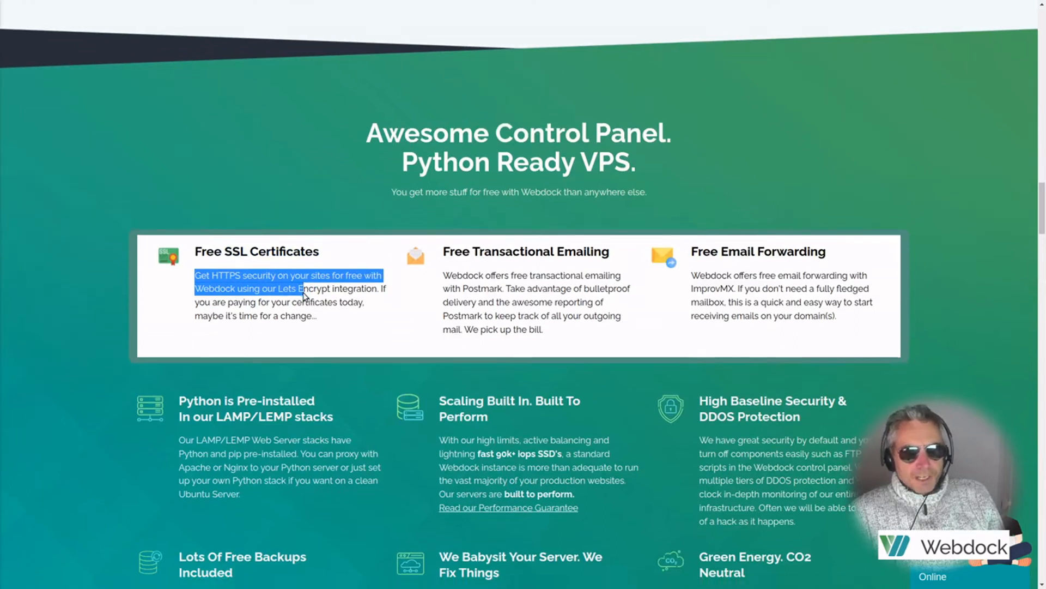
scroll("down", 3)
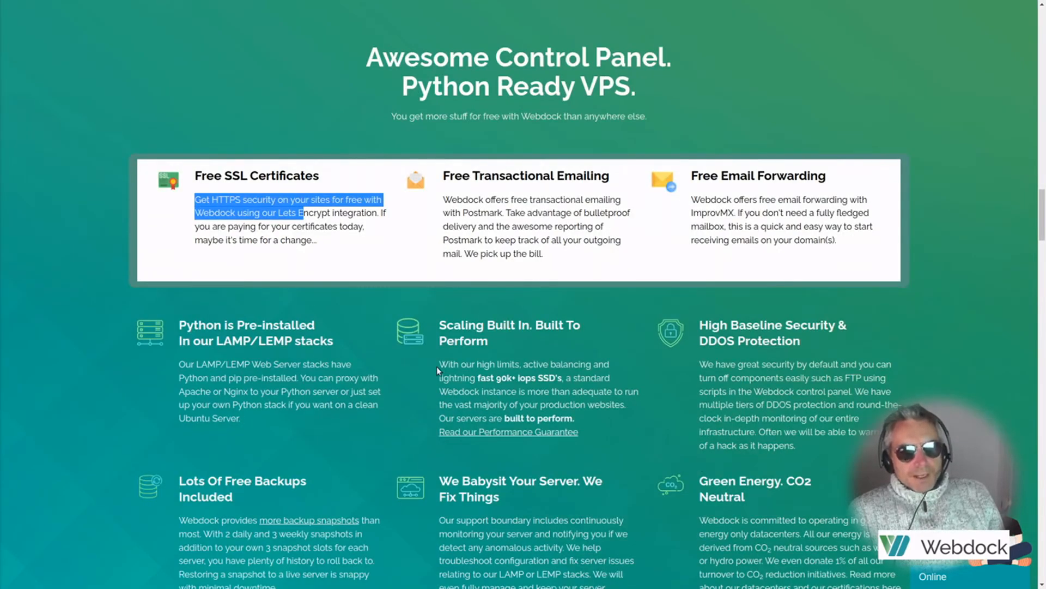
scroll("down", 3)
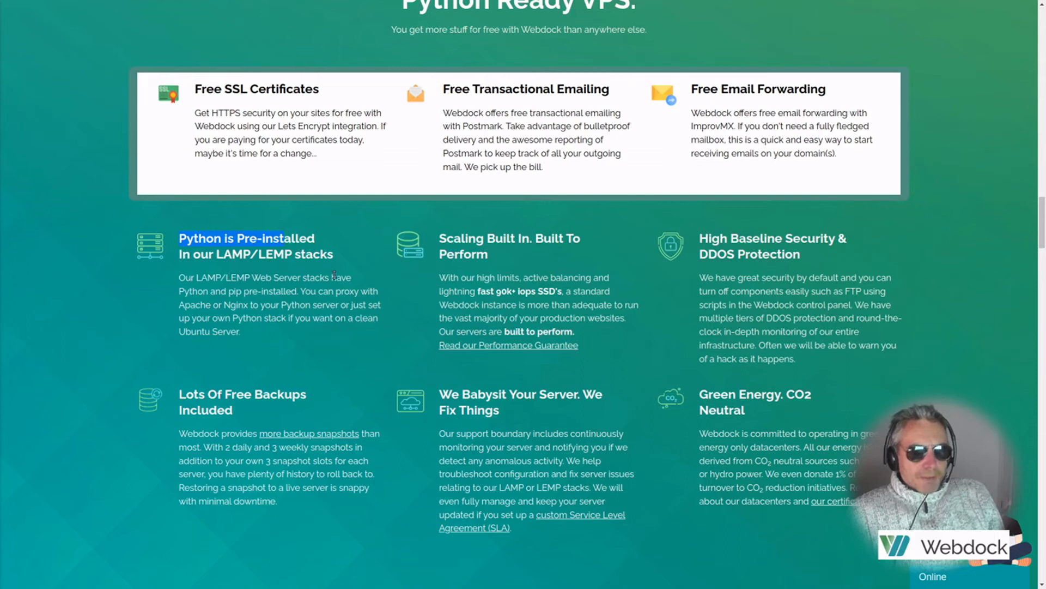
mouse_move(318, 290)
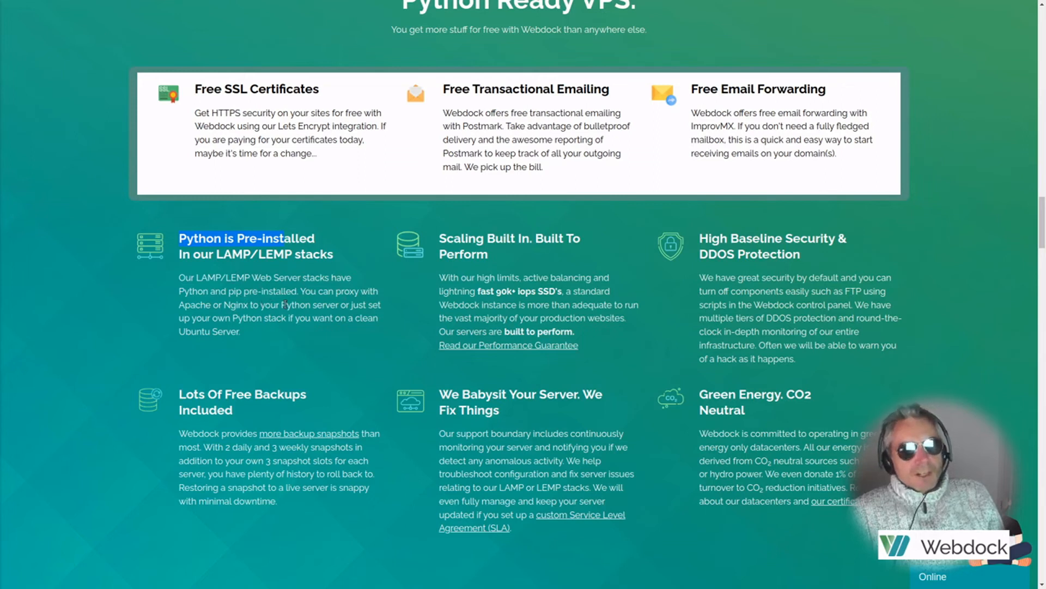
mouse_move(314, 317)
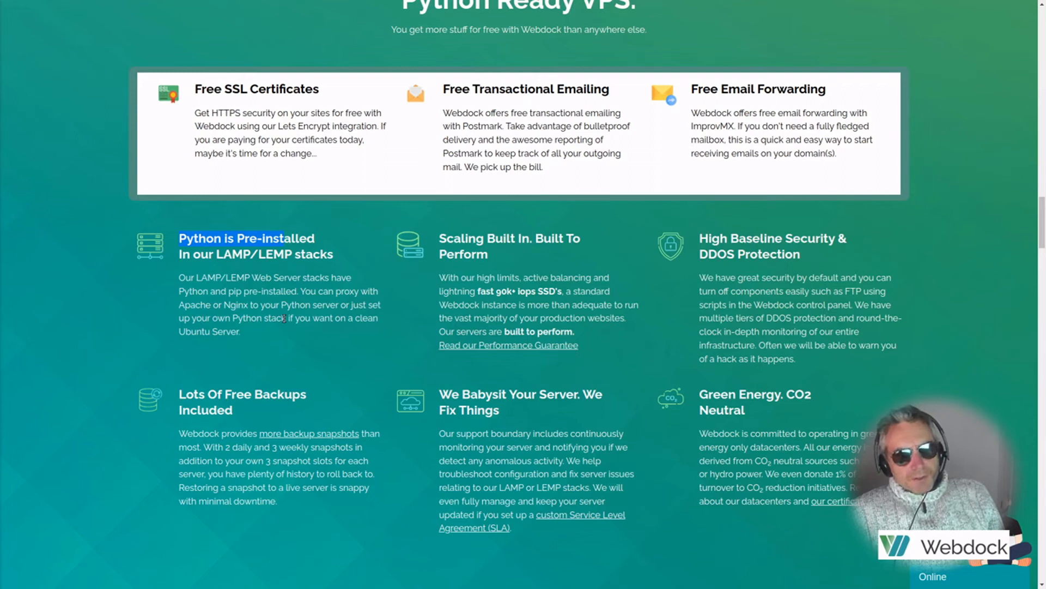
mouse_move(256, 331)
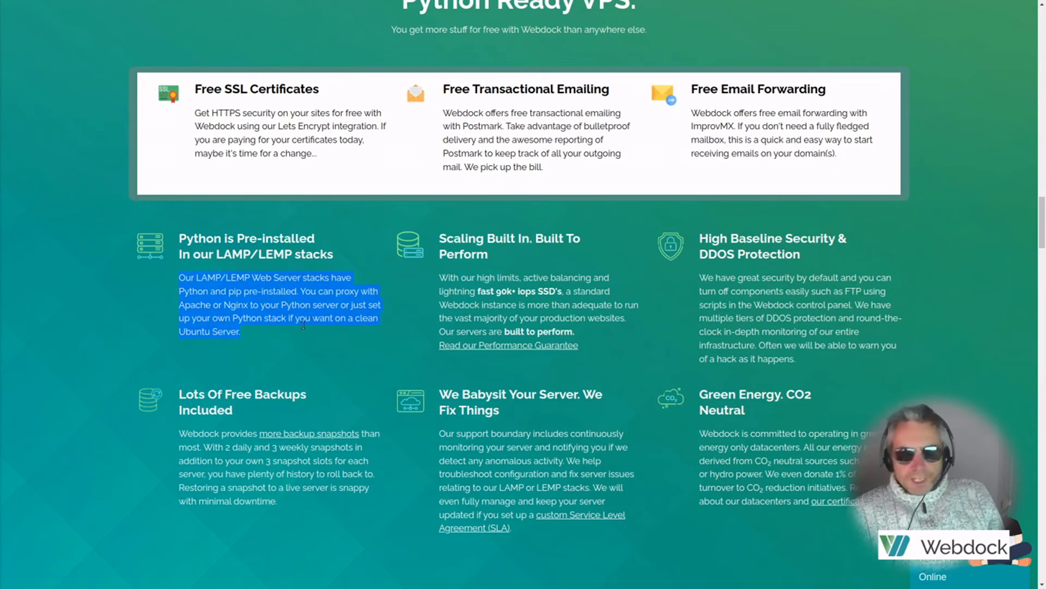
left_click(243, 341)
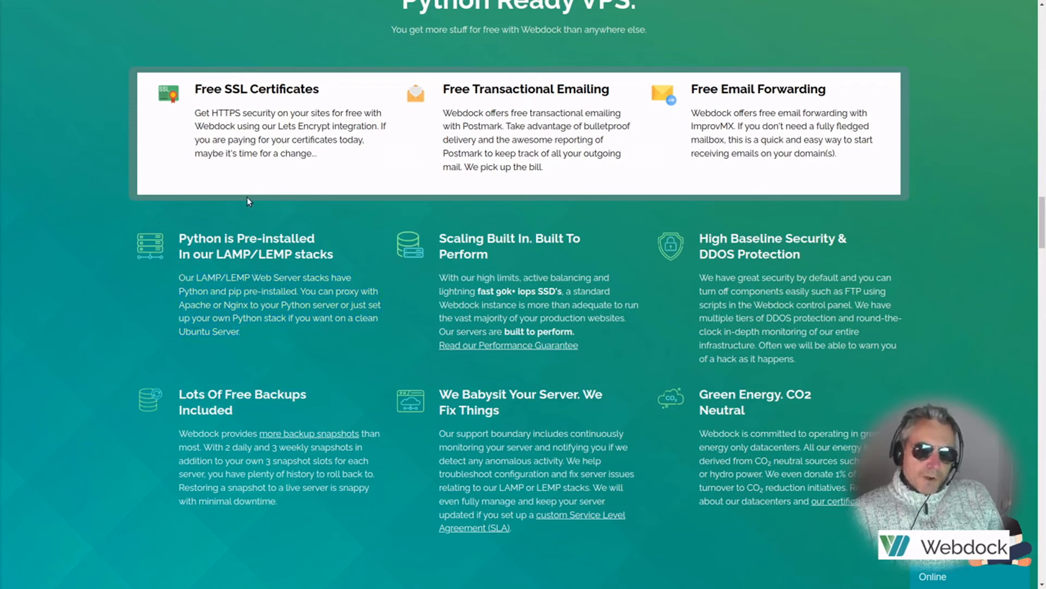
mouse_move(270, 318)
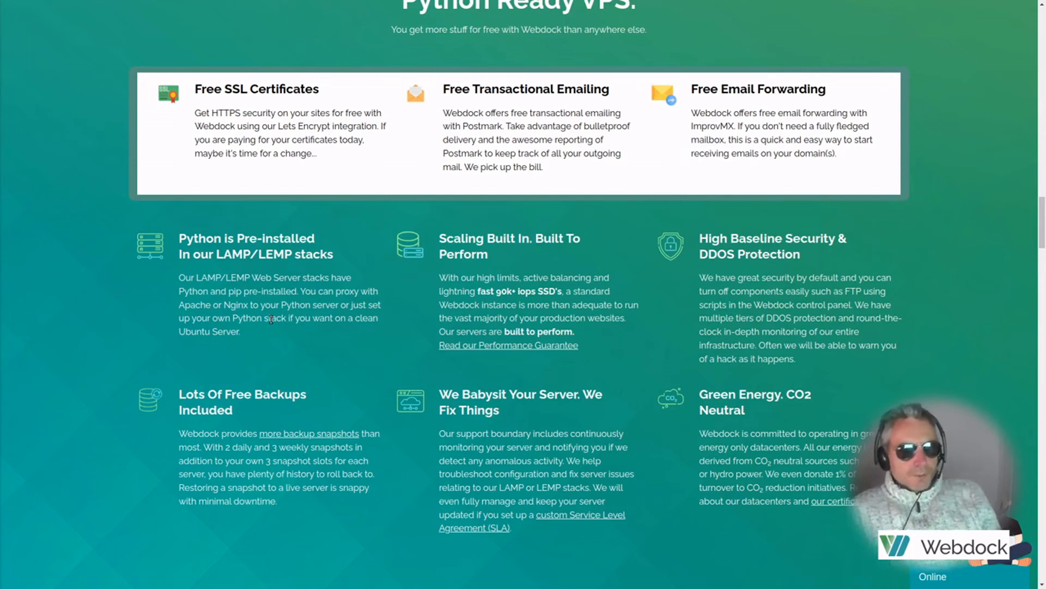
mouse_move(481, 280)
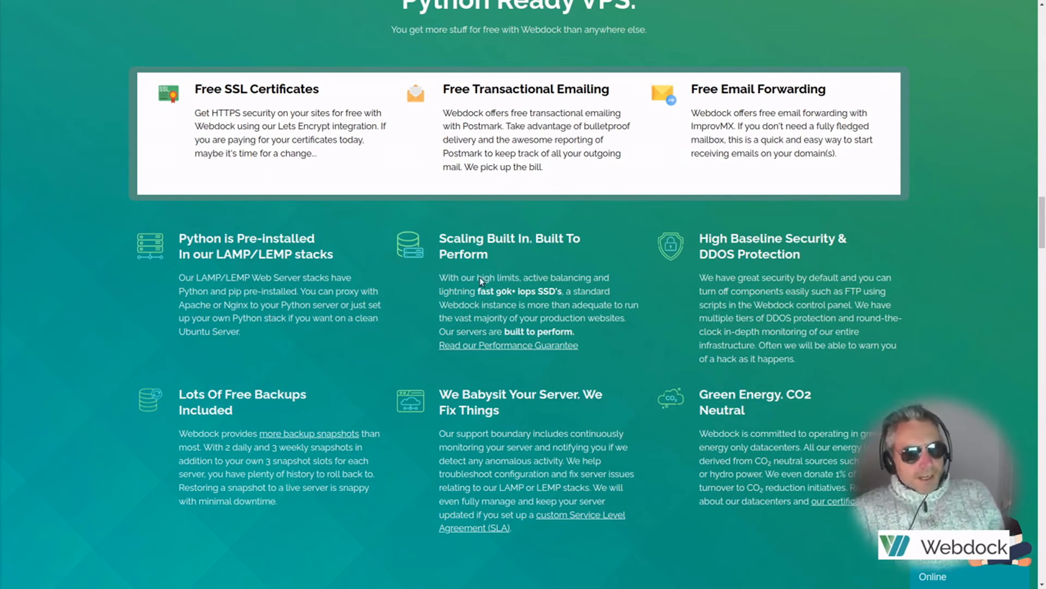
mouse_move(505, 462)
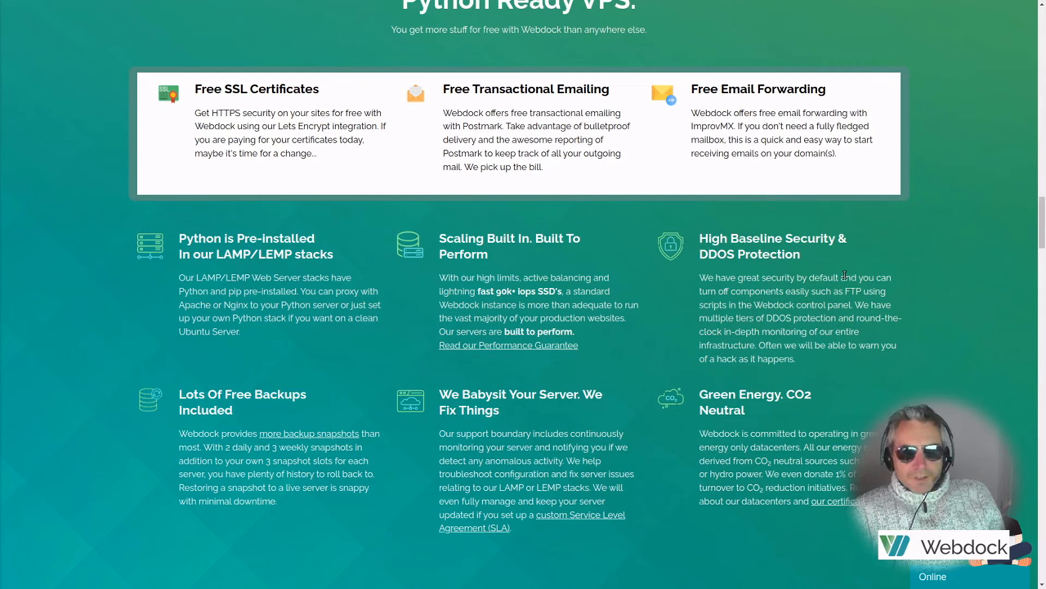
mouse_move(726, 432)
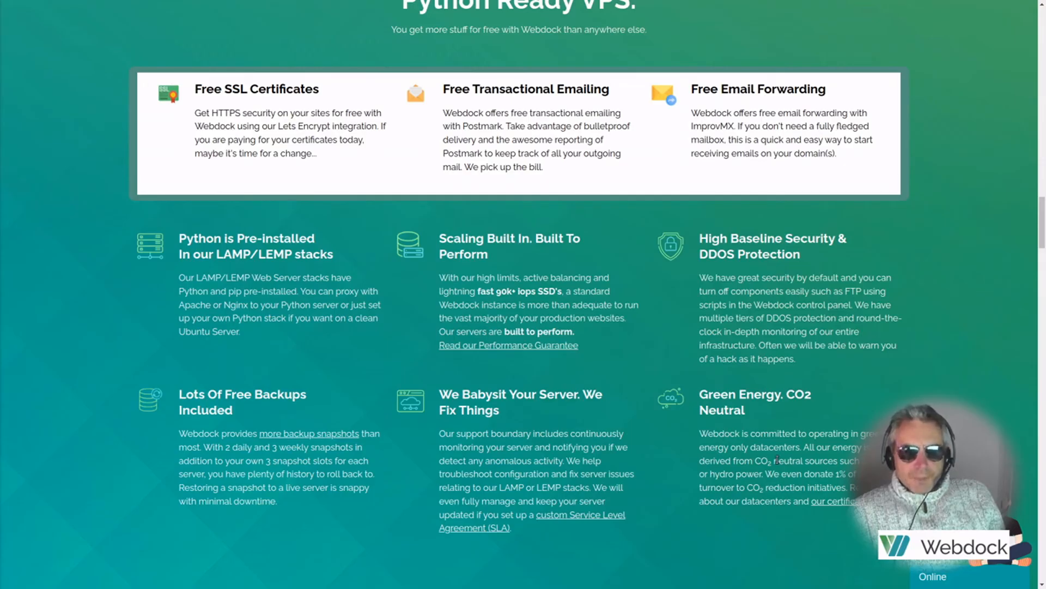
Scroll through the scaling, speed and backups section to the Create a Server heading
scroll("down", 3)
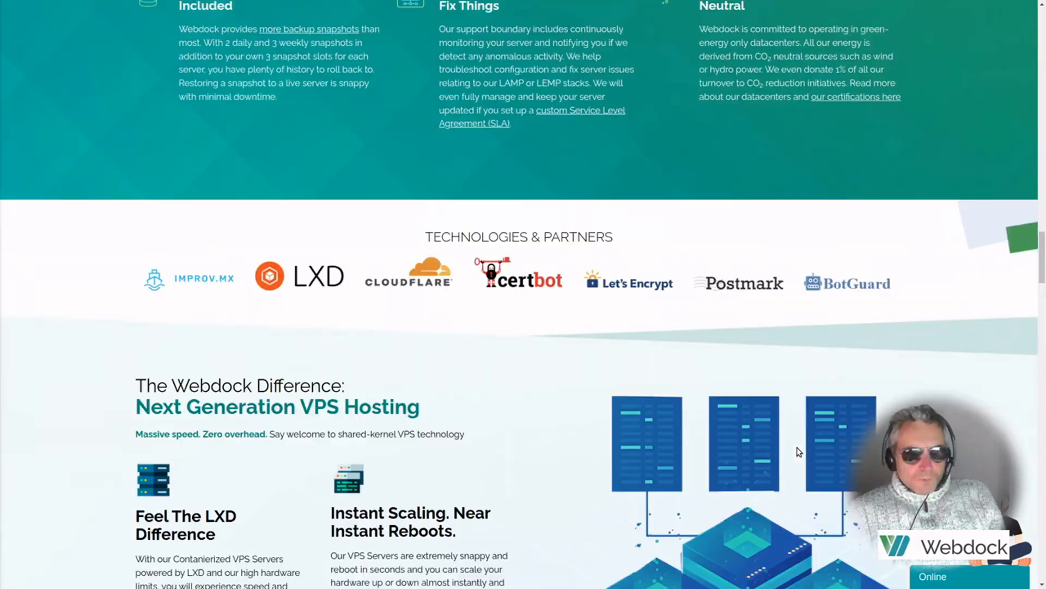
scroll("down", 3)
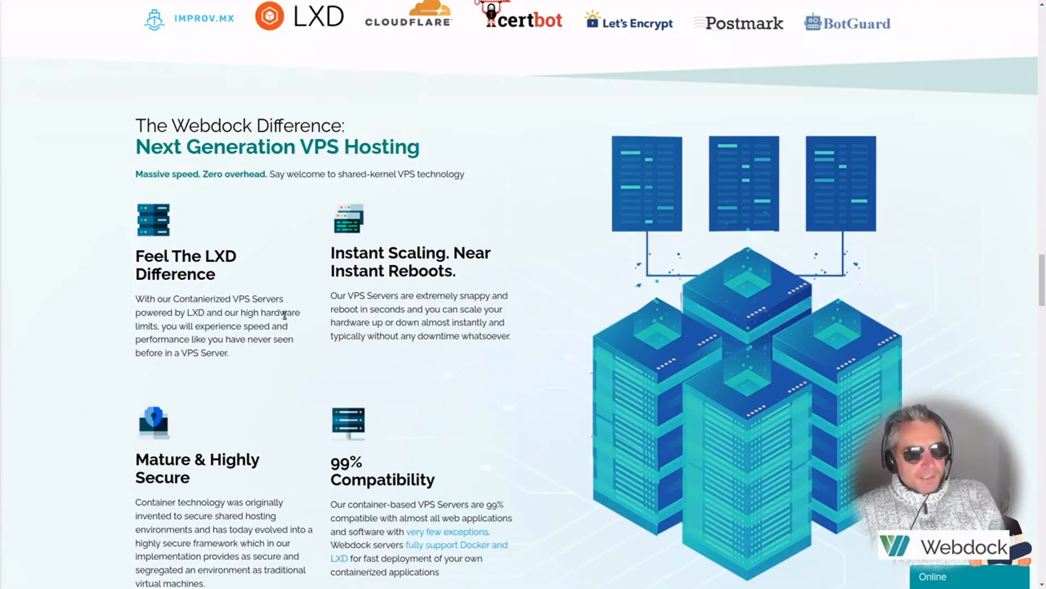
scroll("down", 3)
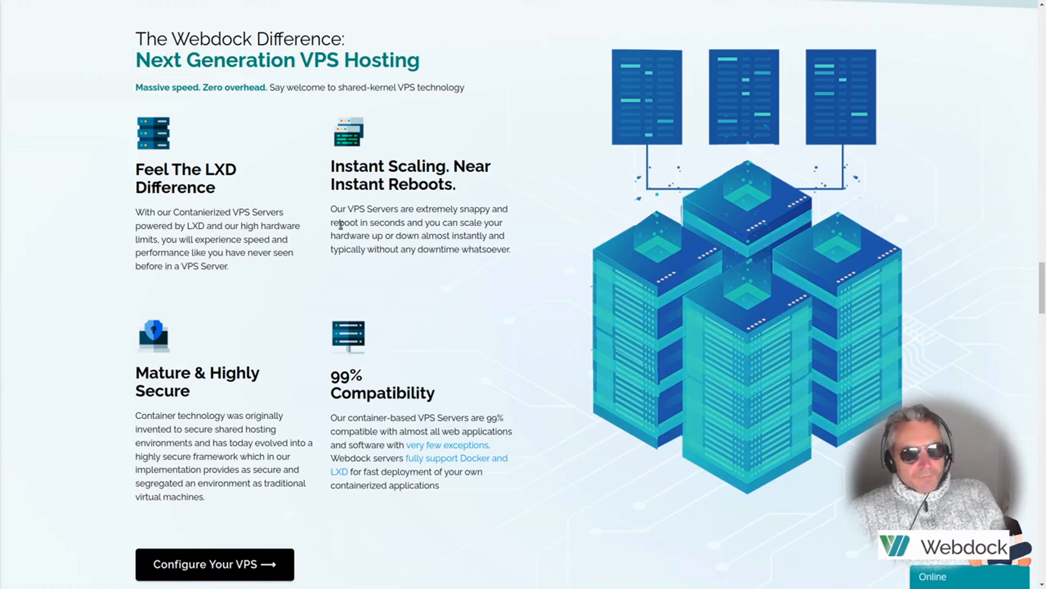
scroll("down", 3)
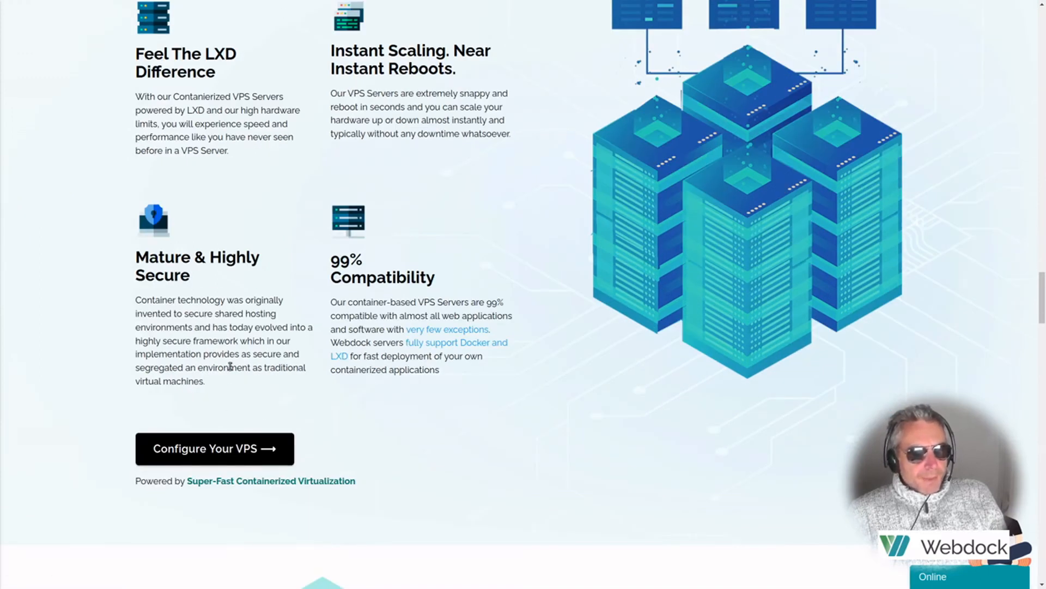
scroll("down", 3)
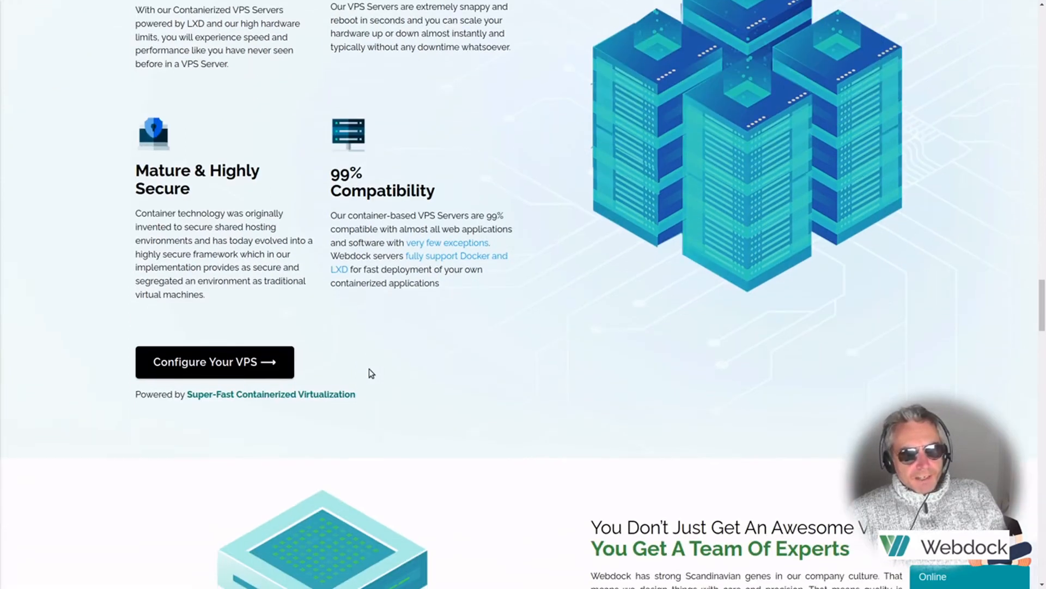
scroll("down", 3)
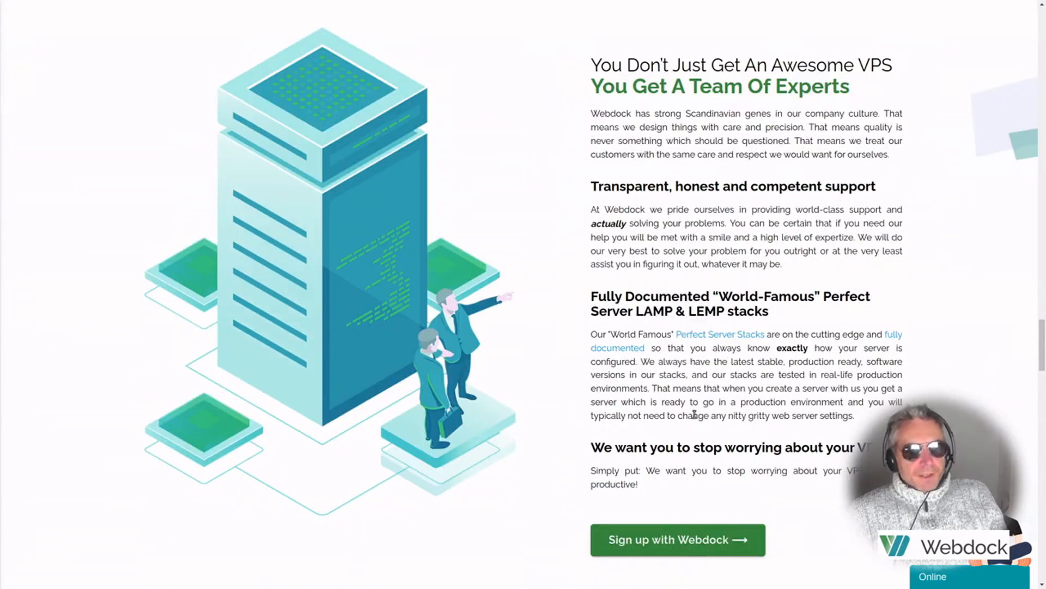
scroll("down", 3)
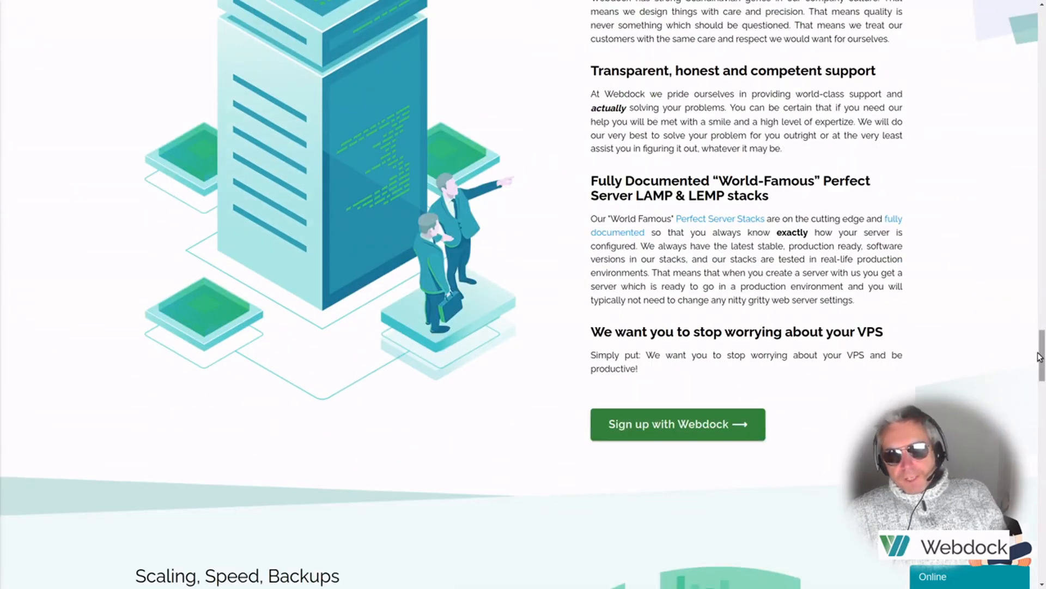
scroll("down", 3)
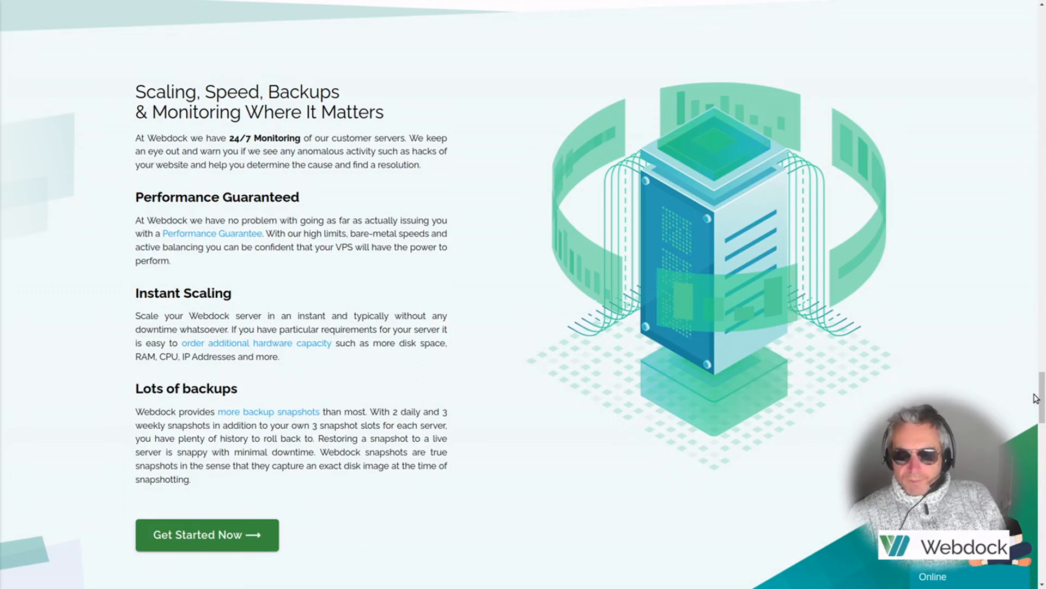
scroll("down", 3)
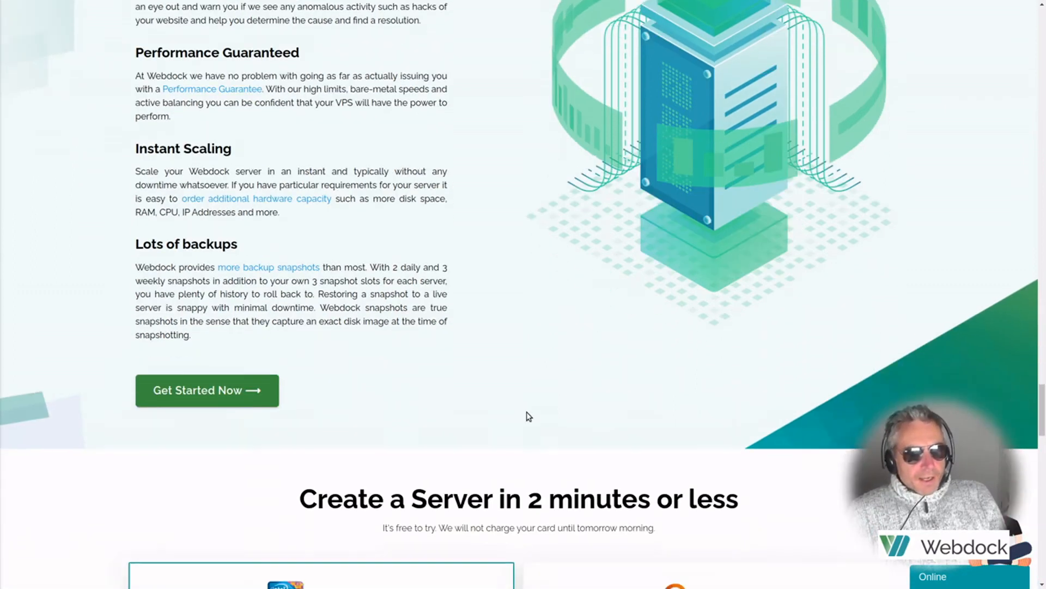
Scroll the configurator past CPU, Location and Hardware to the Image cards and Name fields
scroll("down", 3)
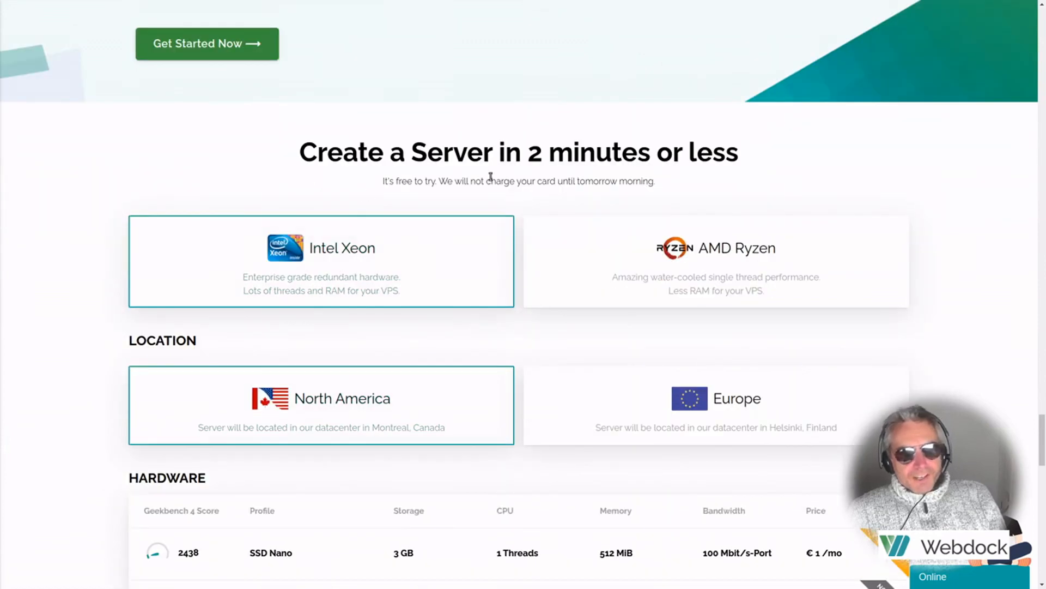
scroll("down", 3)
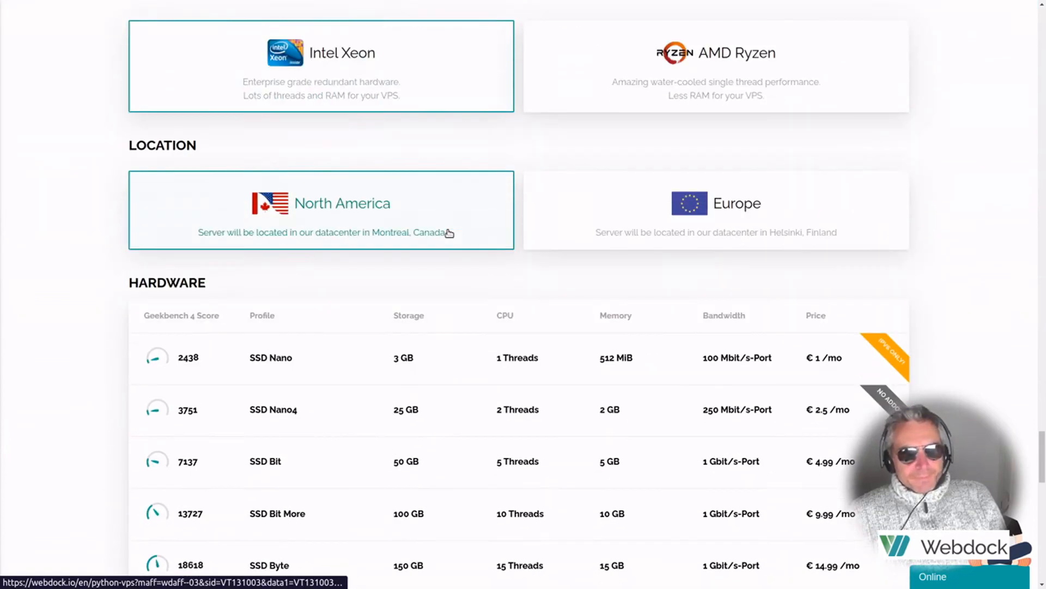
scroll("down", 3)
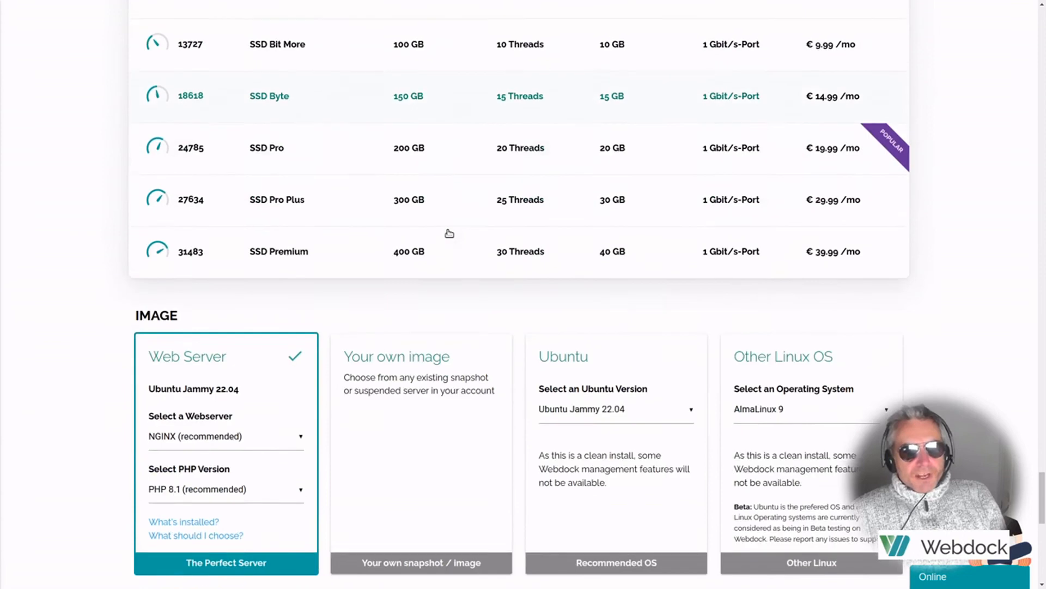
scroll("down", 3)
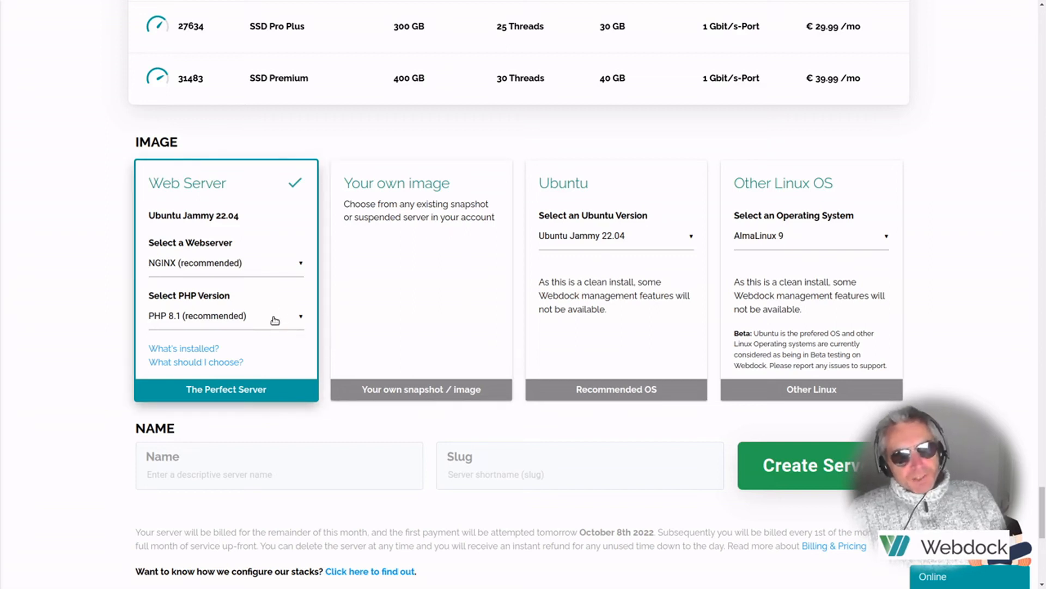
left_click(226, 263)
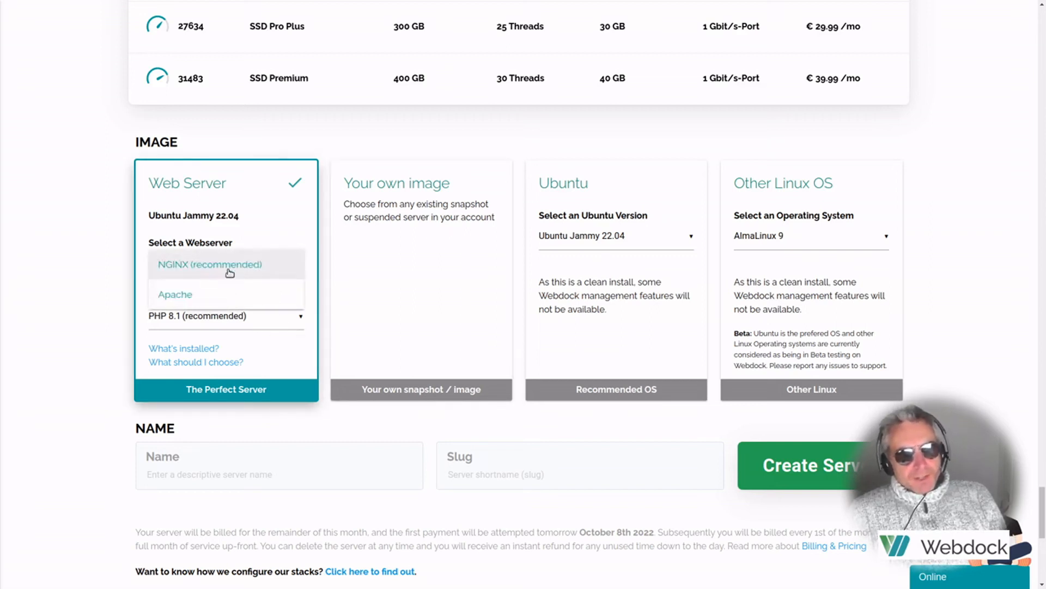
left_click(224, 263)
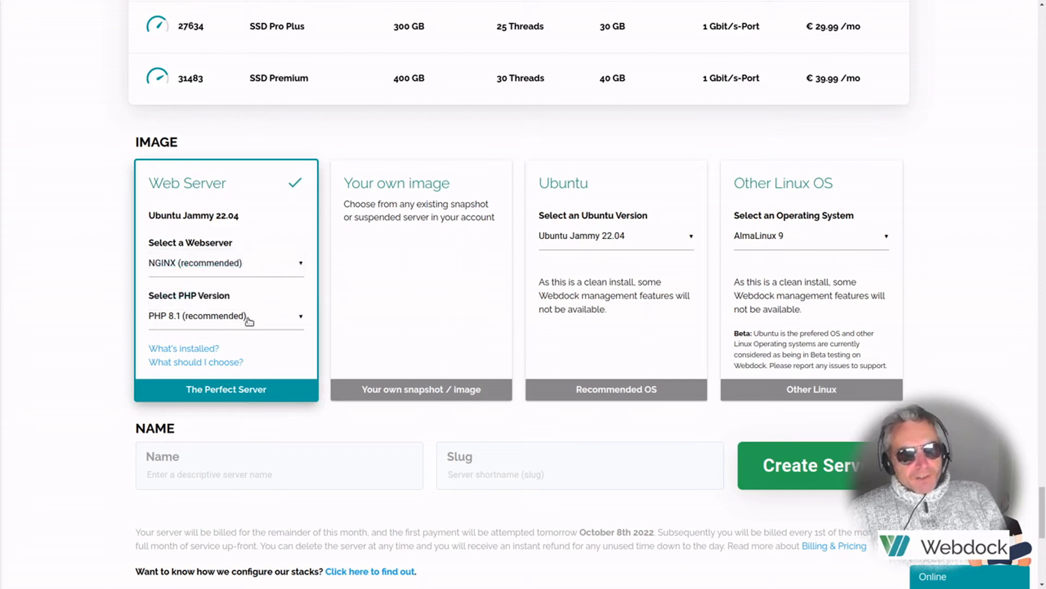
mouse_move(407, 278)
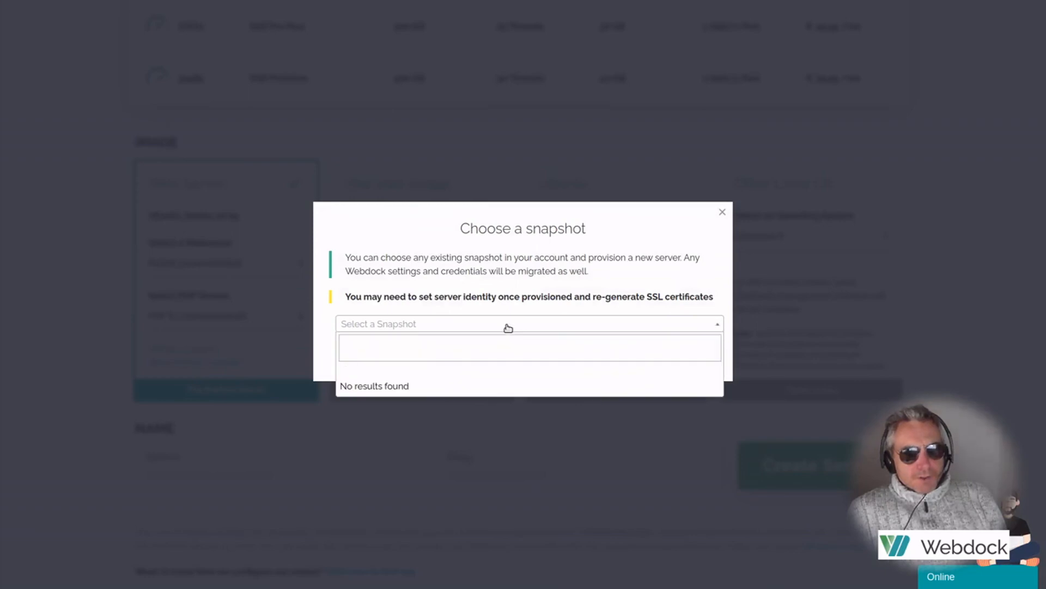
left_click(529, 324)
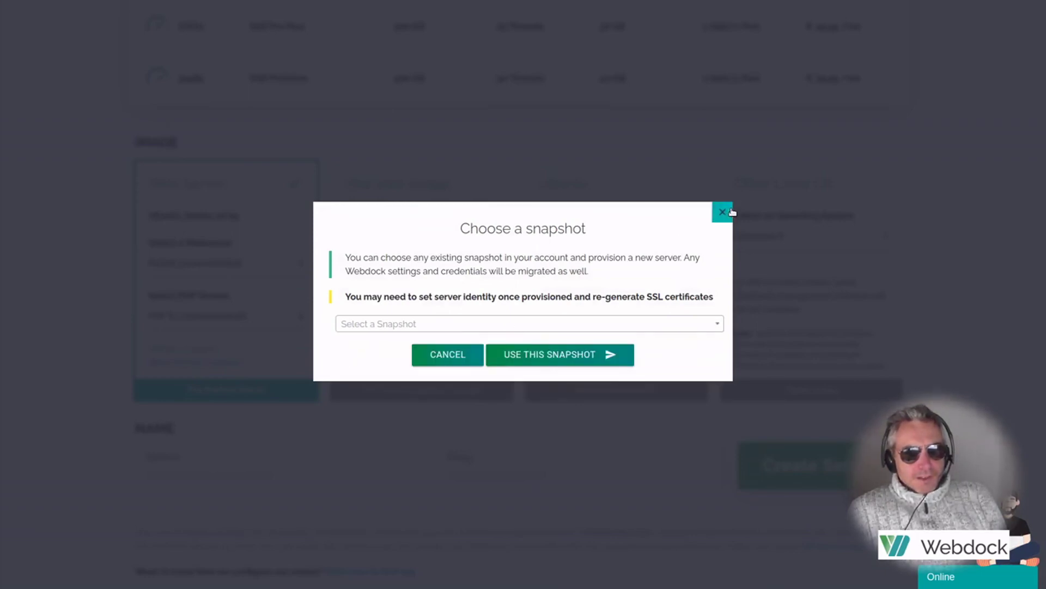
left_click(721, 211)
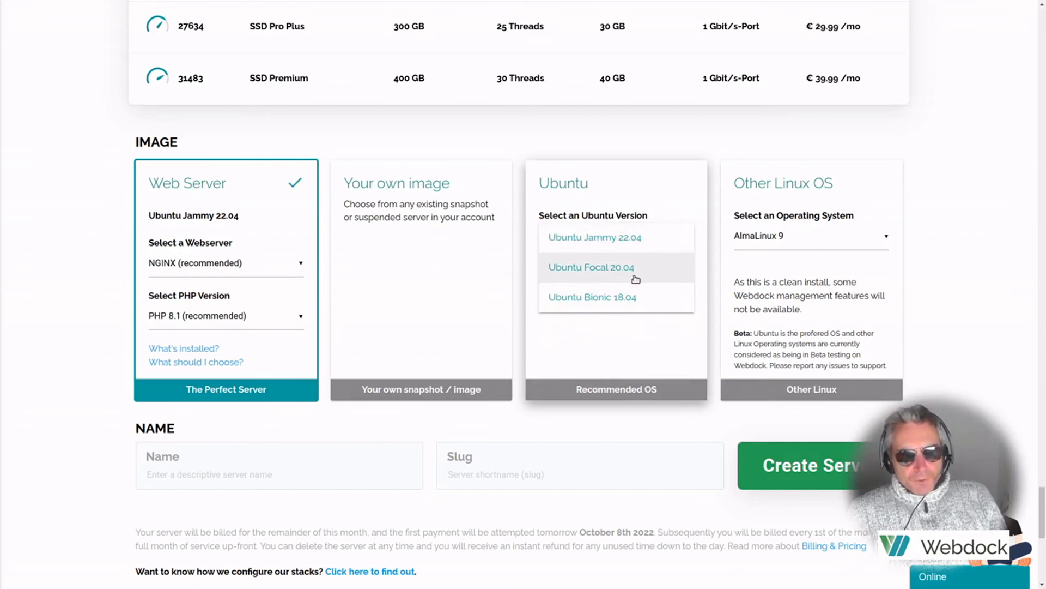
mouse_move(623, 444)
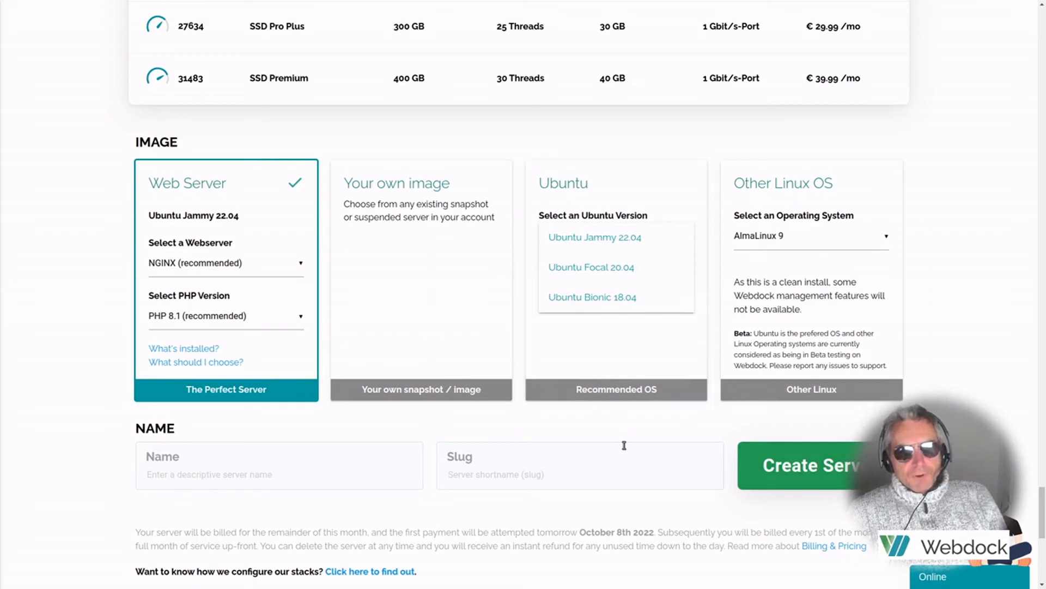
left_click(810, 236)
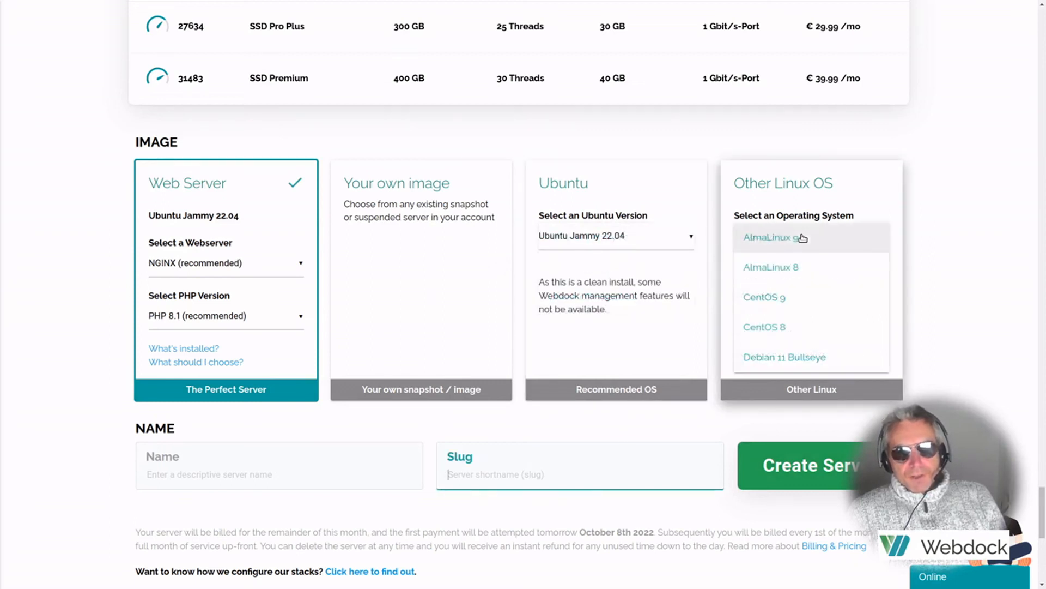
mouse_move(790, 273)
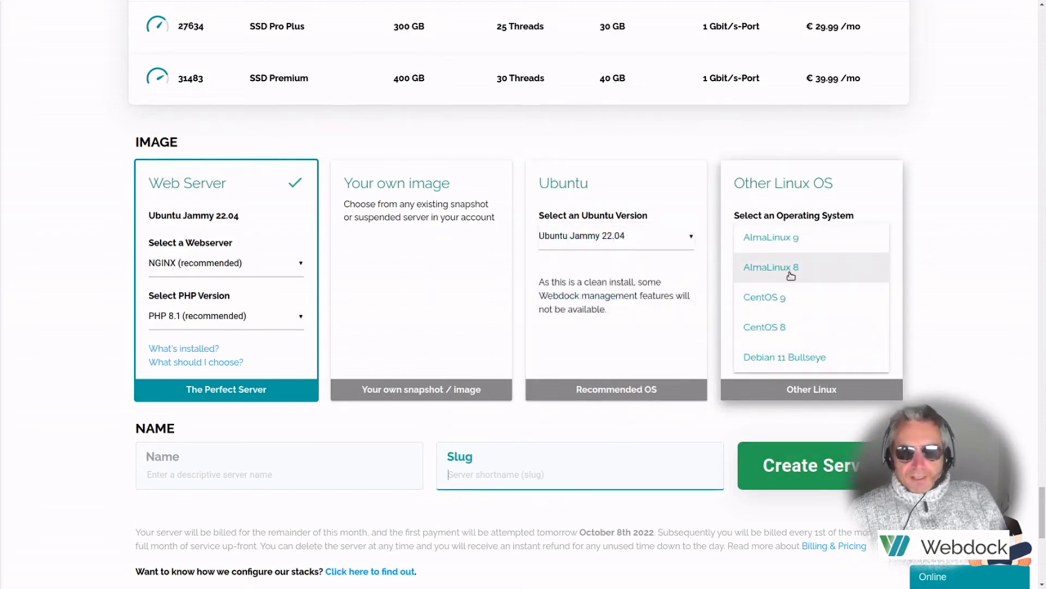
left_click(771, 236)
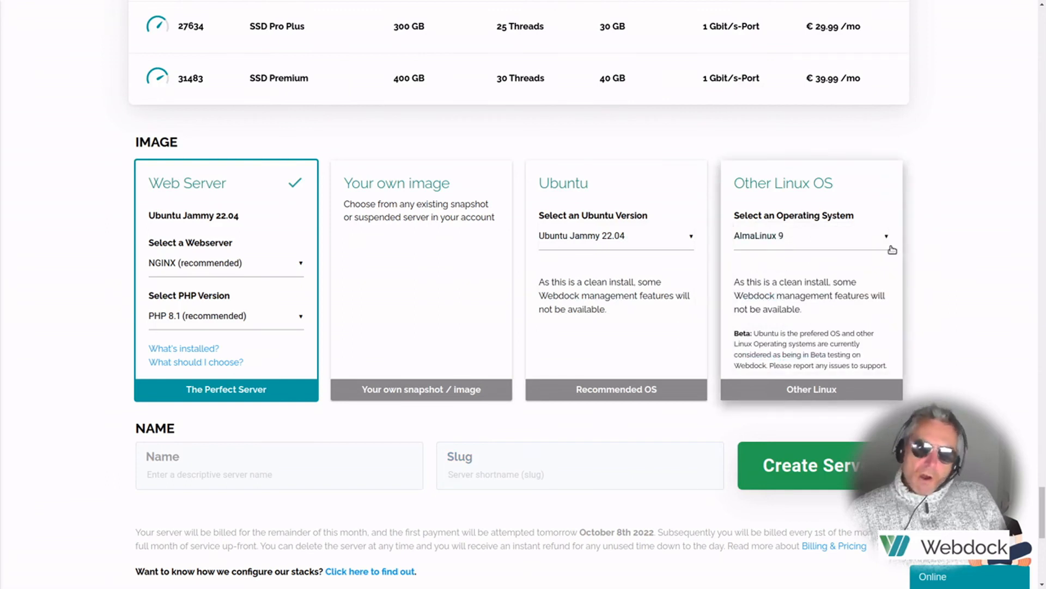
mouse_move(827, 249)
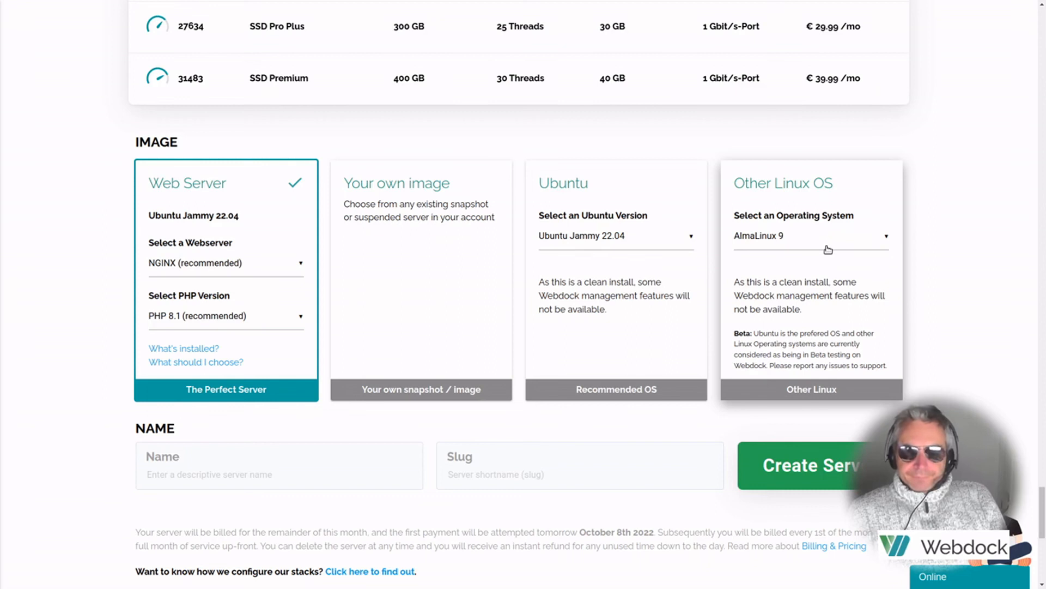
mouse_move(772, 240)
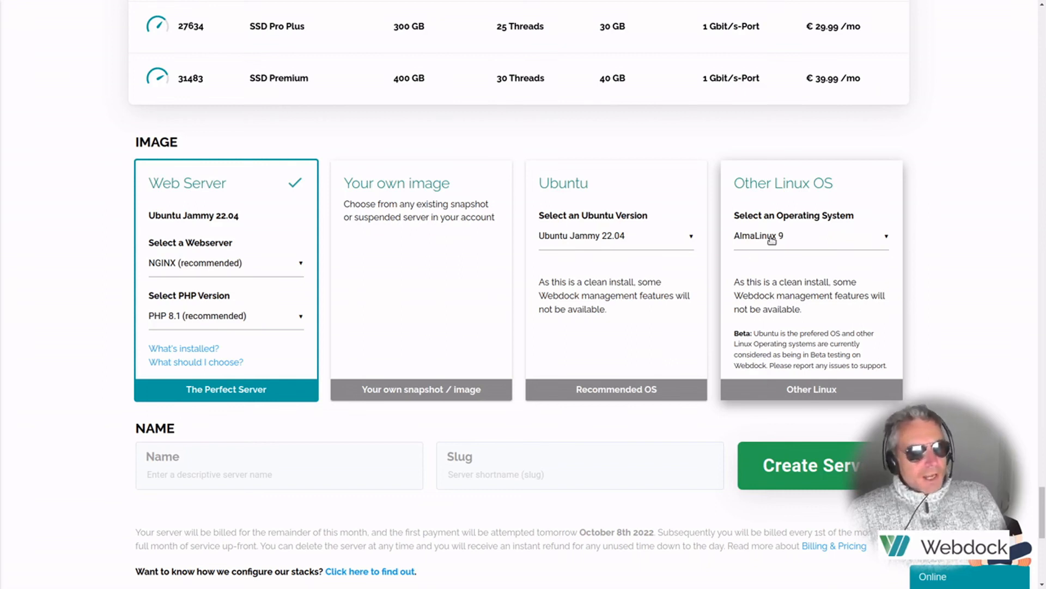
scroll("down", 3)
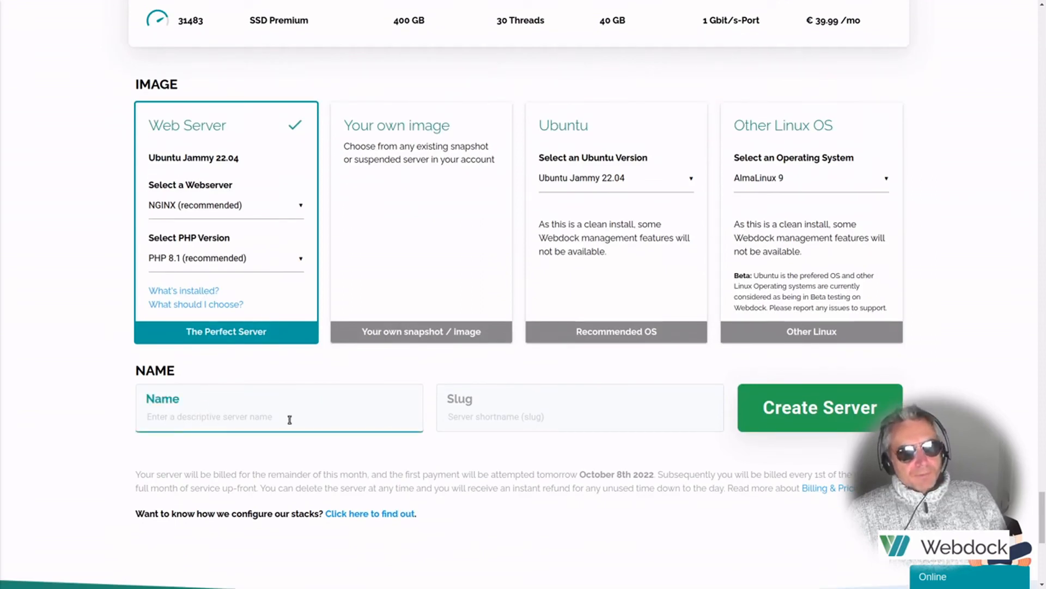
left_click(579, 415)
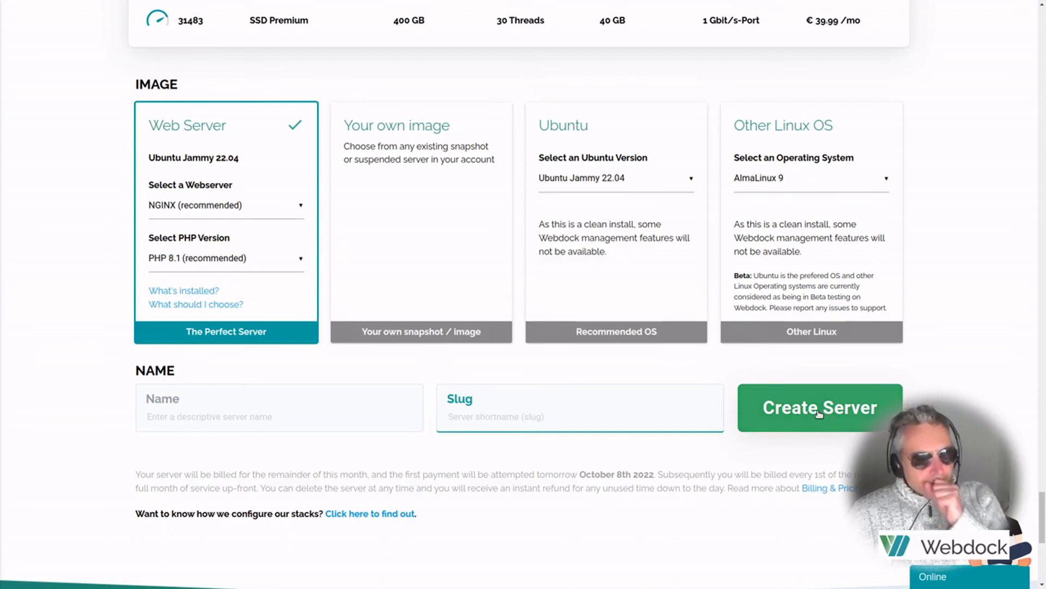
Scroll down to the page footer with Trustpilot rating and documentation links
scroll("down", 3)
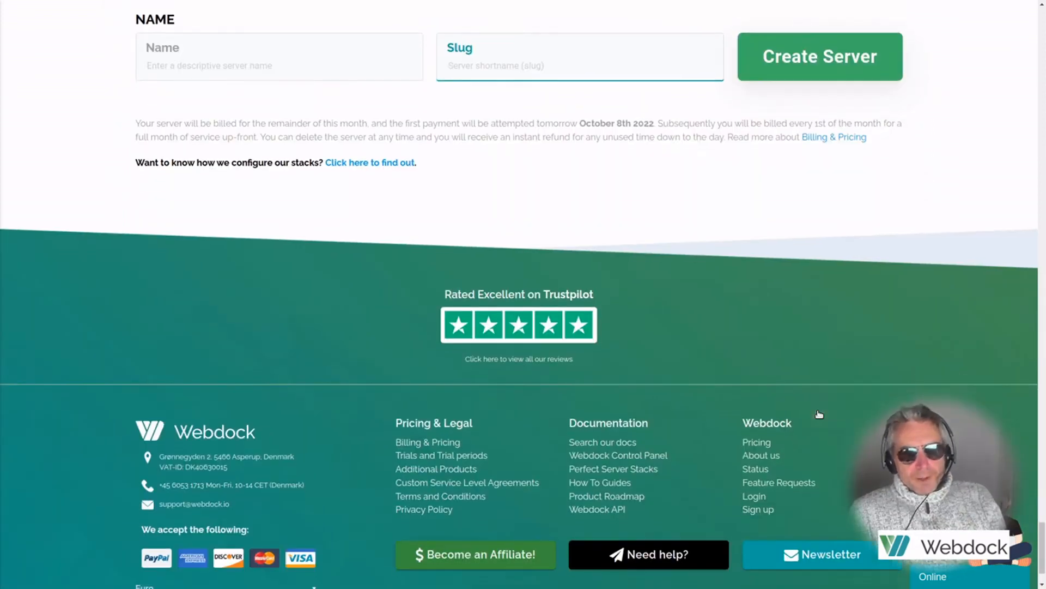
scroll("down", 3)
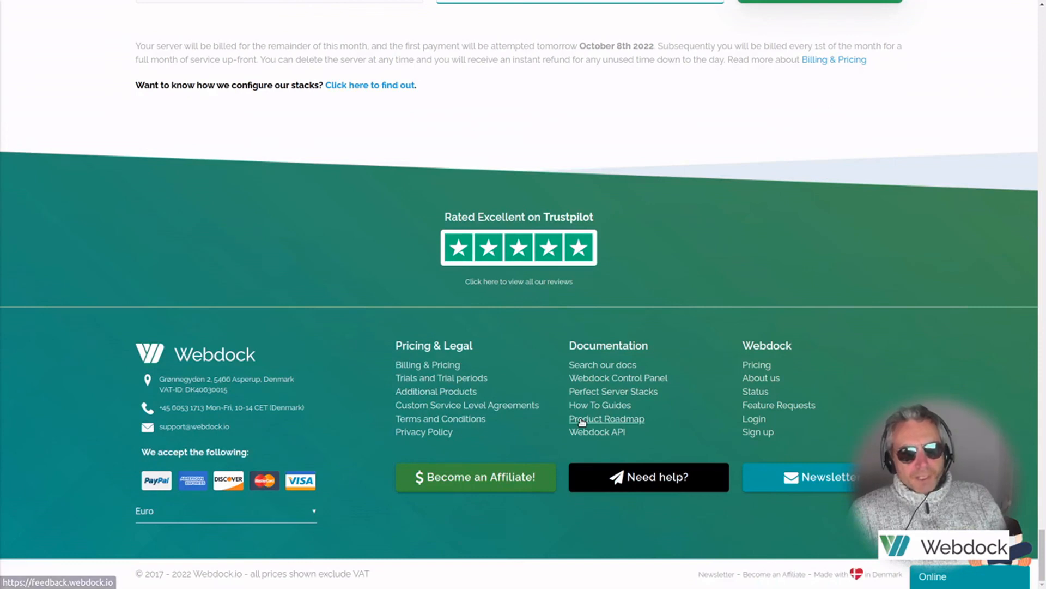
mouse_move(1028, 448)
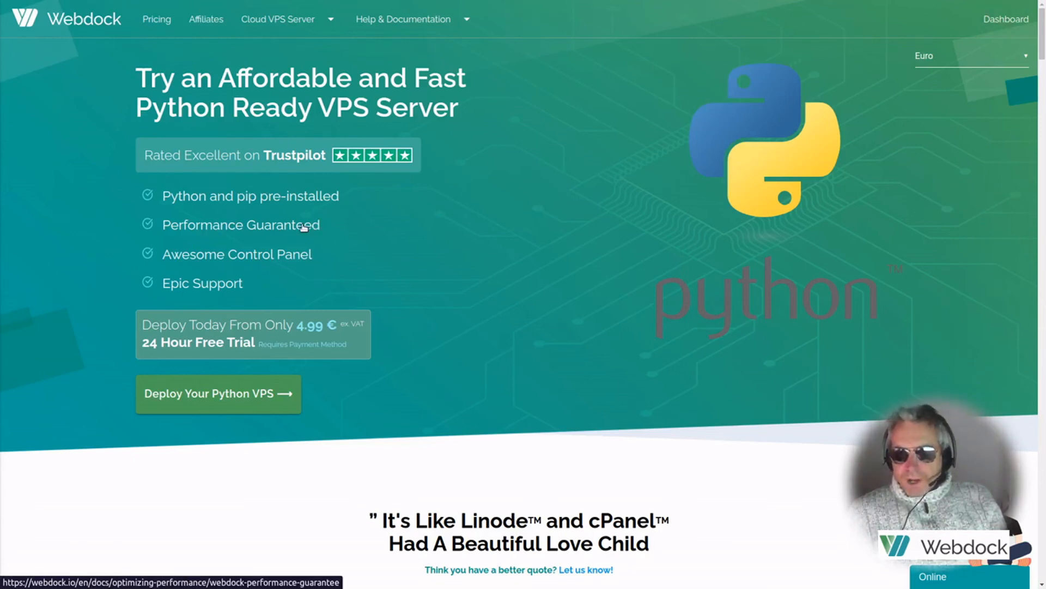
mouse_move(550, 134)
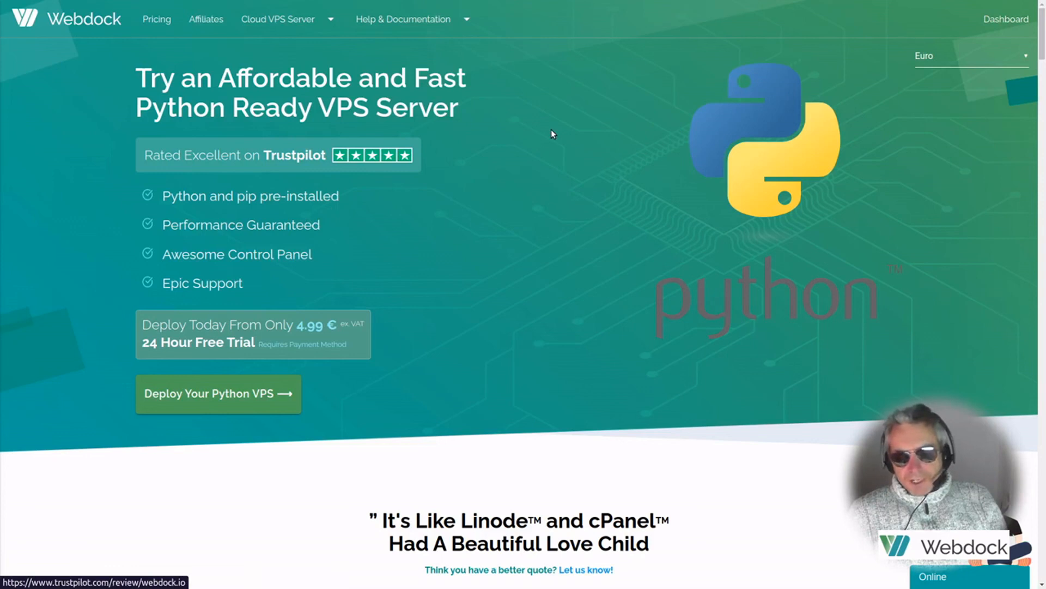
mouse_move(427, 222)
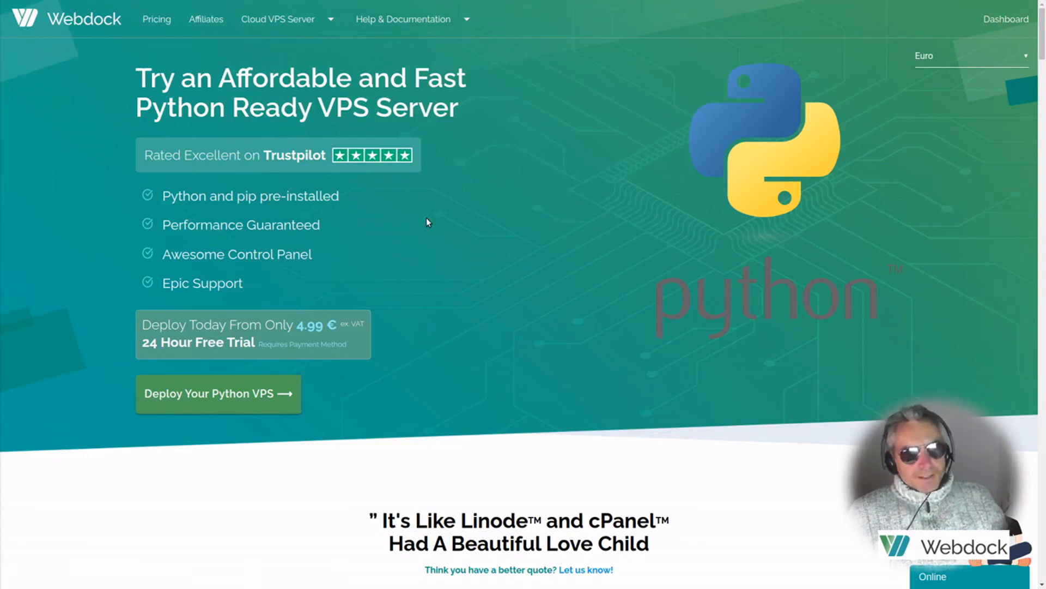
mouse_move(327, 22)
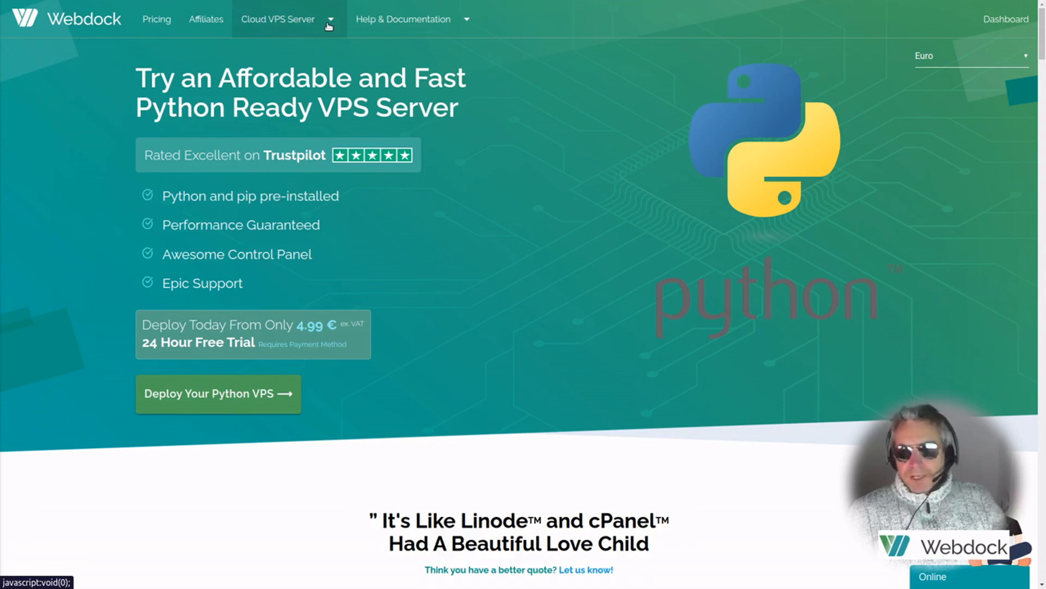
mouse_move(727, 201)
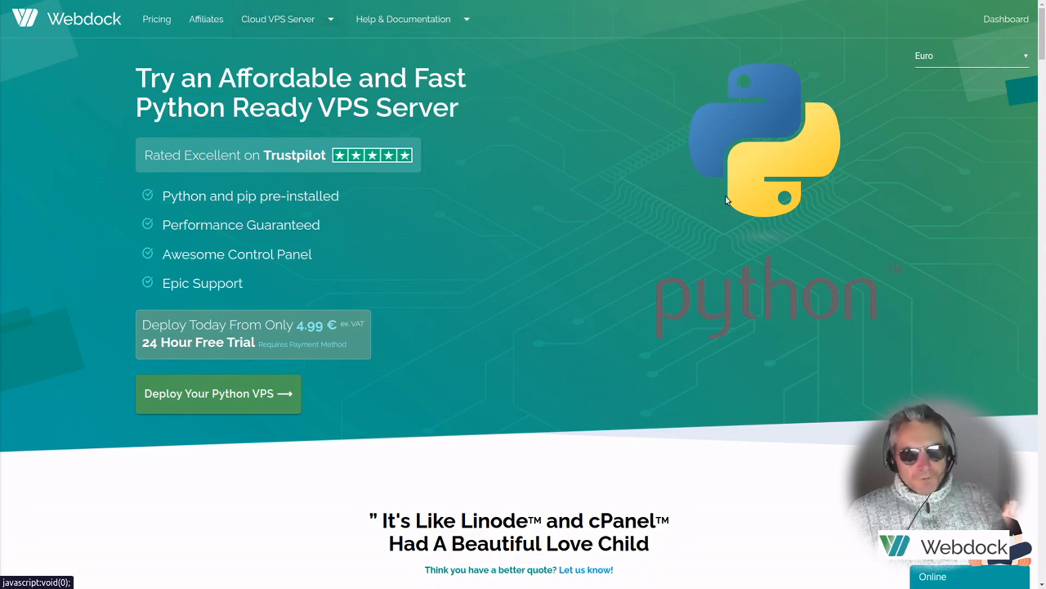
mouse_move(538, 266)
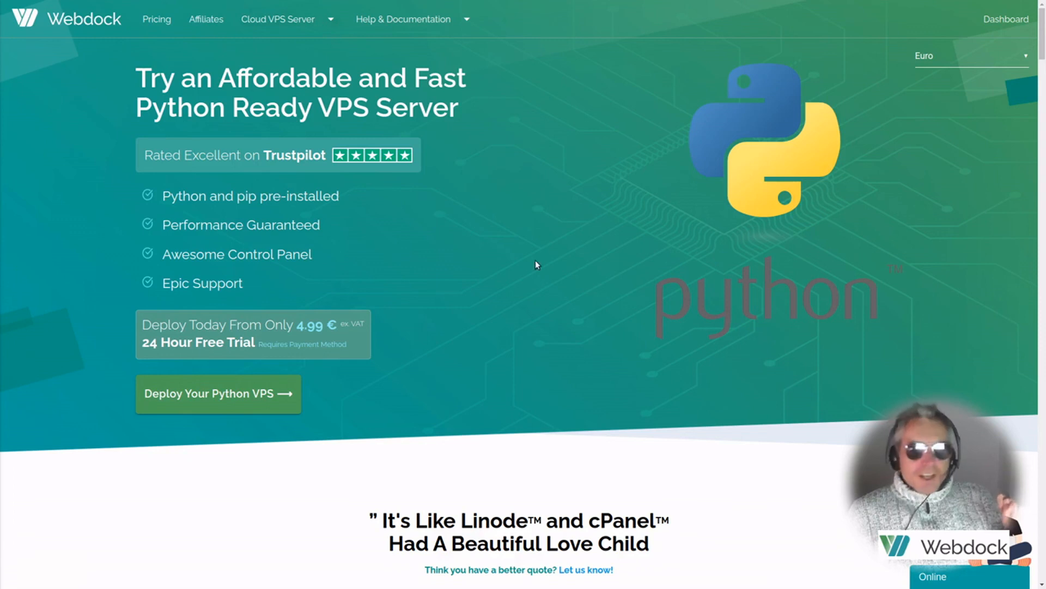